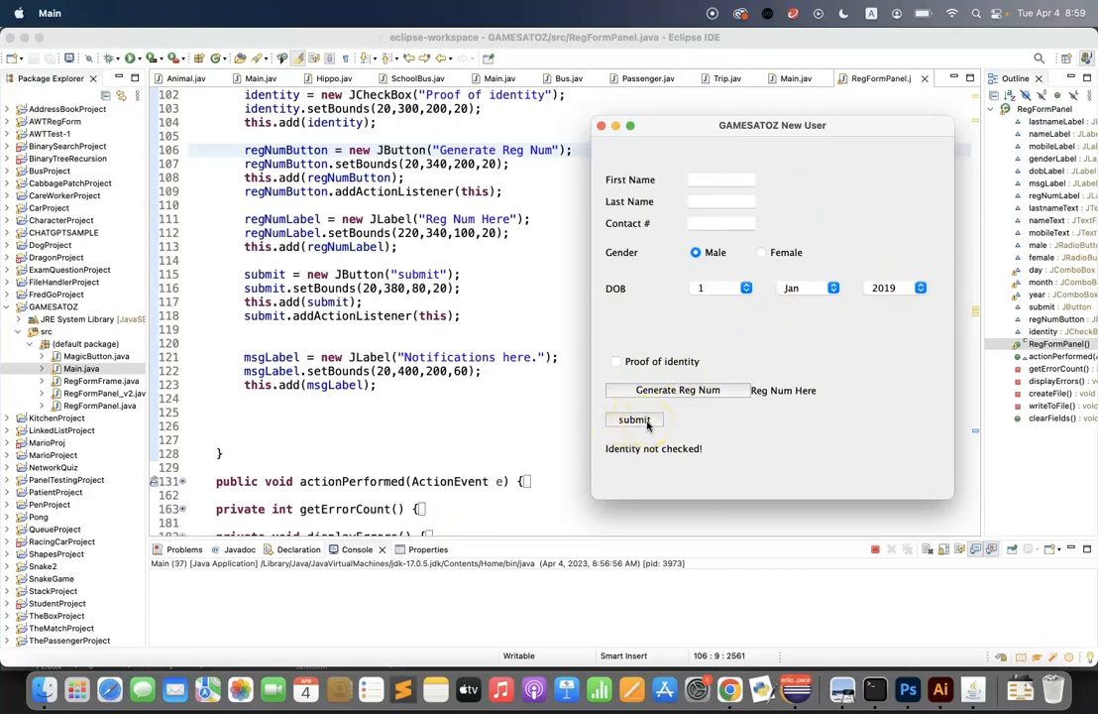
mouse_move(673, 391)
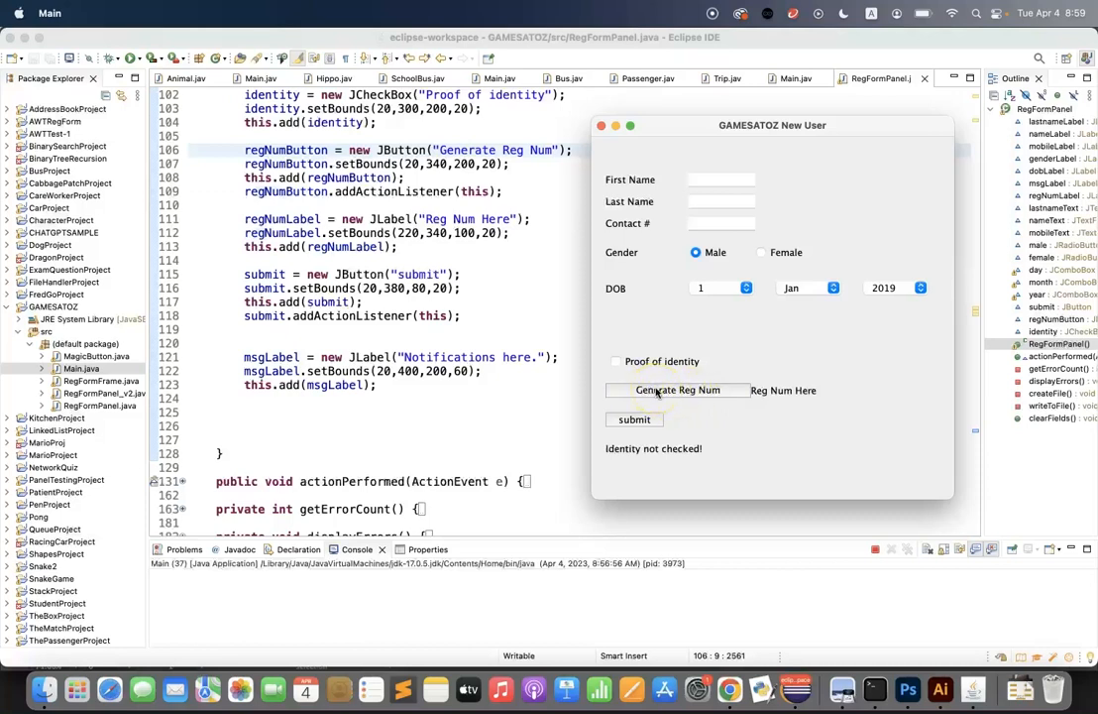
mouse_move(822, 405)
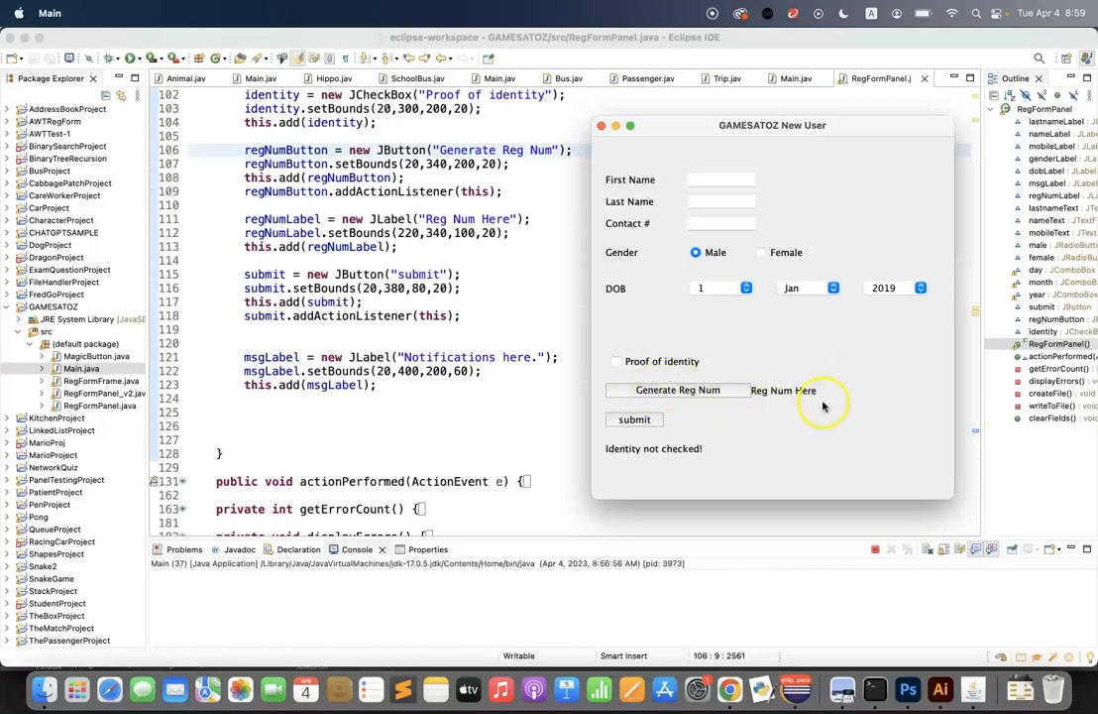
mouse_move(758, 393)
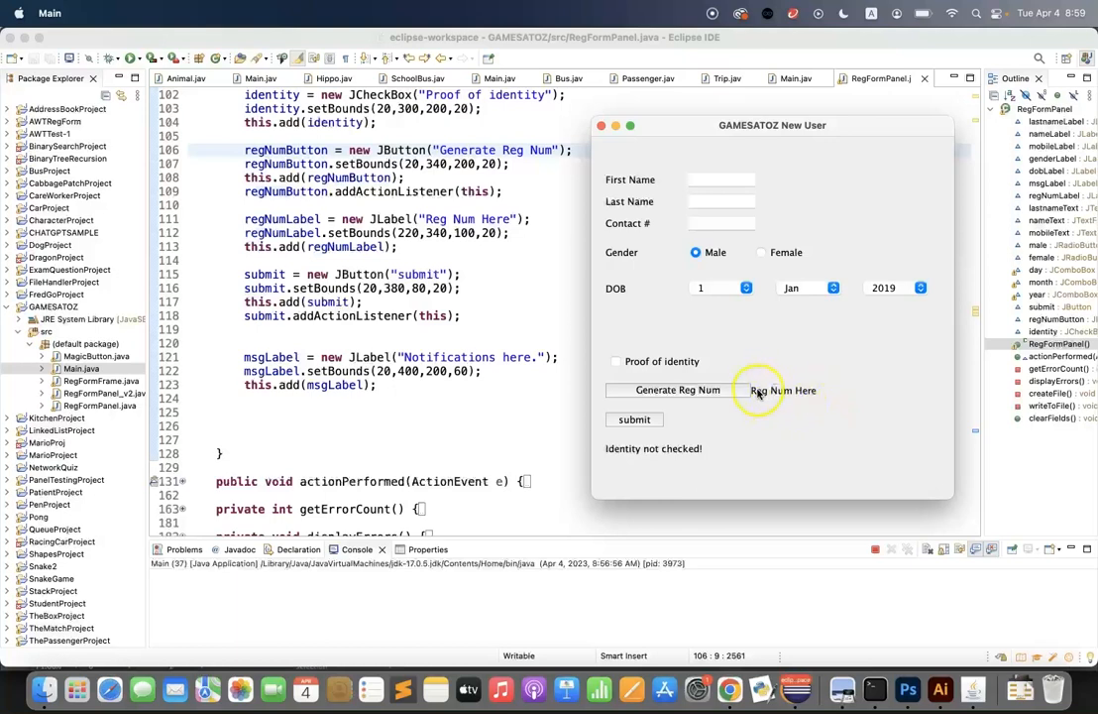
mouse_move(640, 420)
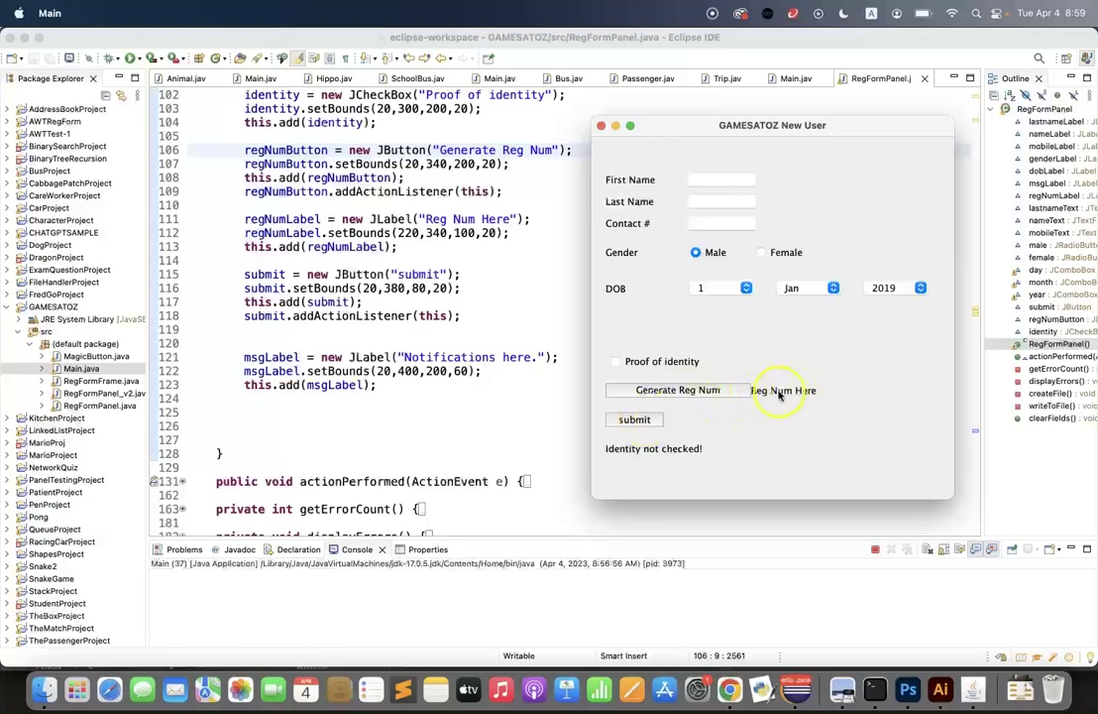
mouse_move(895, 360)
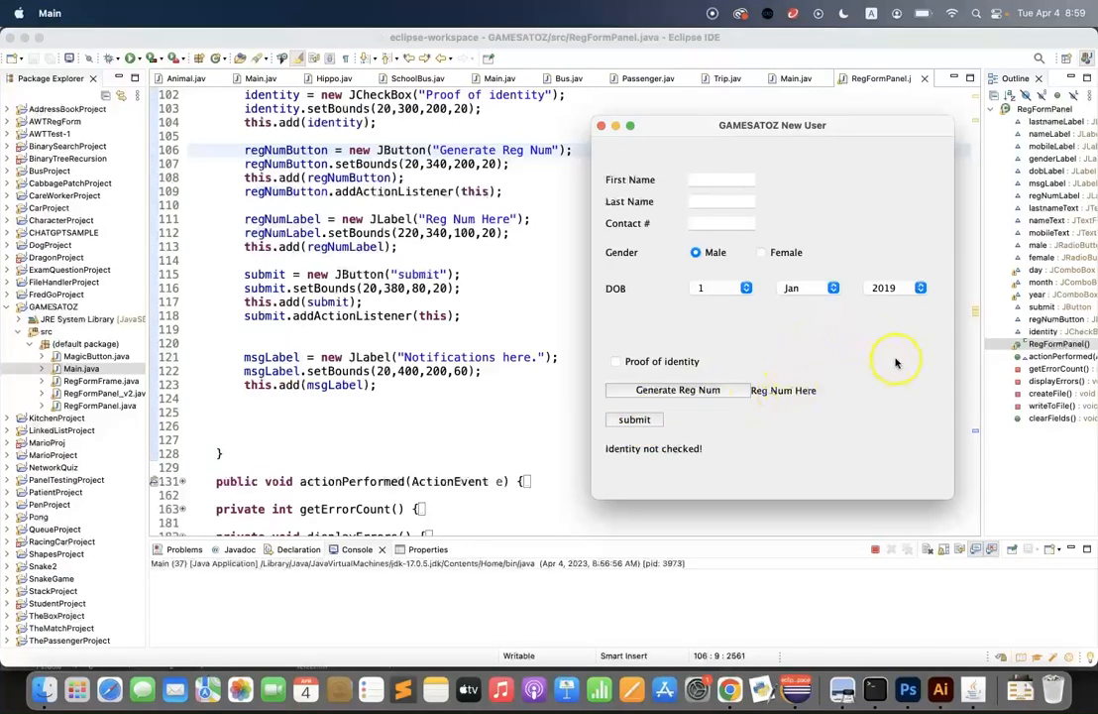
mouse_move(631, 257)
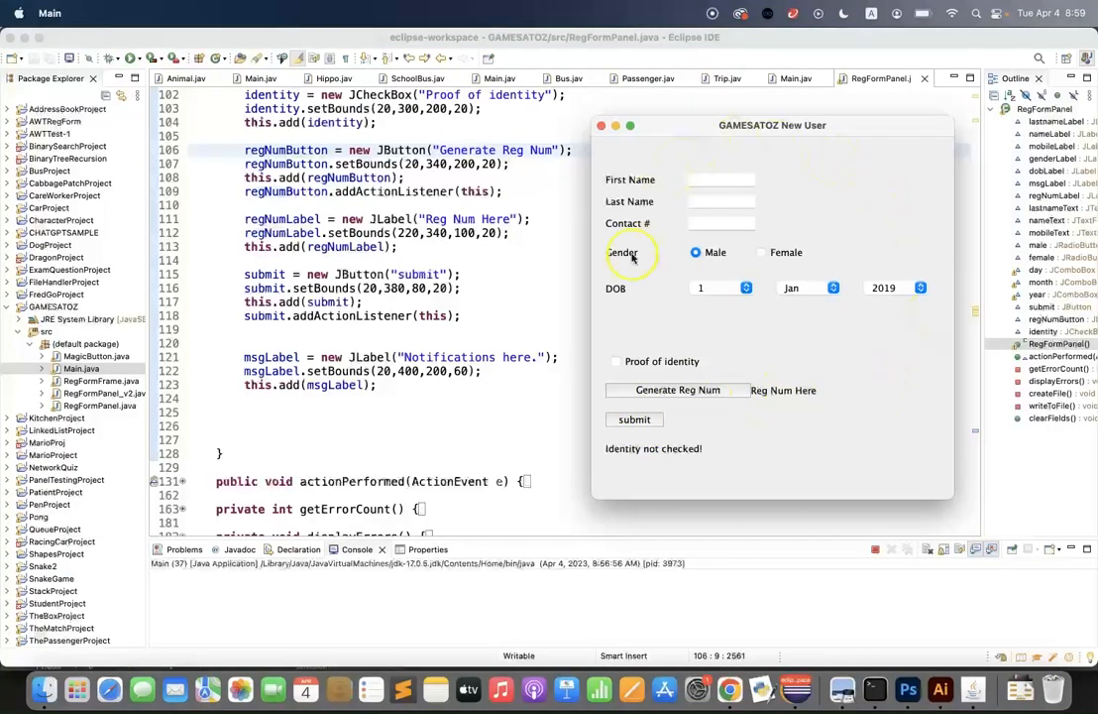
mouse_move(708, 168)
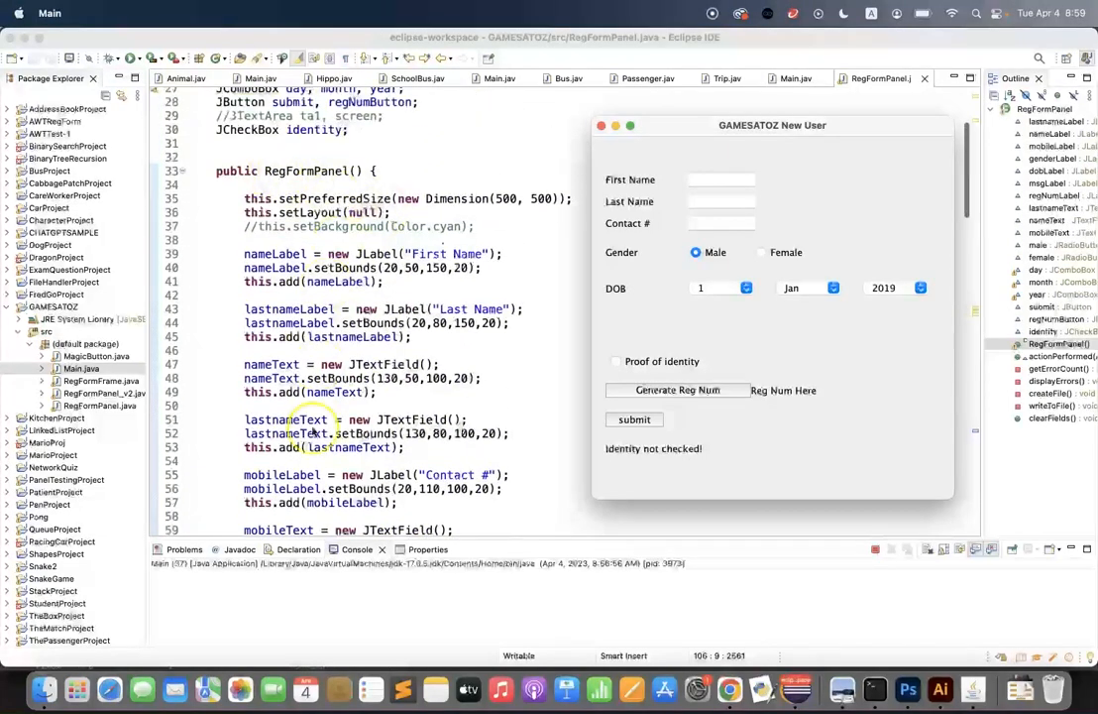
Step: Scroll the RegFormPanel constructor down to the gender, date-of-birth, identity and submit controls
scroll(down, 3)
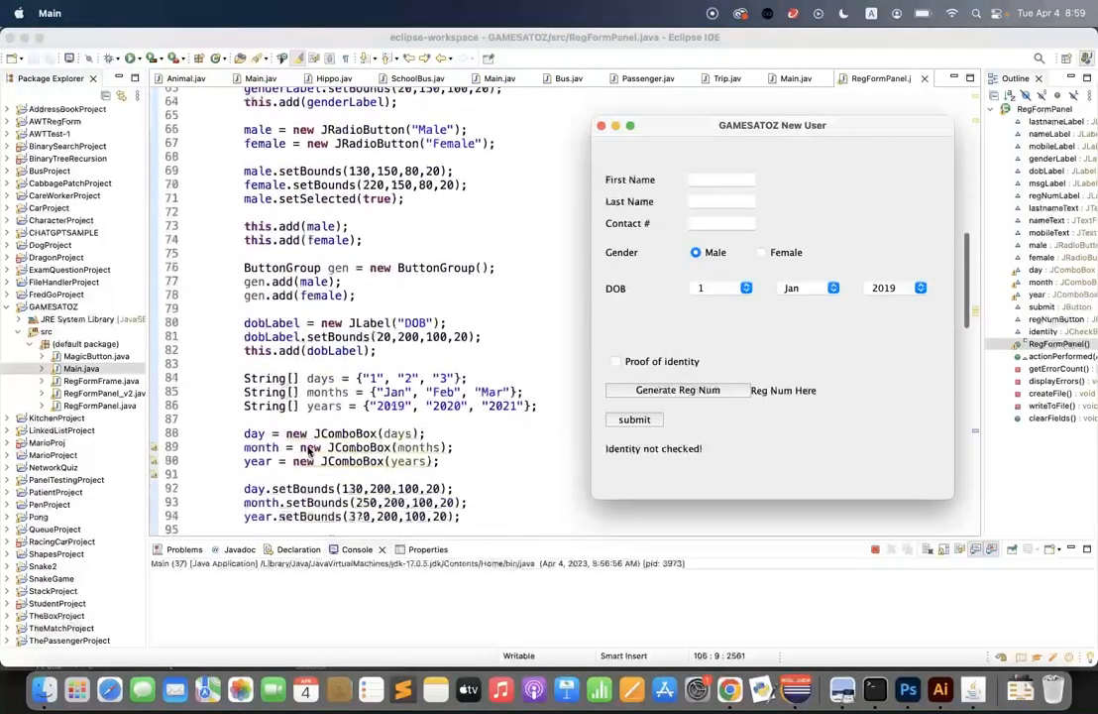
scroll(down, 3)
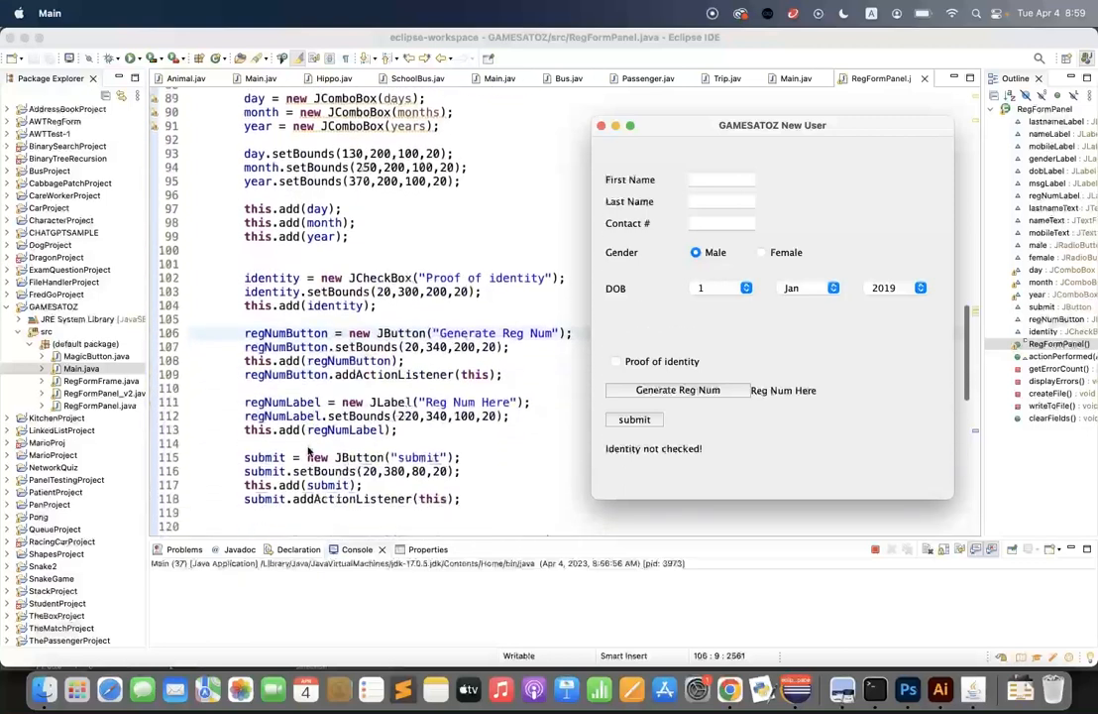
scroll(down, 3)
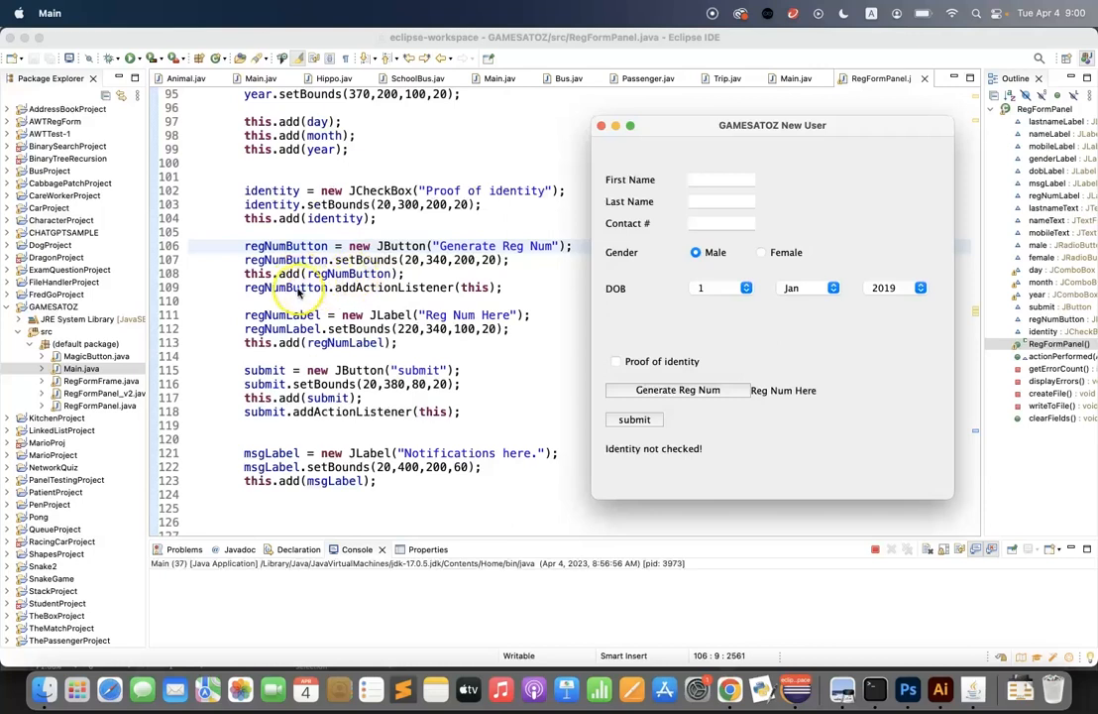
mouse_move(441, 288)
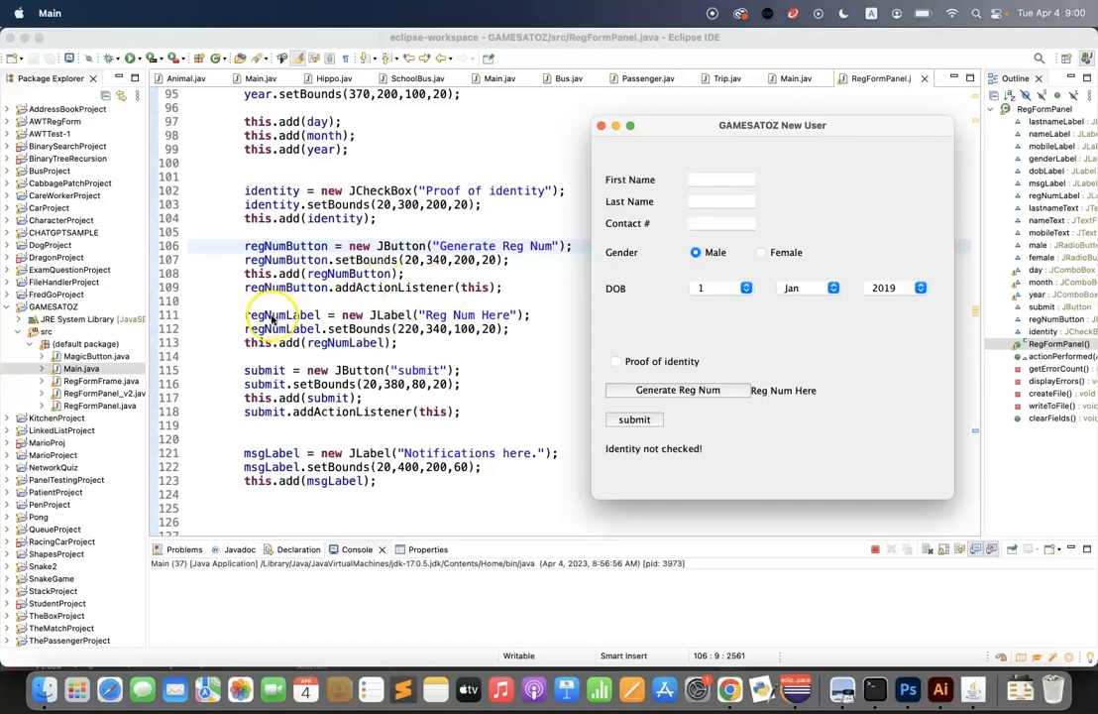
mouse_move(750, 391)
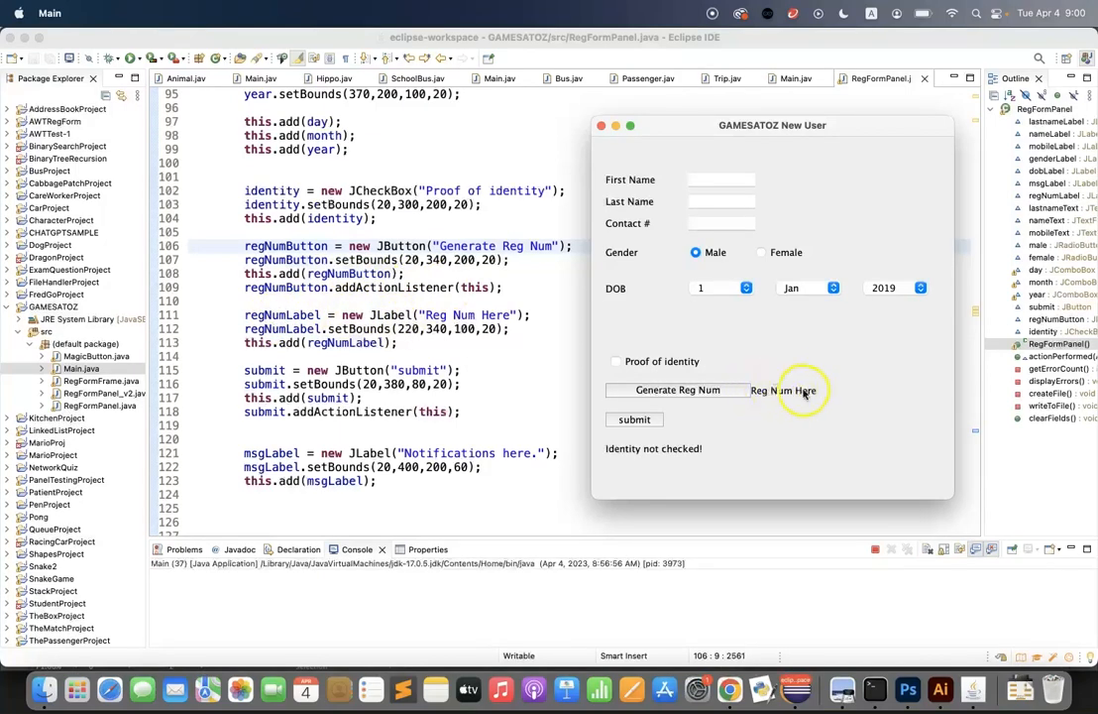
mouse_move(518, 360)
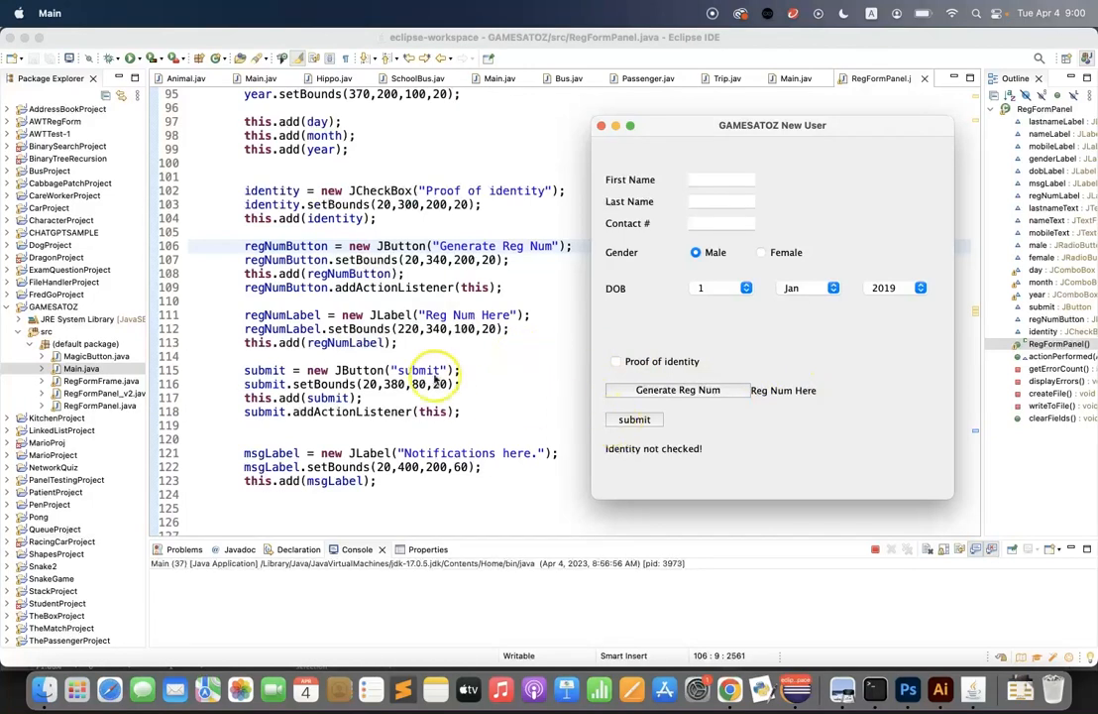
mouse_move(446, 315)
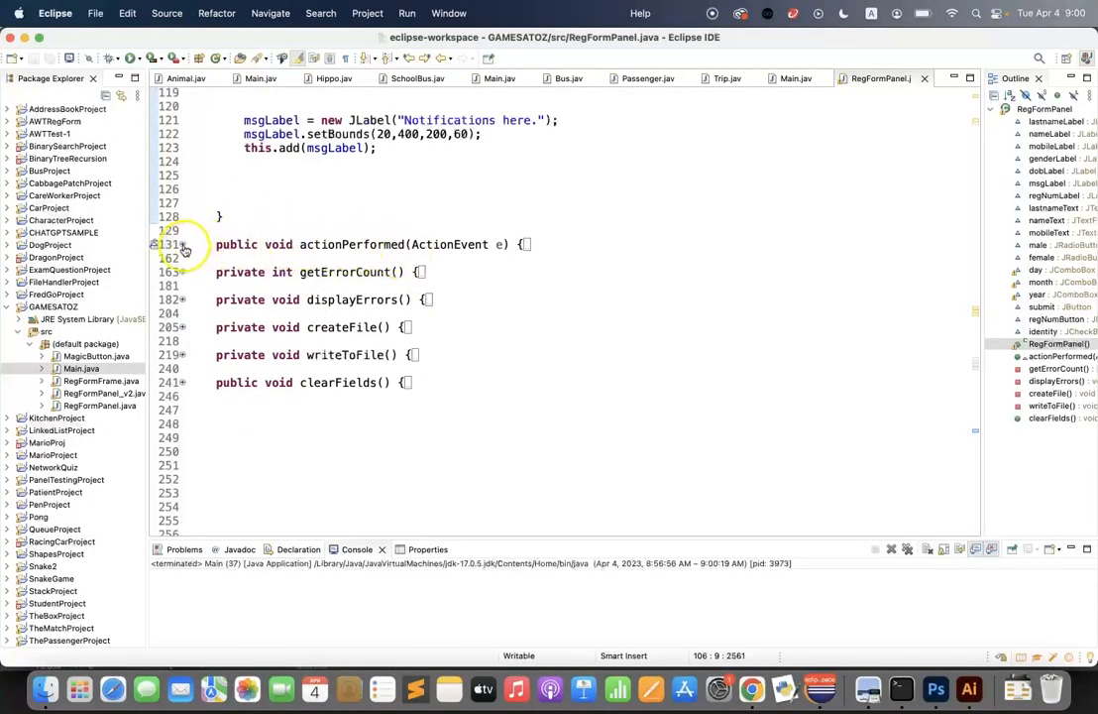
Step: Expand the folded actionPerformed method at line 131 and scroll down to it
click(154, 245)
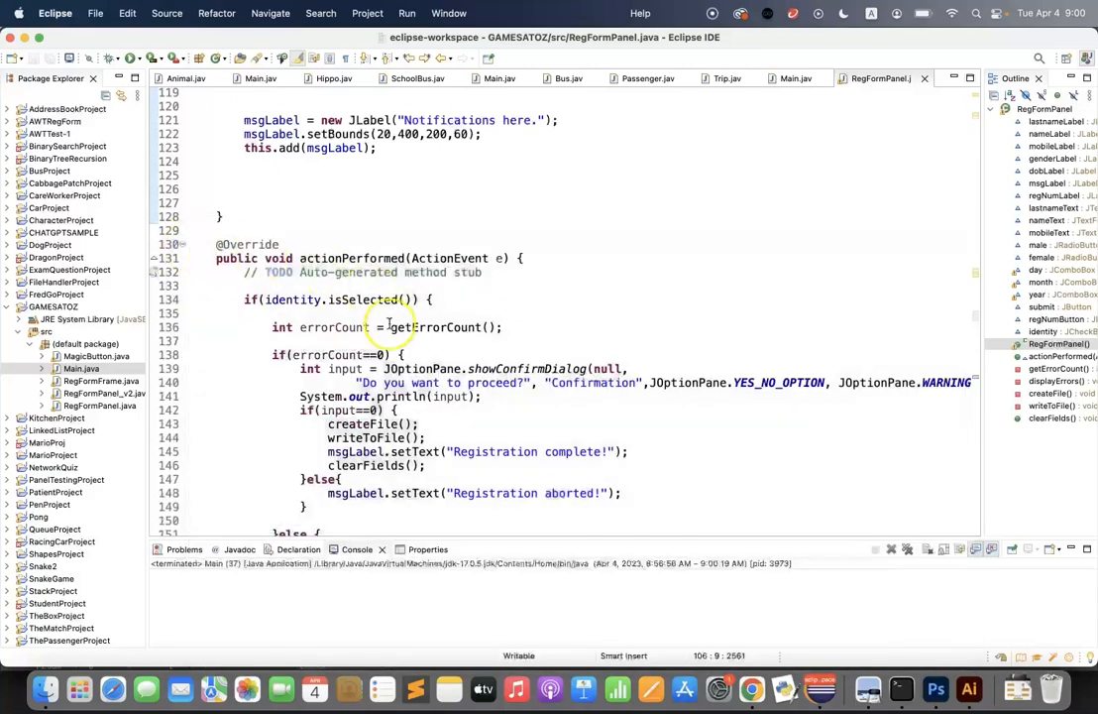
scroll(down, 3)
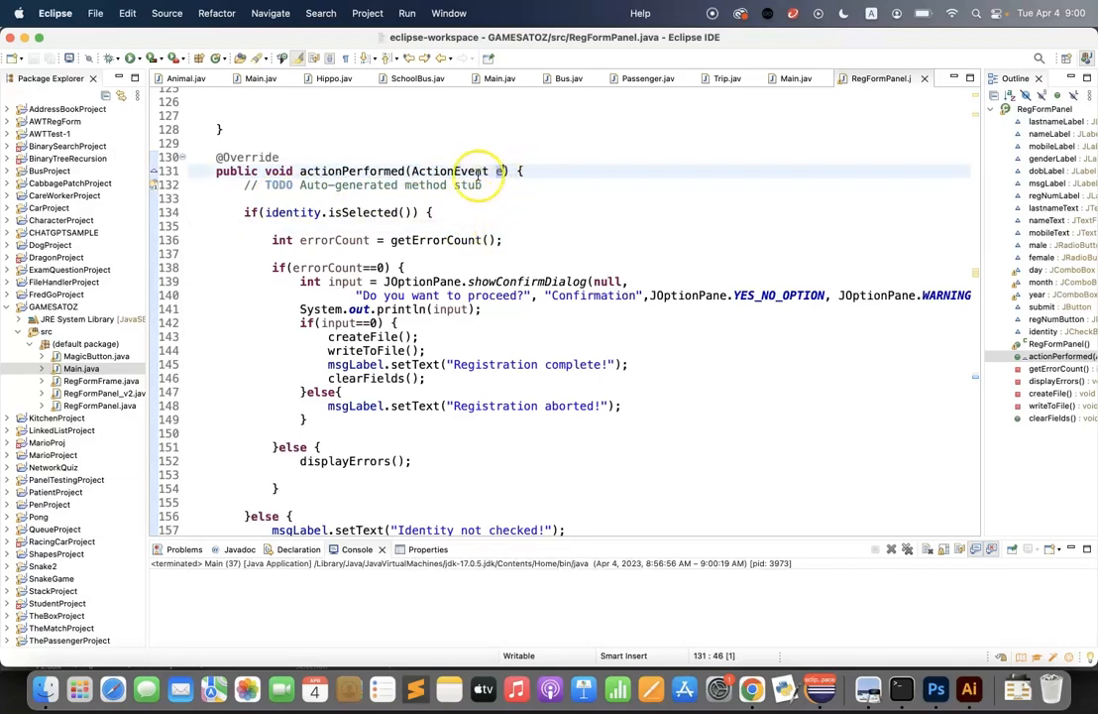
mouse_move(438, 171)
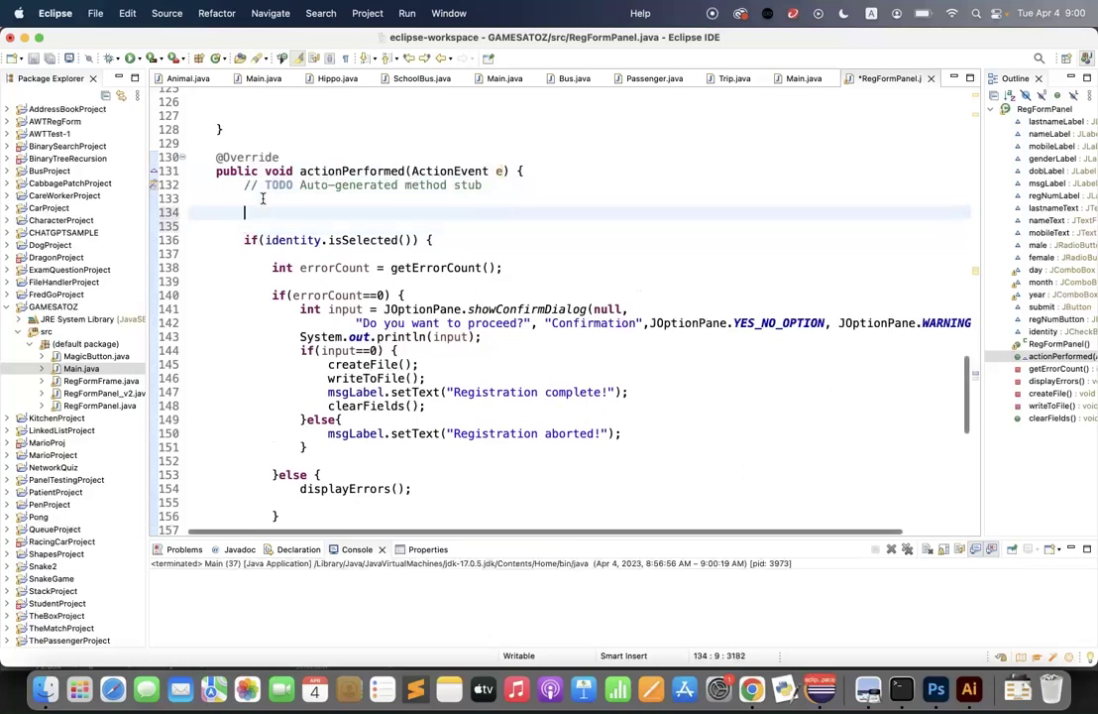
Step: Type if(e.getSource().equals(submit)) { //do something! } at the start of actionPerformed
text(if()
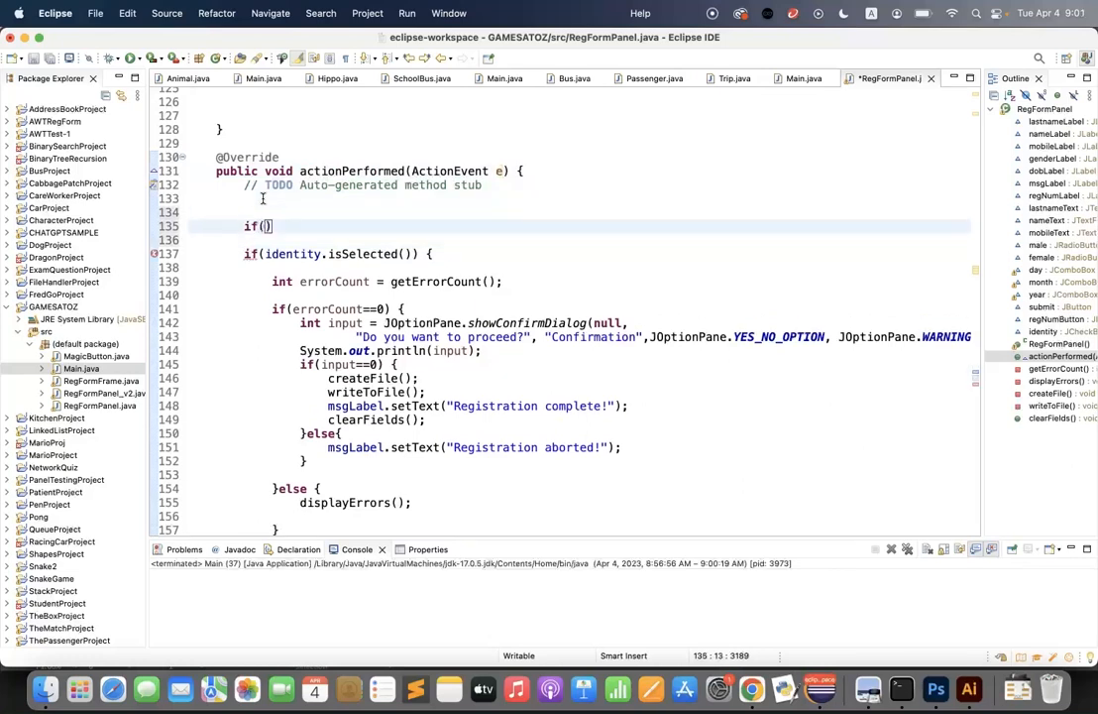
text(e)
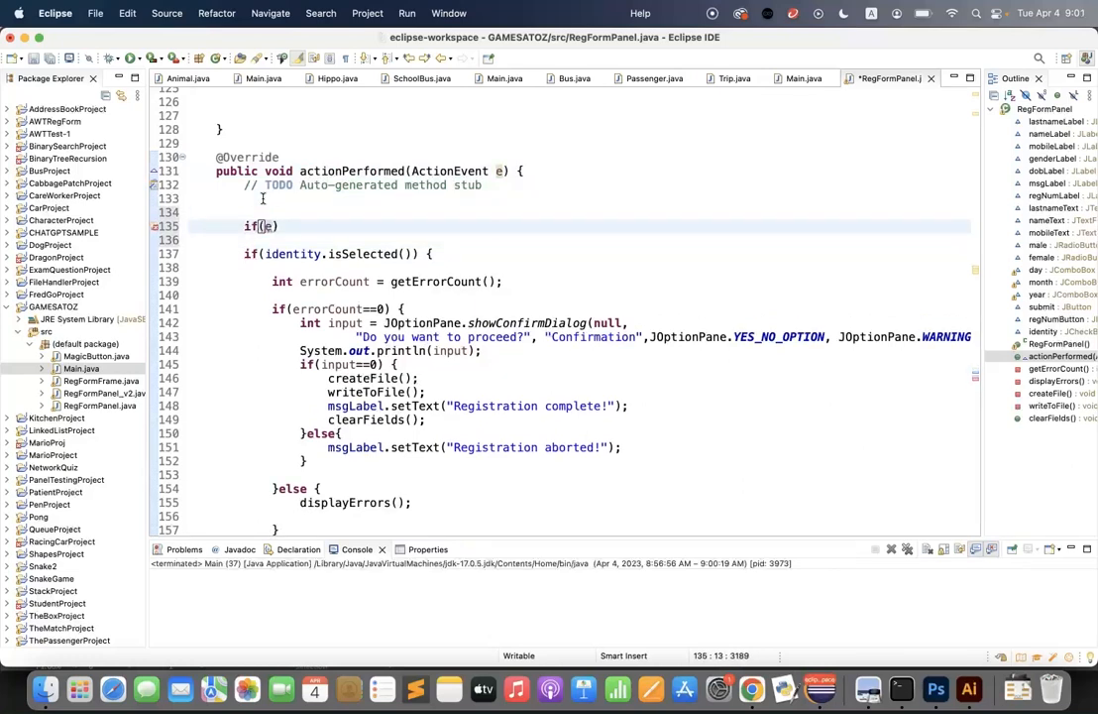
text(.)
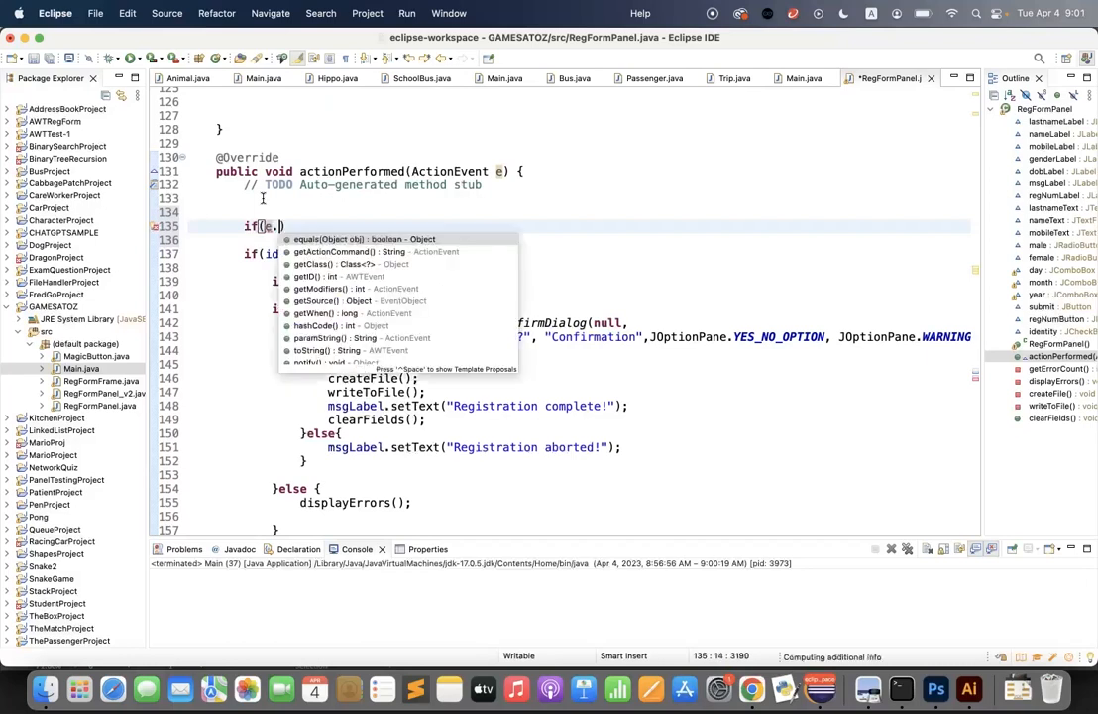
mouse_move(287, 239)
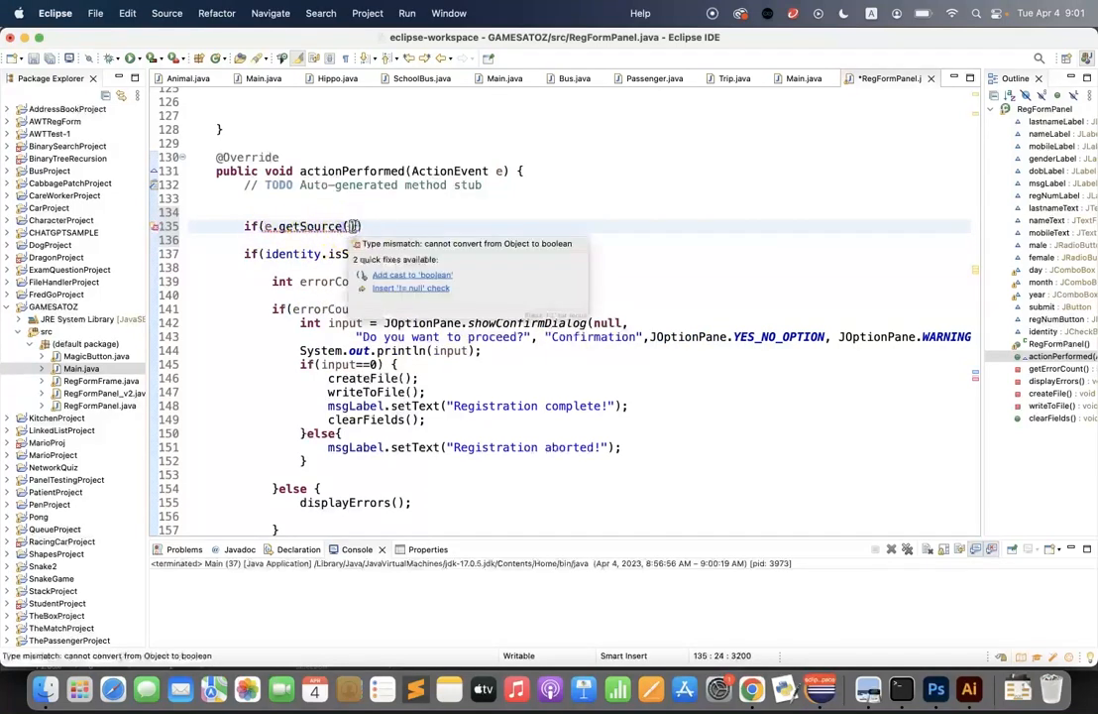
text(.equa)
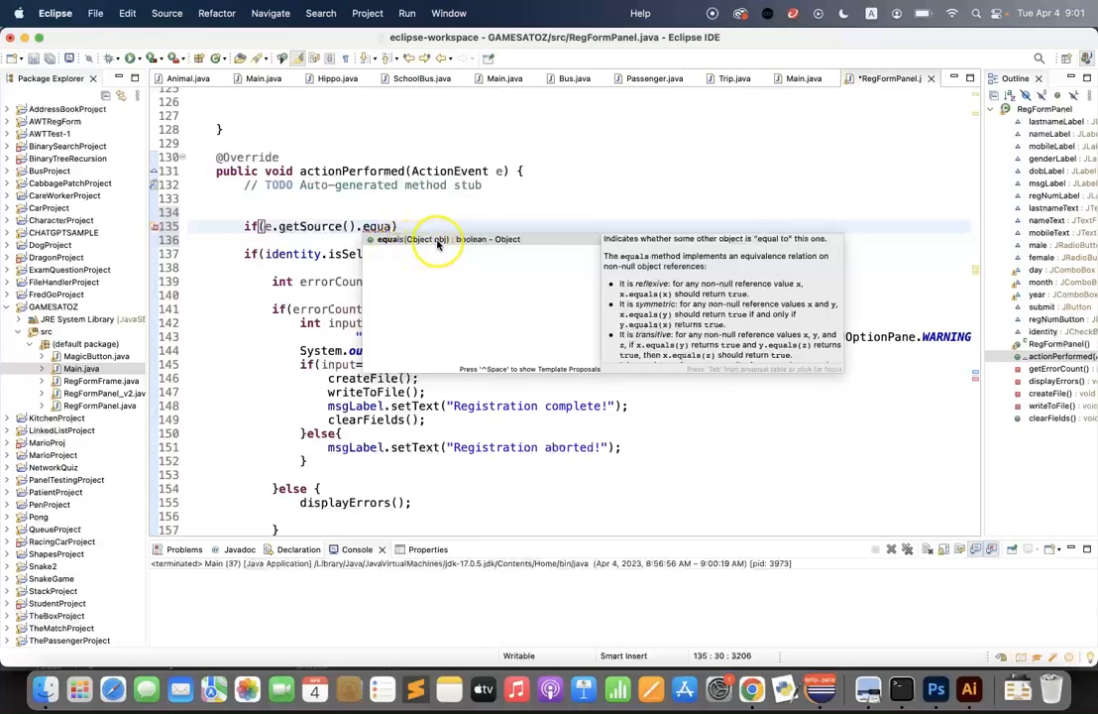
text((submit)
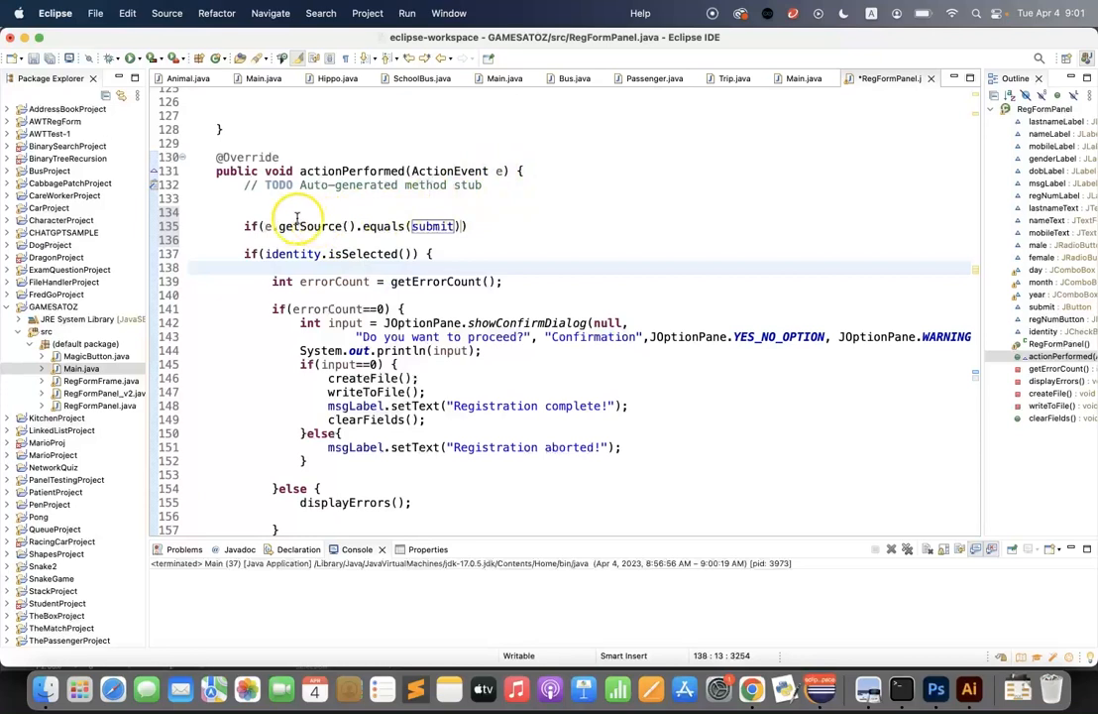
mouse_move(419, 226)
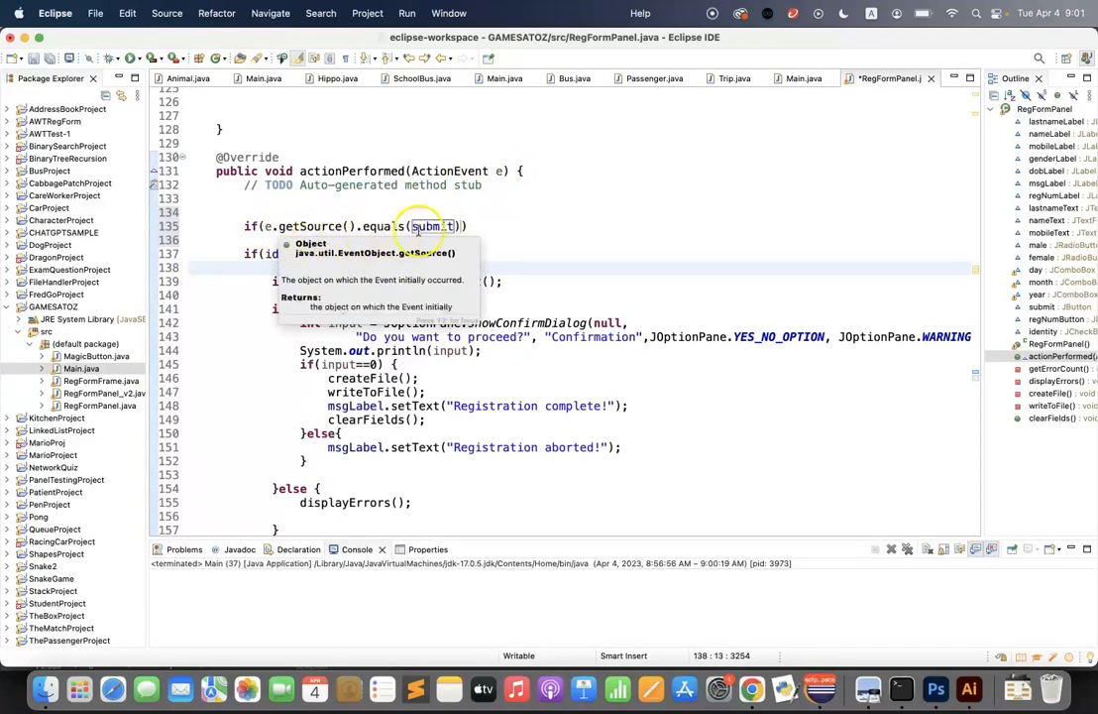
click(487, 226)
text( {)
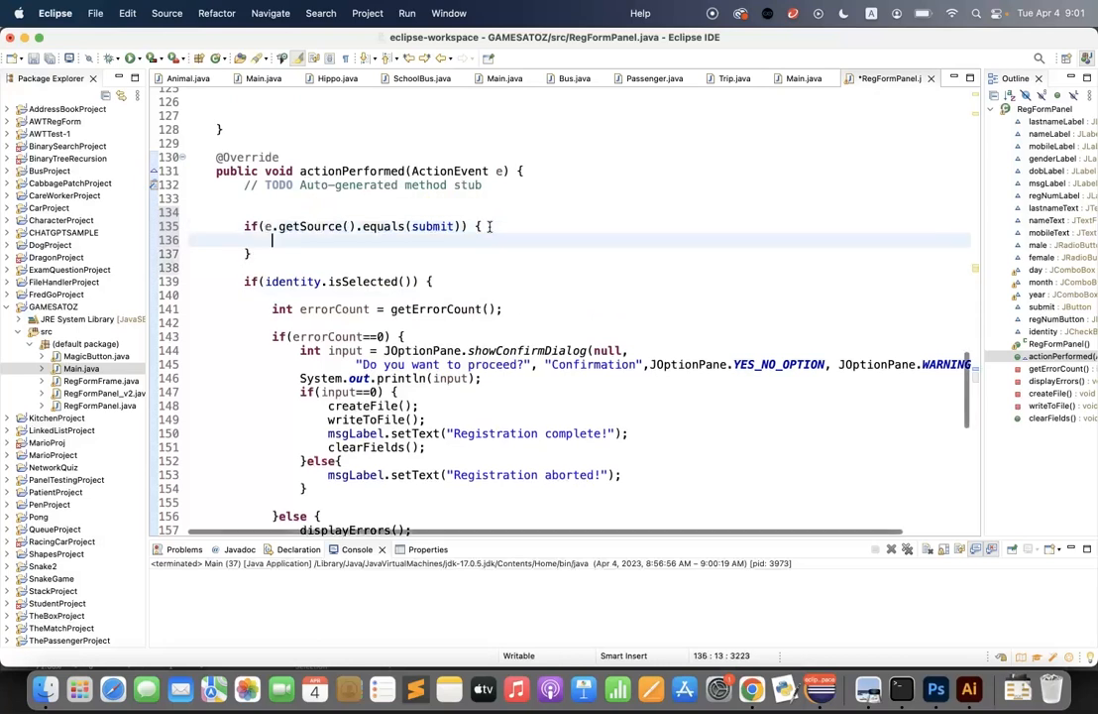
text(//do something!)
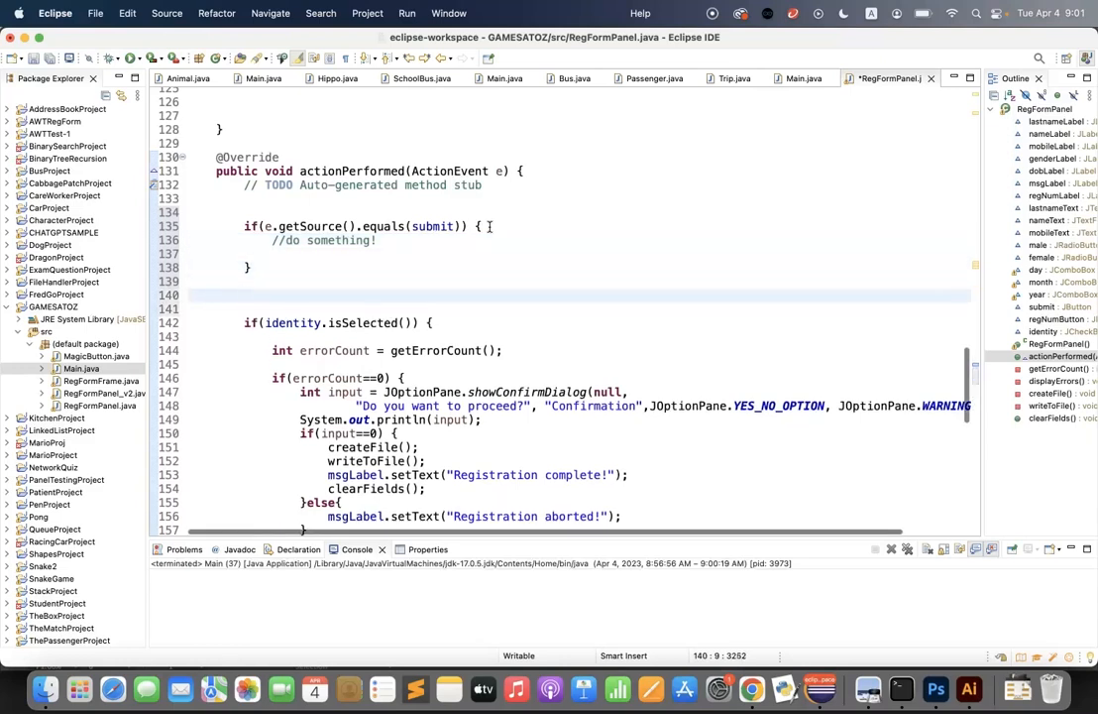
Step: Add if(e.getSource().equals(regNumButton)) with a //do something! comment inside
text(if()
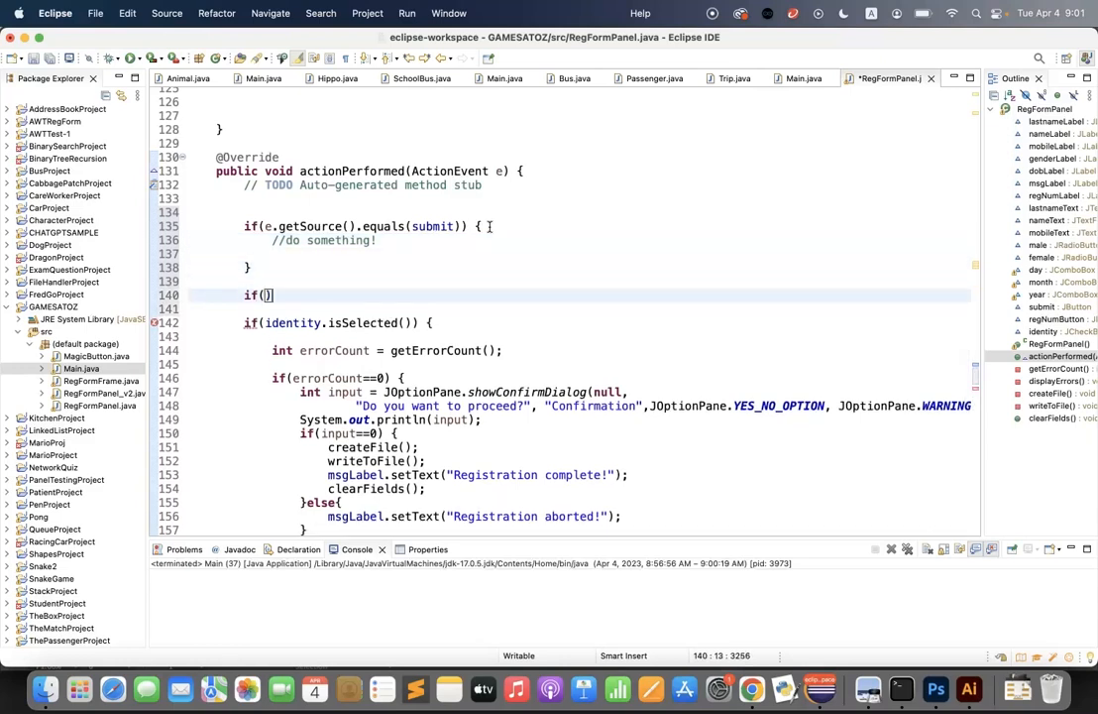
text({)
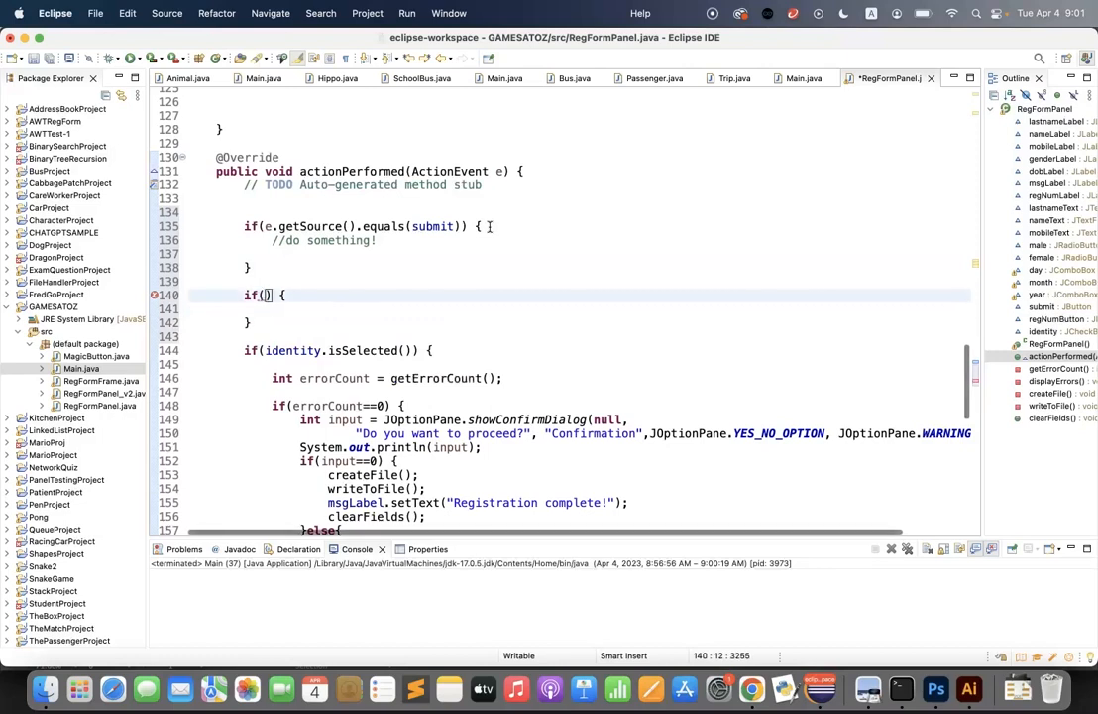
text(e.)
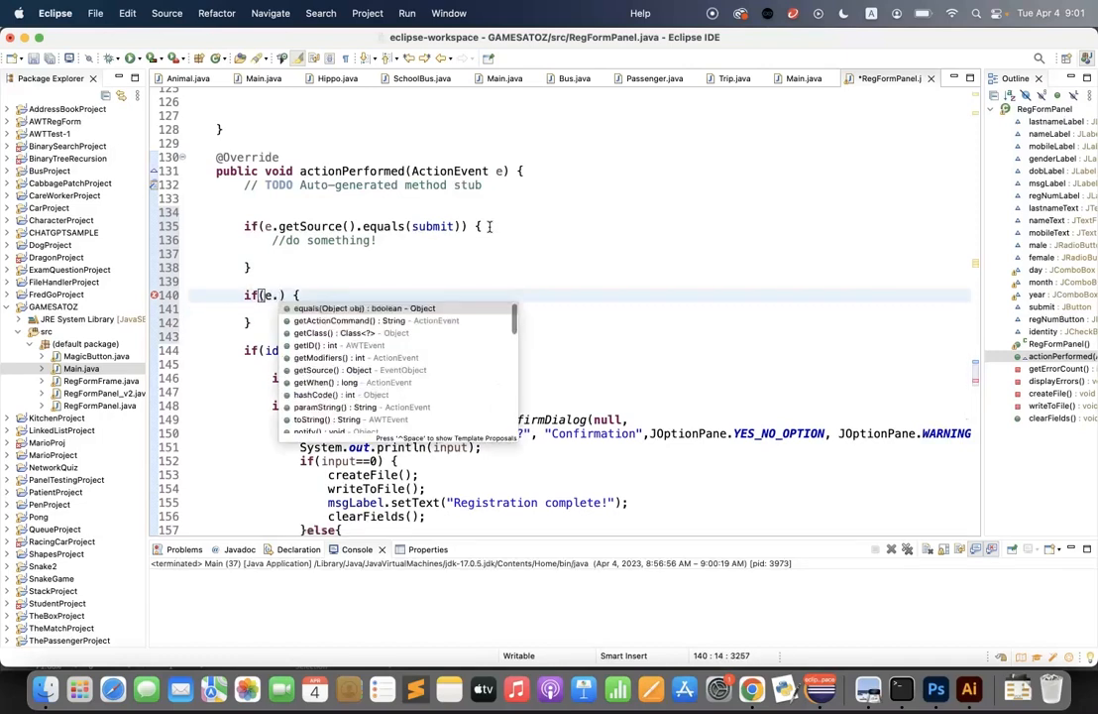
text(getSource()
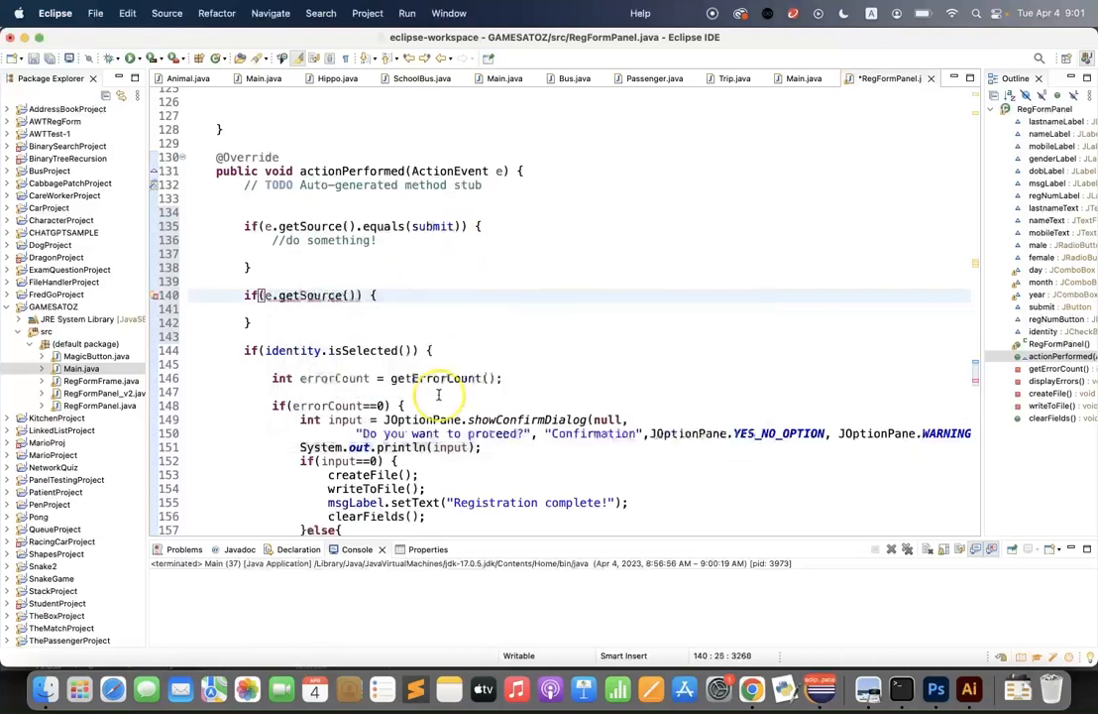
text(.equals)
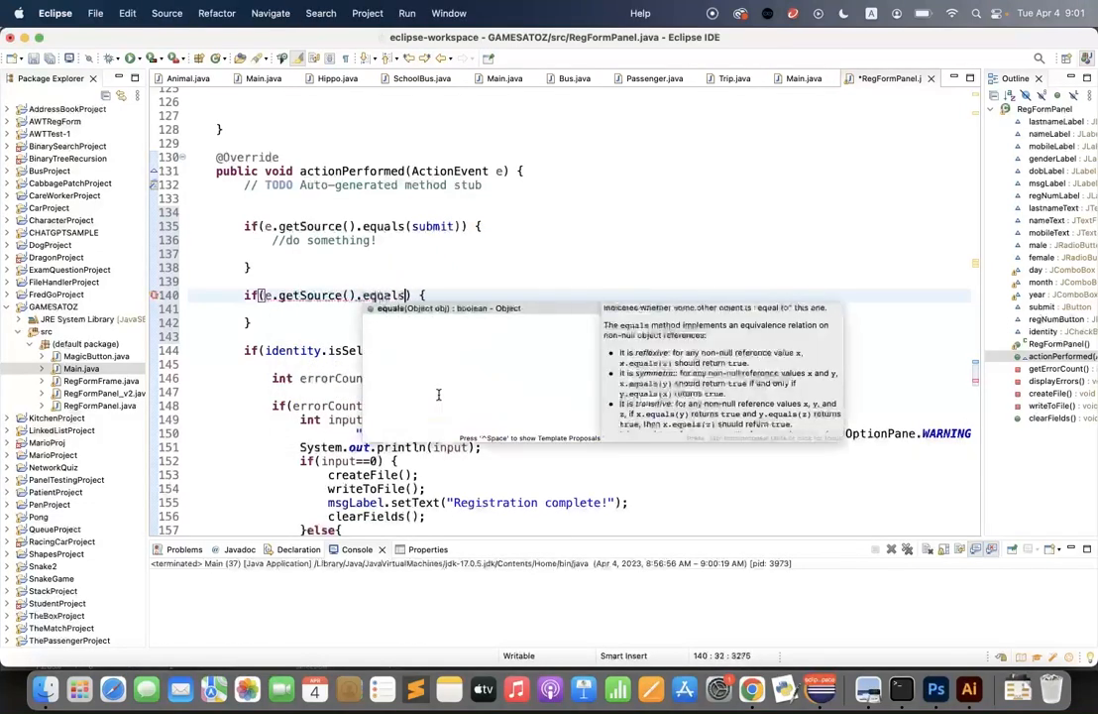
text(e)
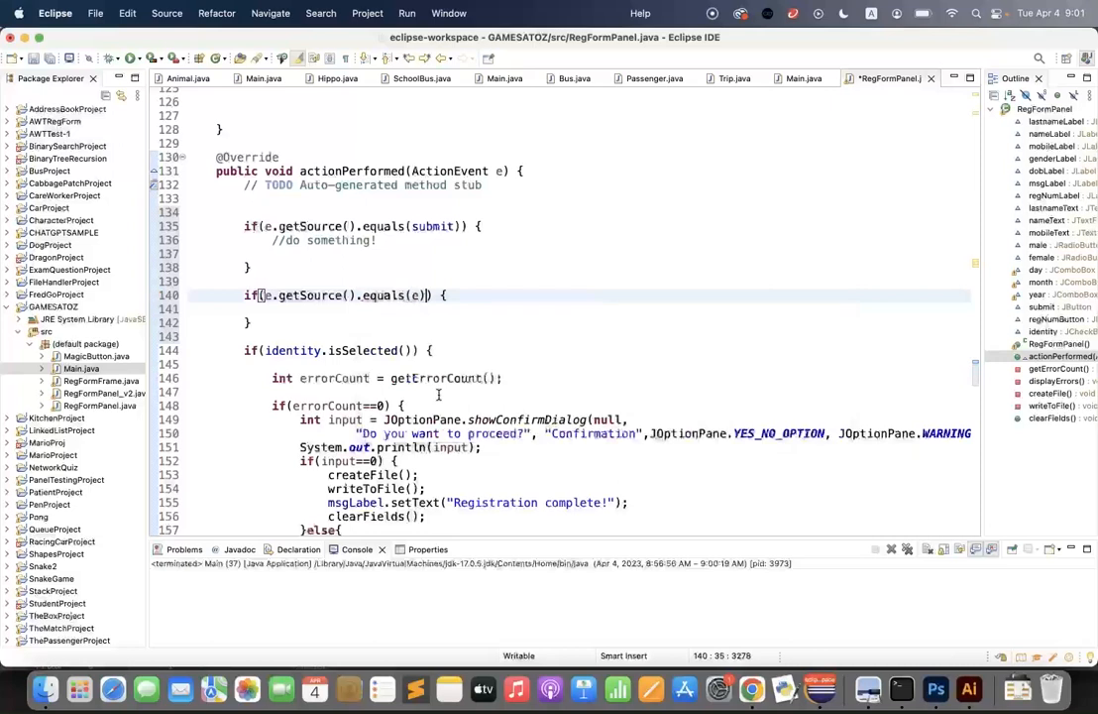
key(Backspace)
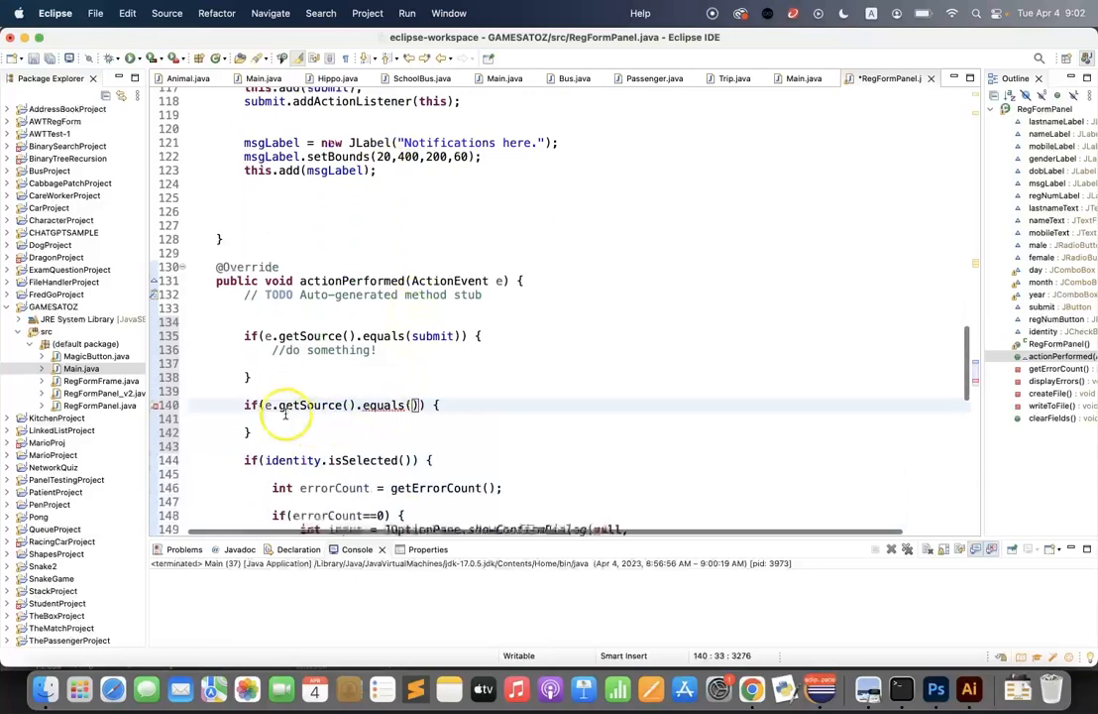
text(regNumButton)
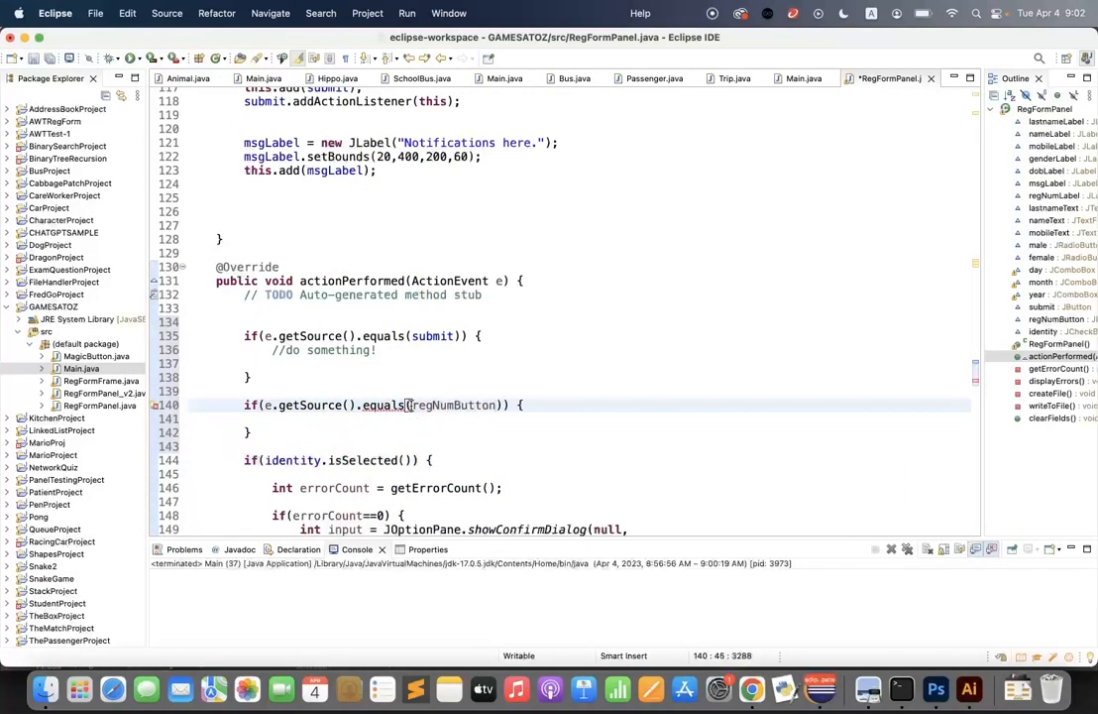
click(327, 419)
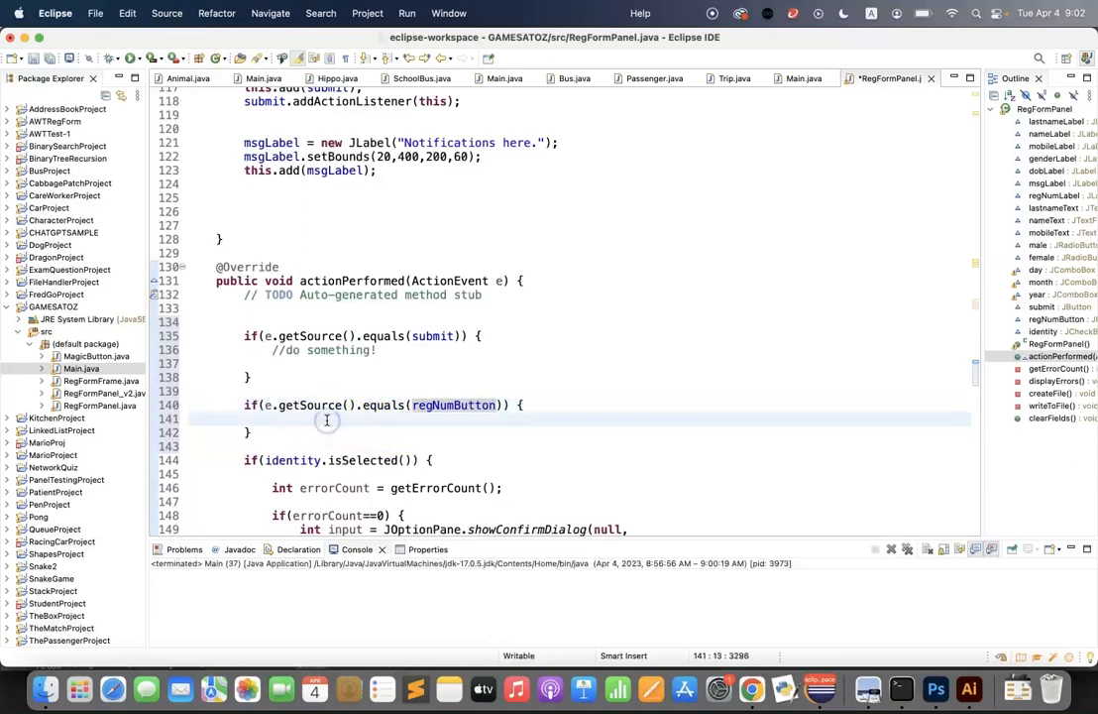
text(//do somethng)
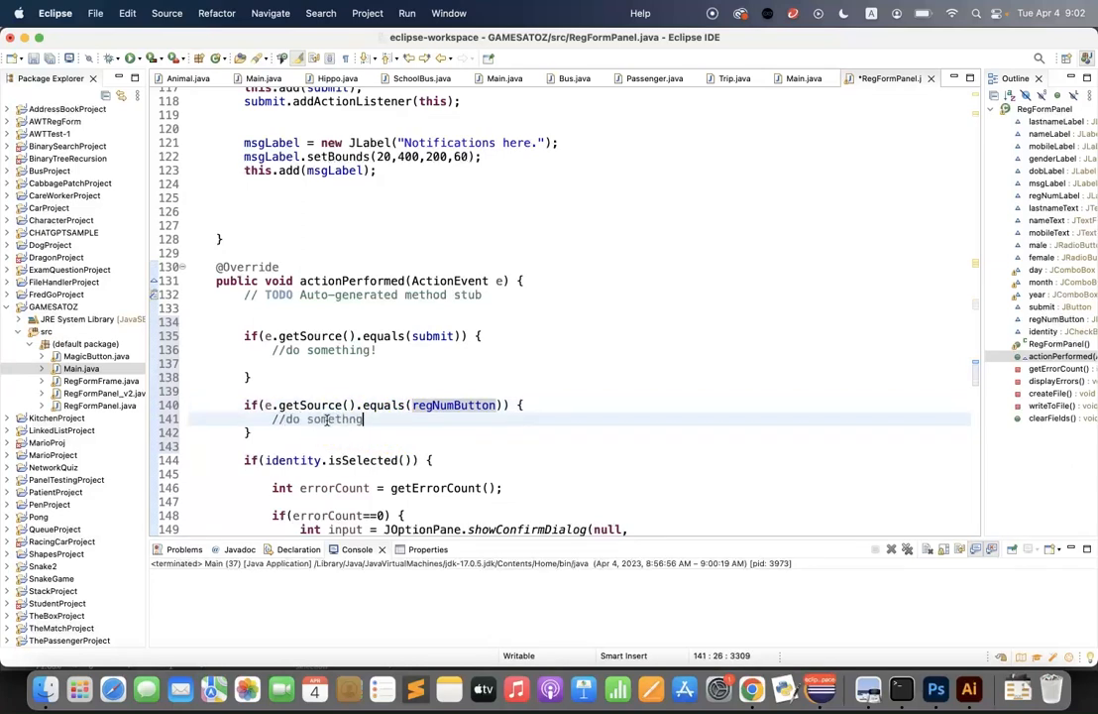
text(ing!)
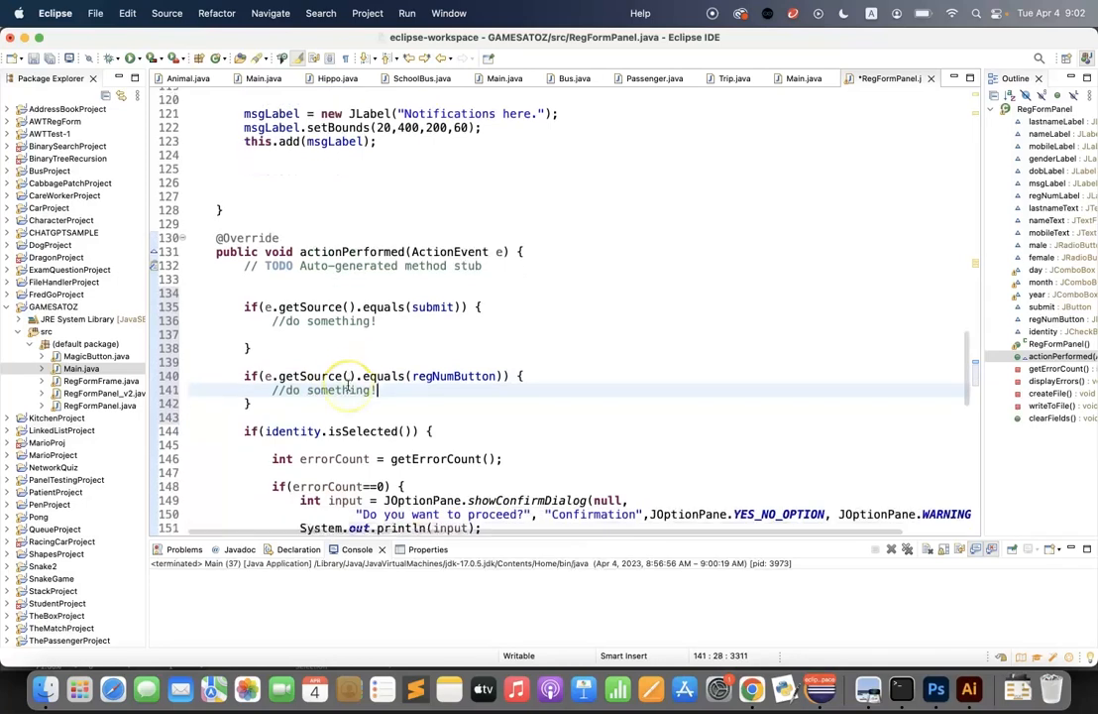
Step: Move the if(identity.isSelected()) block into the submit branch, ahead of the regNumButton branch
scroll(down, 3)
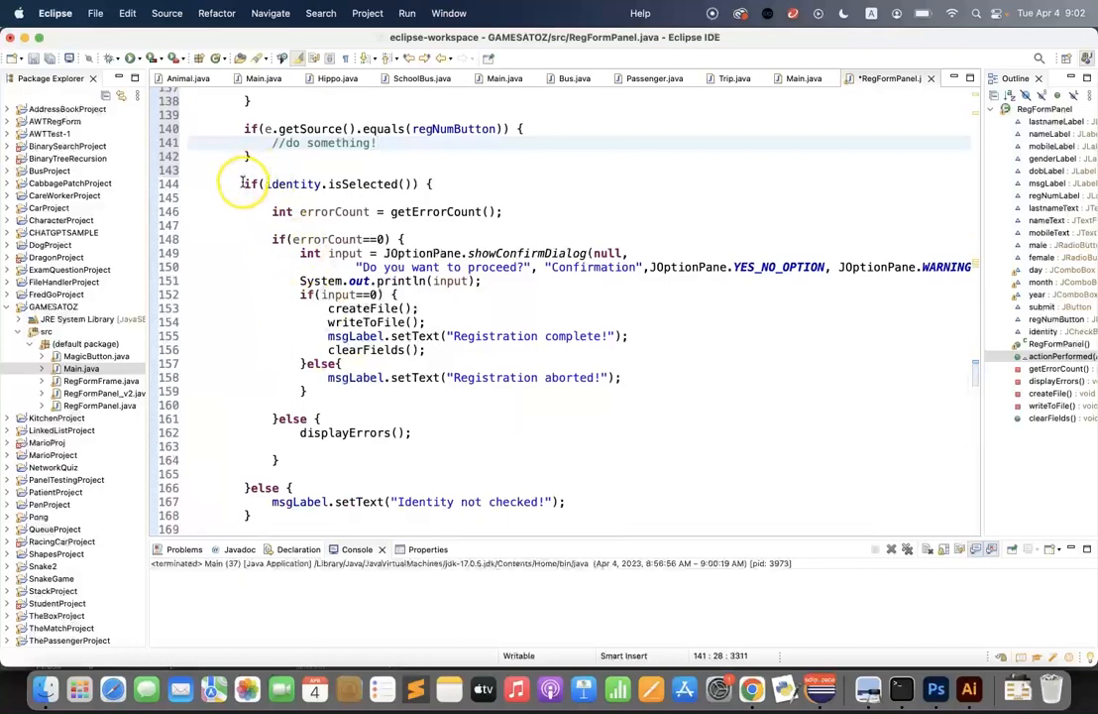
drag(243, 184, 243, 308)
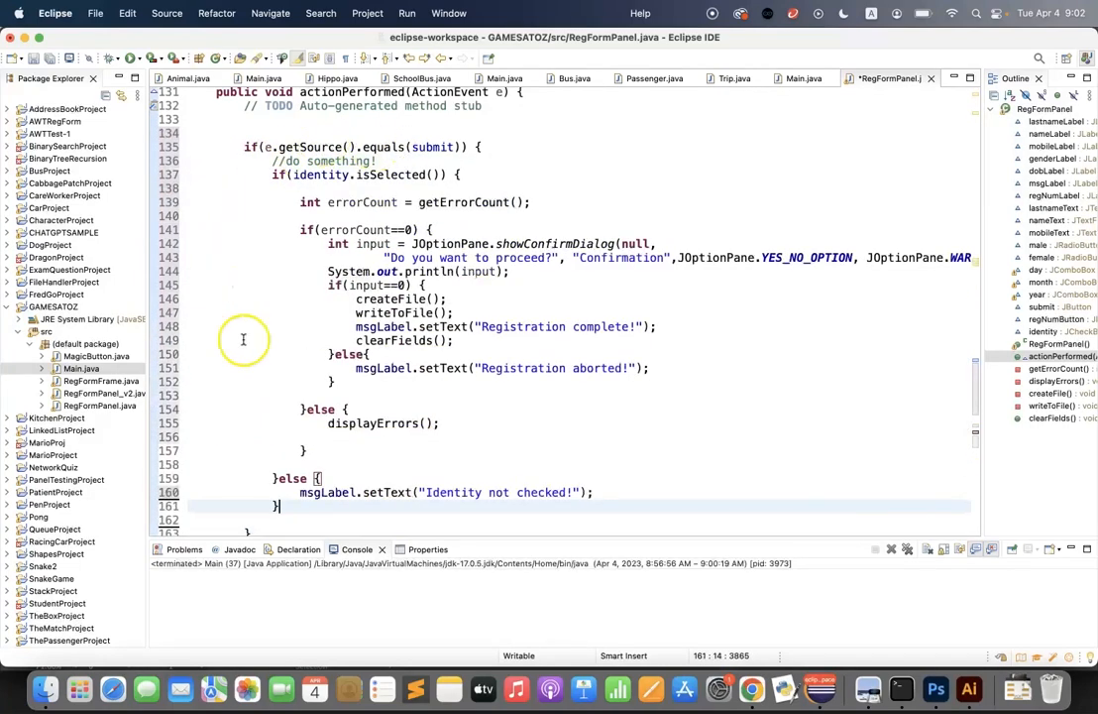
mouse_move(298, 325)
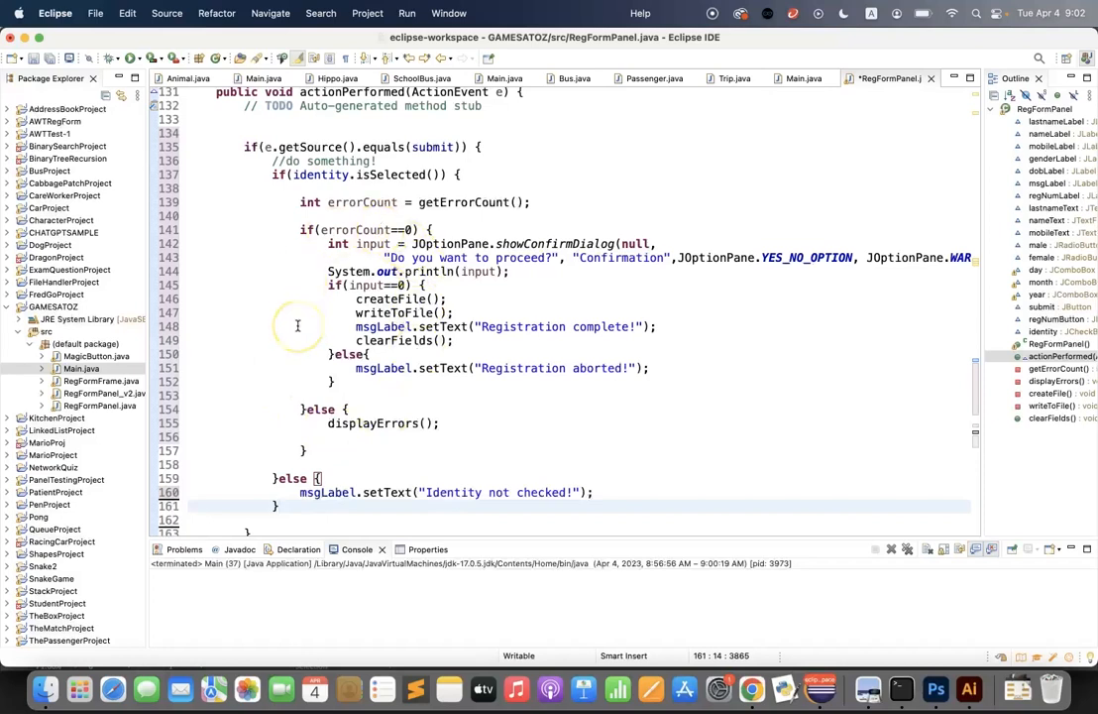
scroll(down, 3)
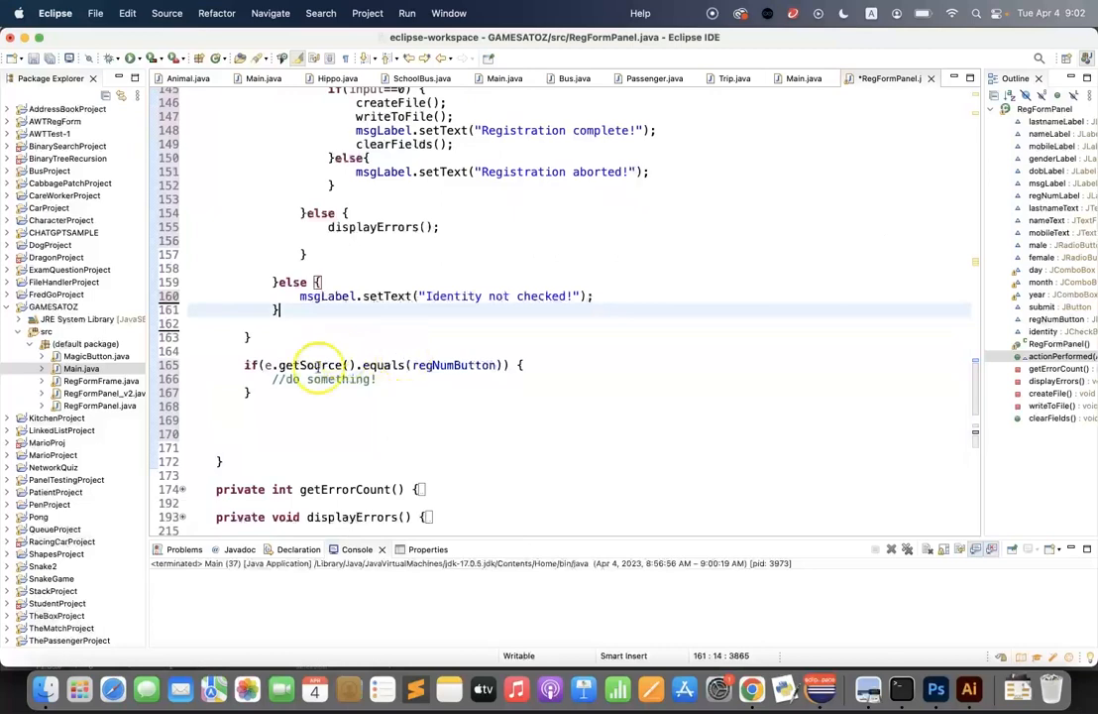
Step: Save the edits and run Main.java as a Java application
right_click(77, 368)
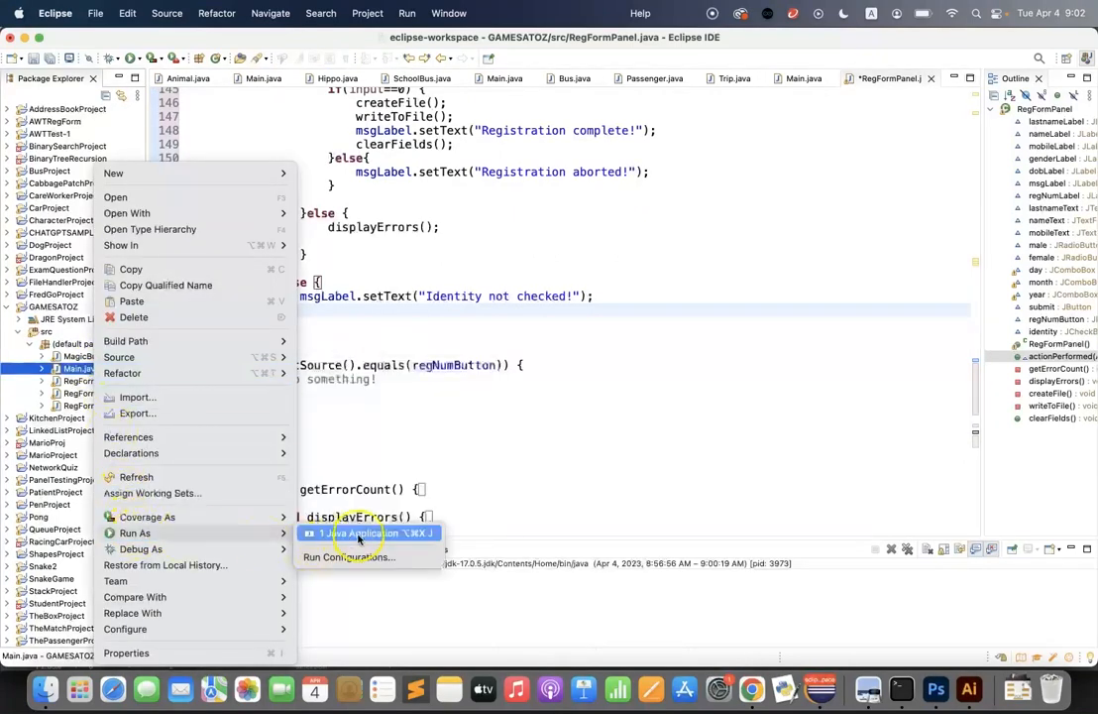
click(368, 533)
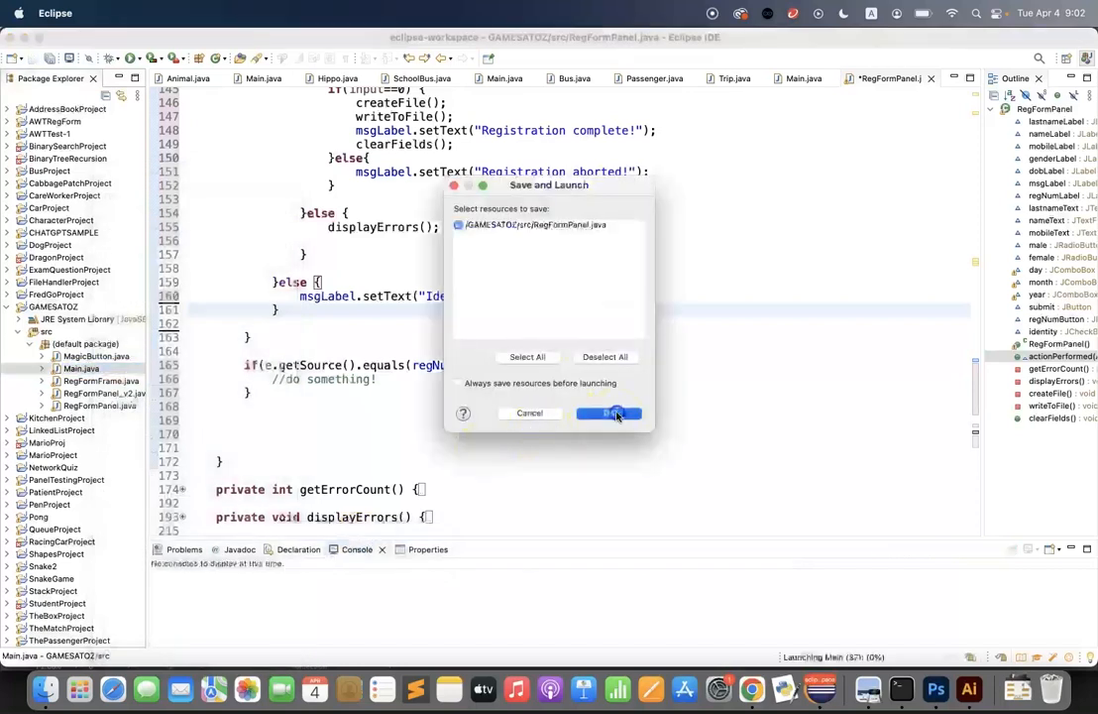
click(608, 412)
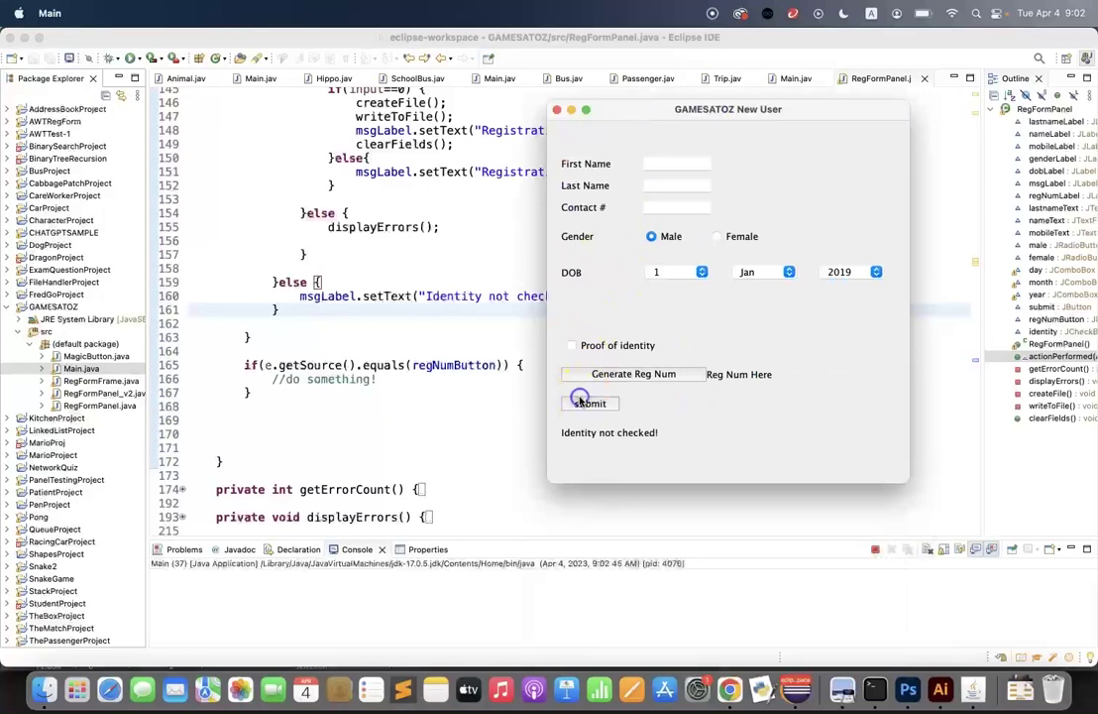
Step: Tick Proof of identity, submit the filled-in form and confirm with Yes
click(572, 345)
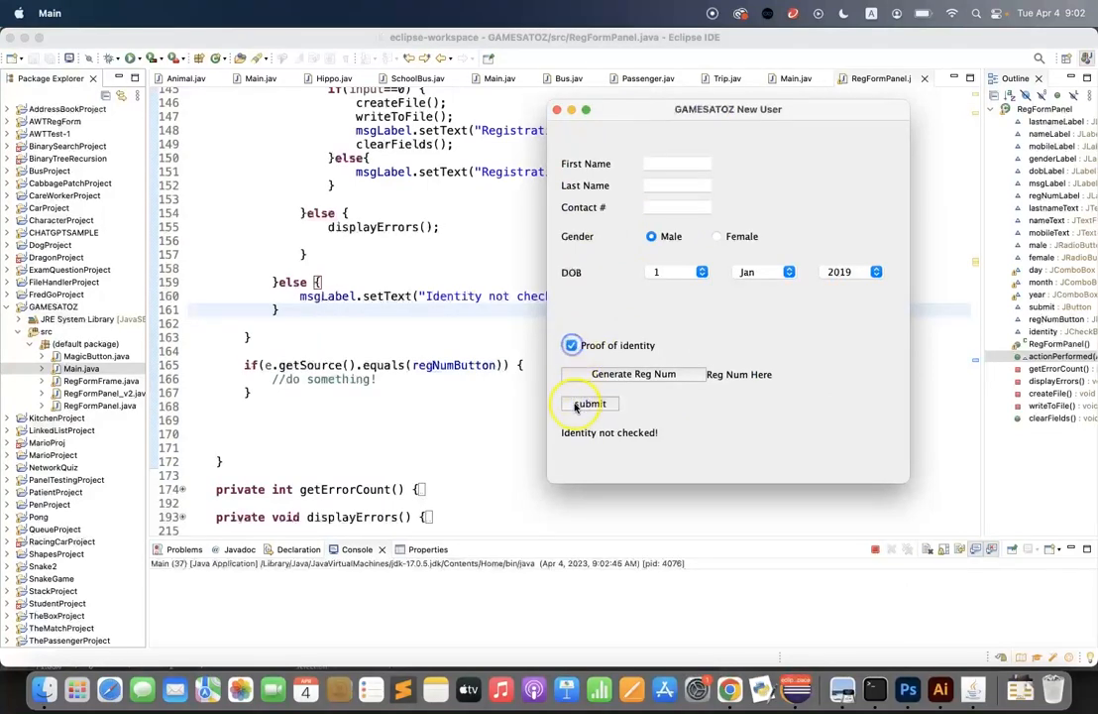
click(588, 404)
text(edc)
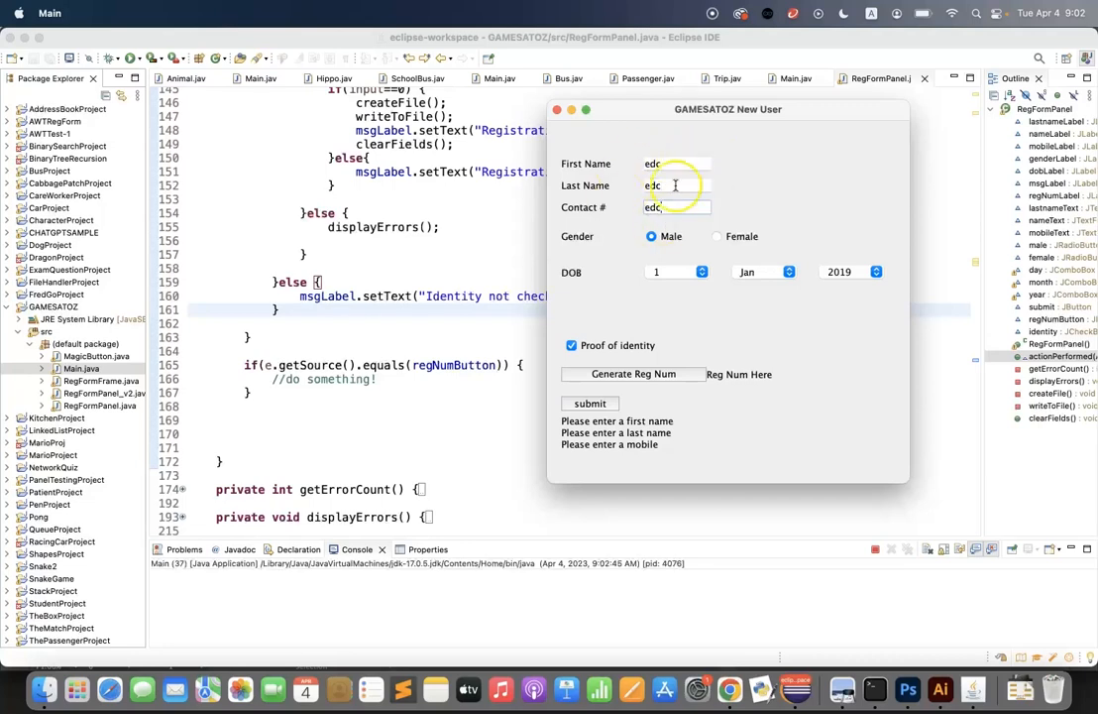
click(589, 402)
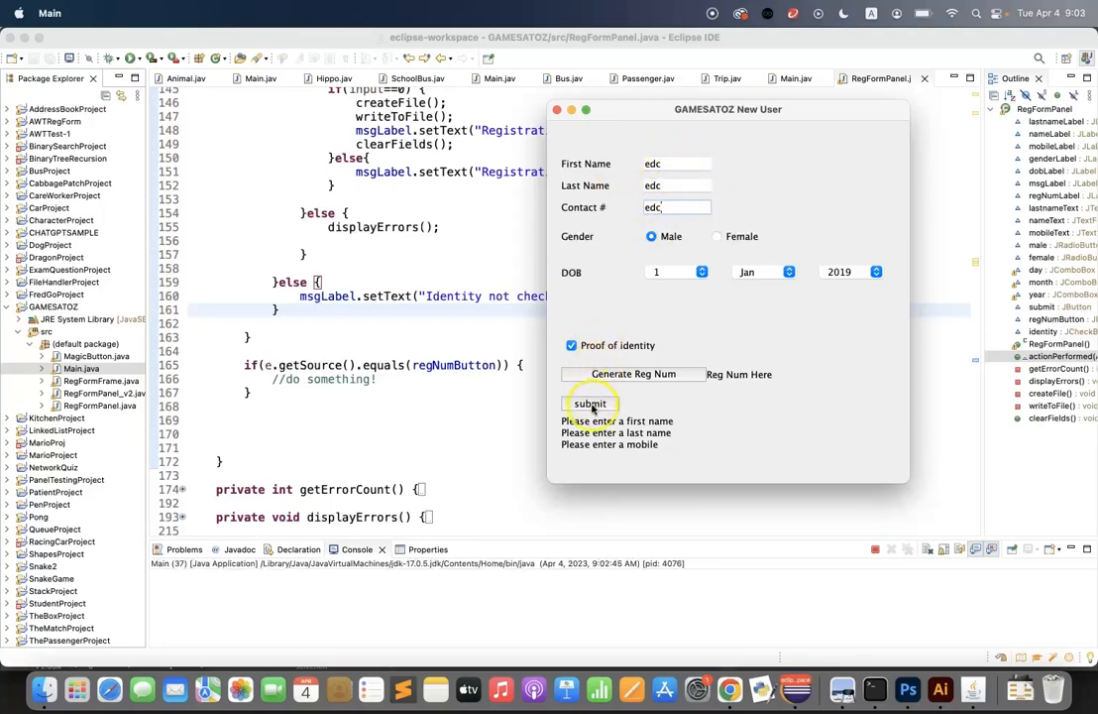
click(589, 403)
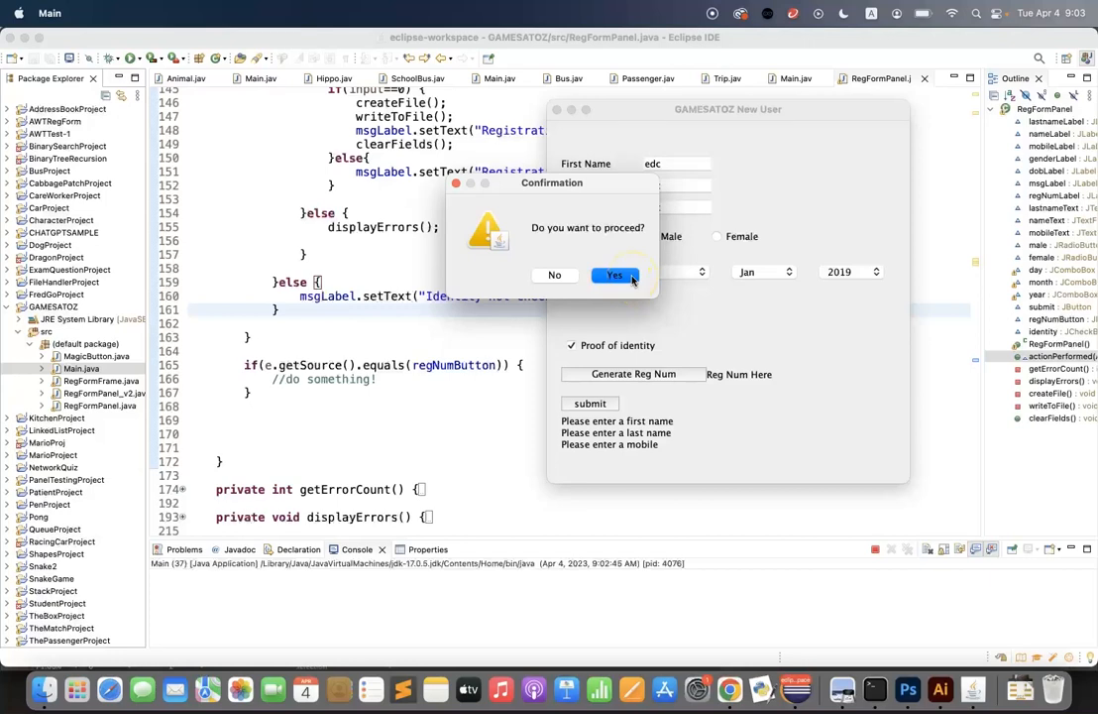
click(615, 275)
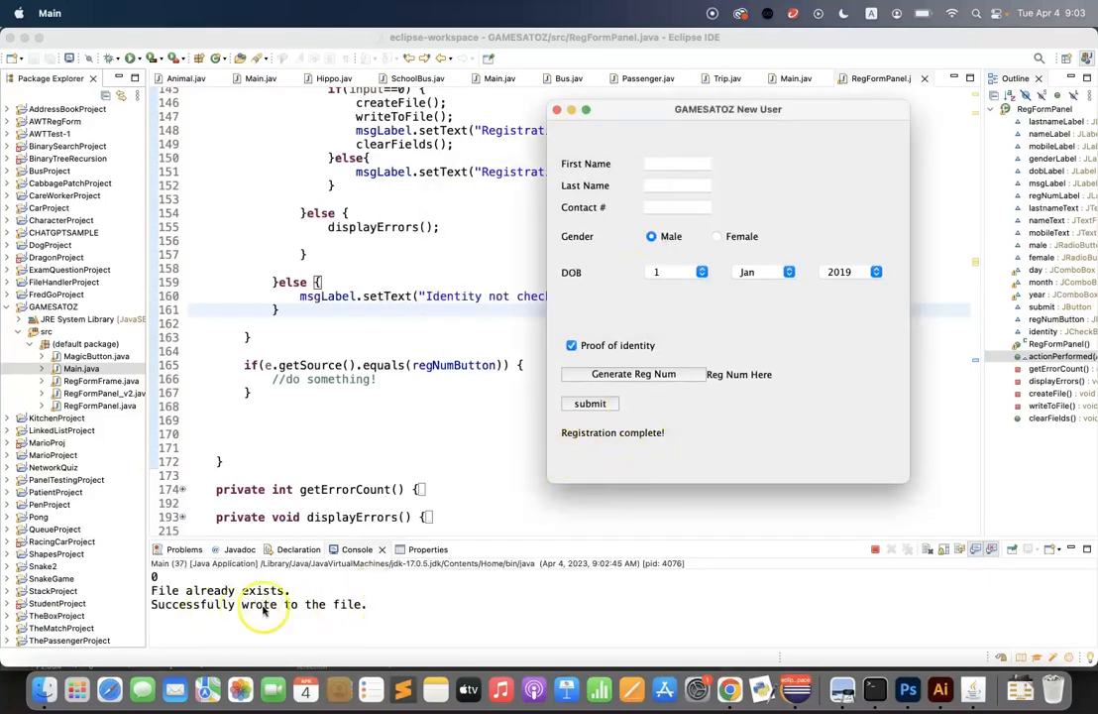
mouse_move(675, 477)
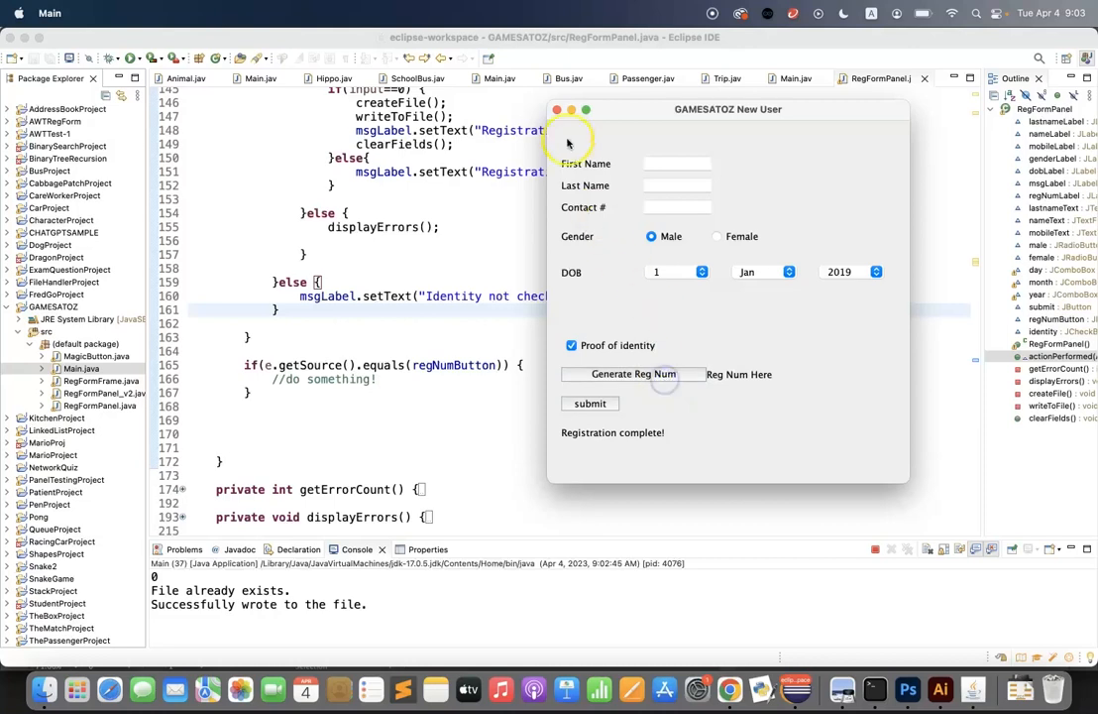
Step: Close the form and add String regNum = generateRegNum(); to the regNumButton branch
click(552, 109)
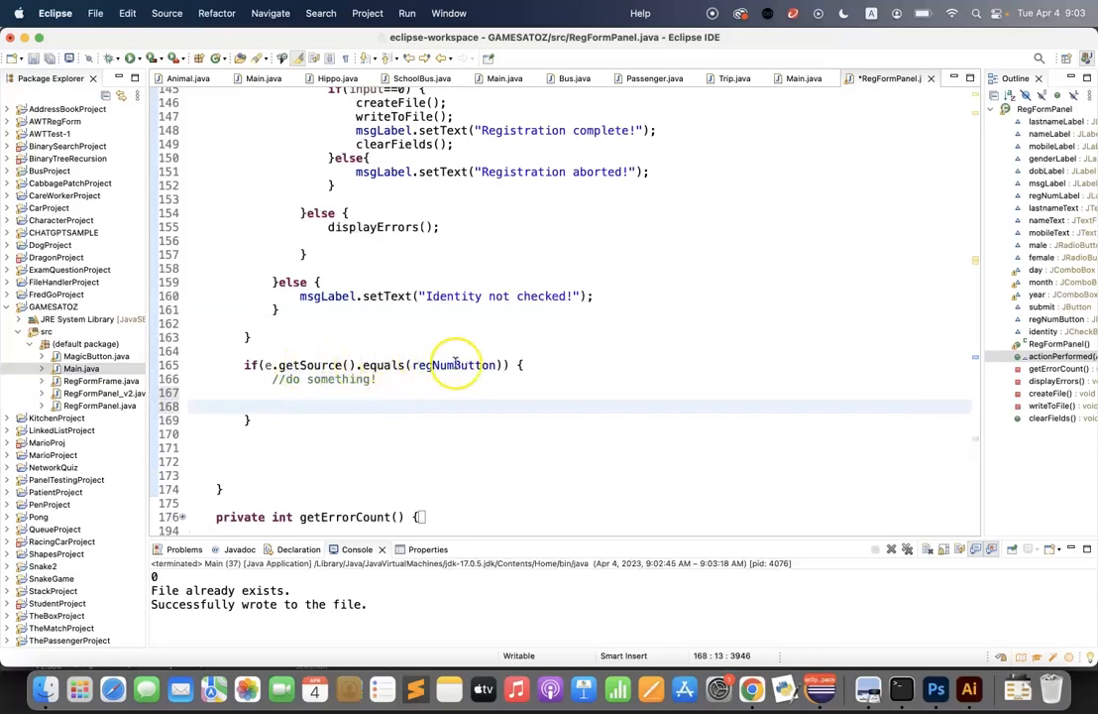
text(S)
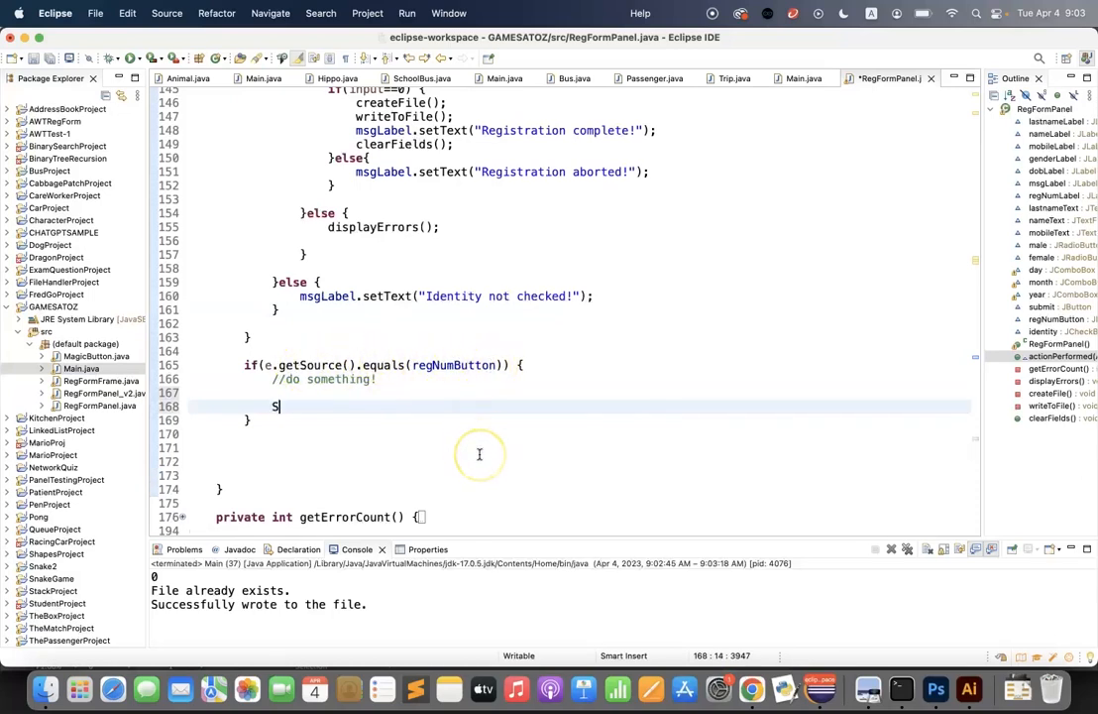
text(tring)
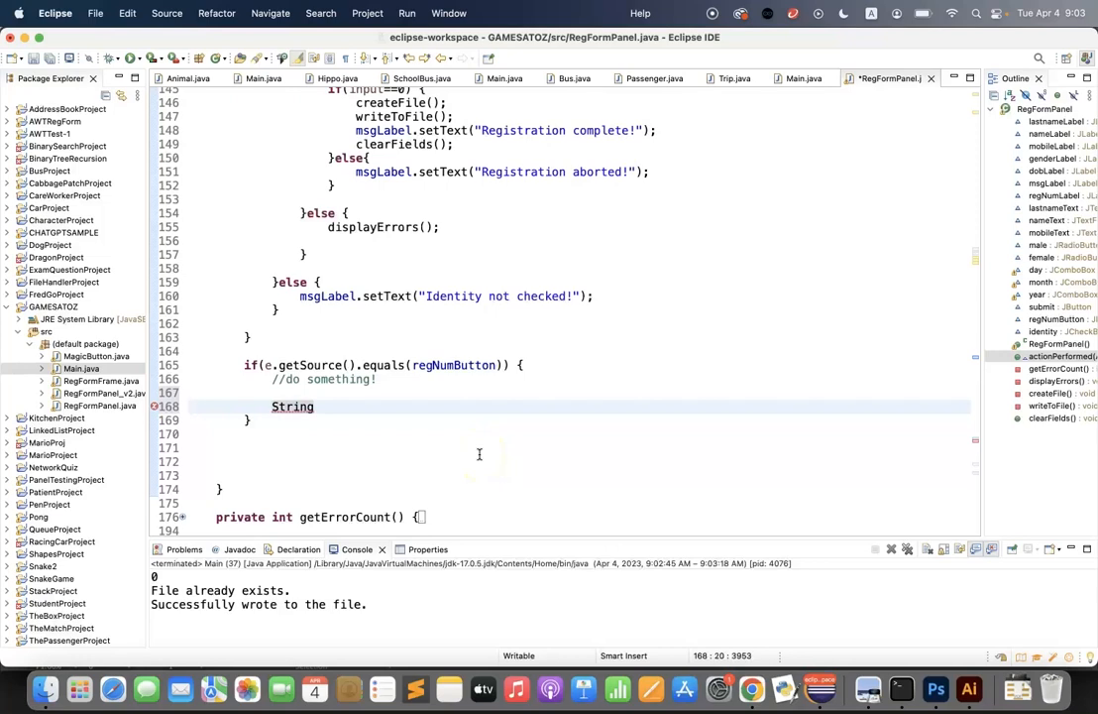
text(=)
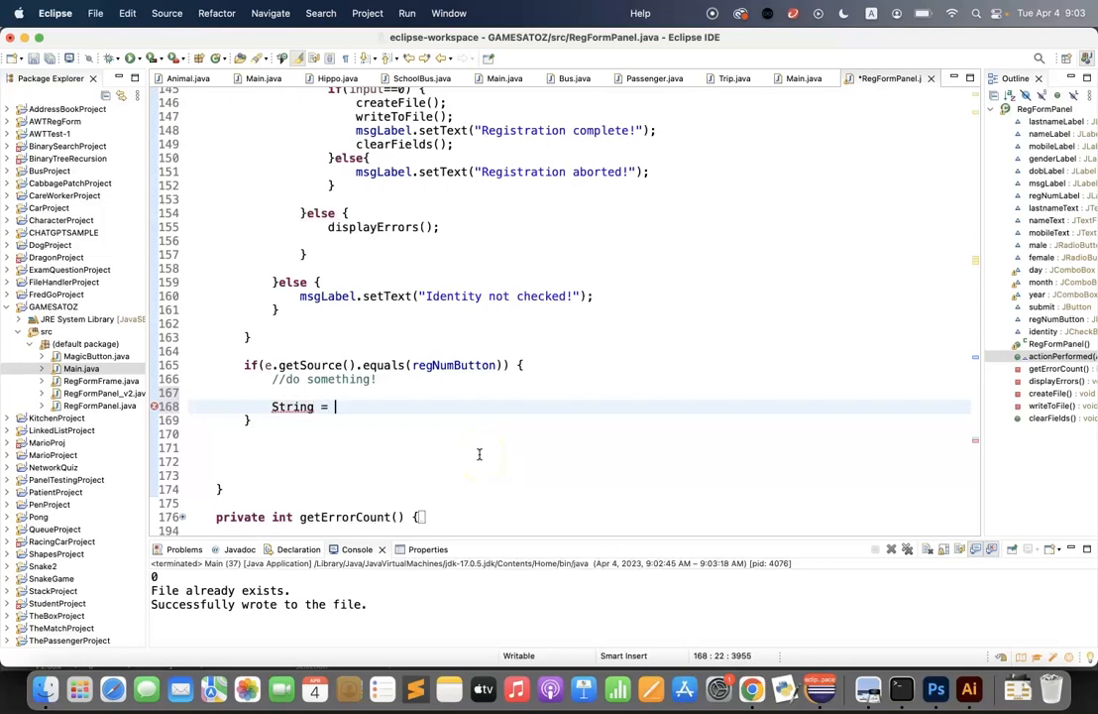
text(re)
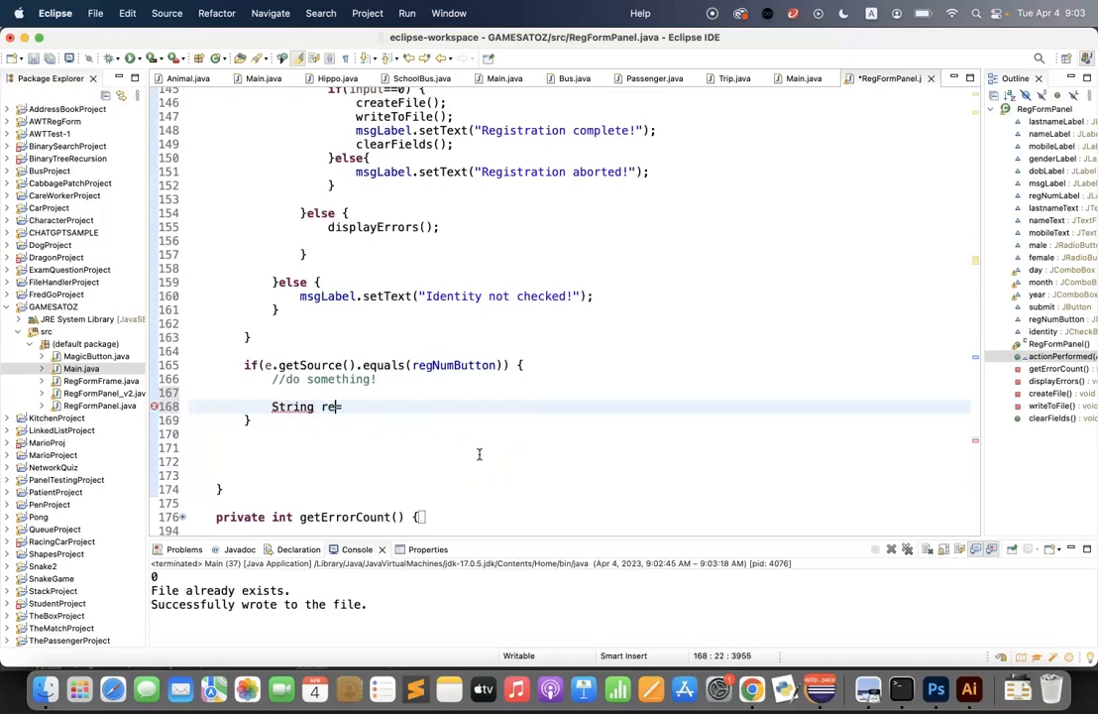
text(gNum =)
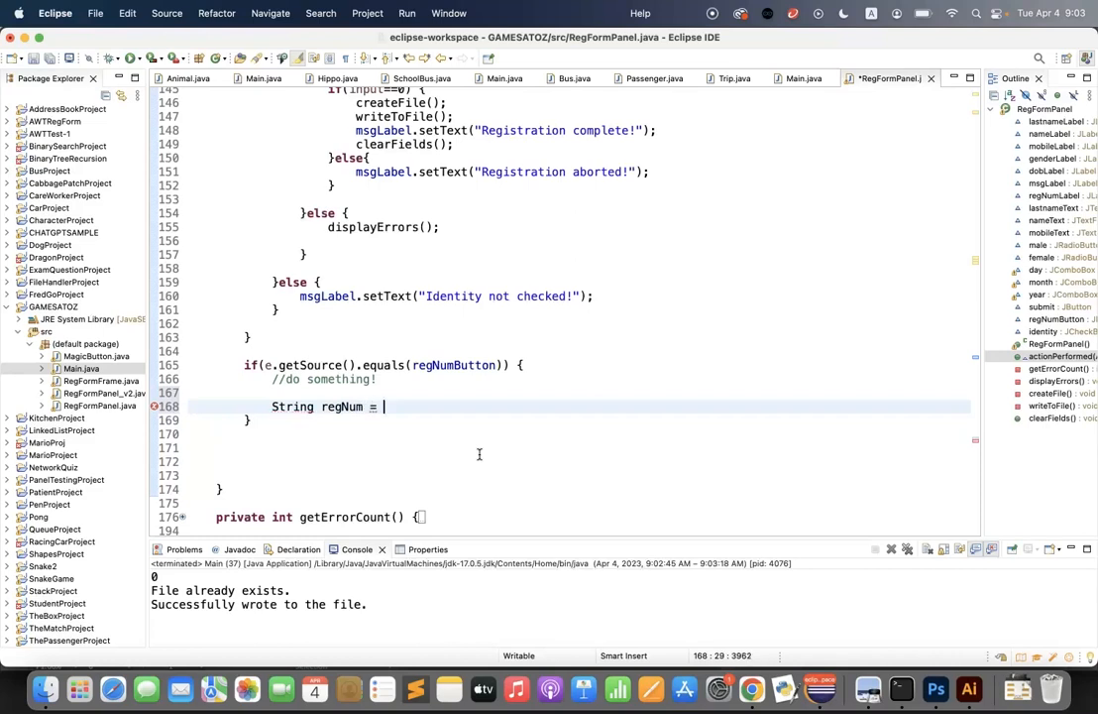
text(generate)
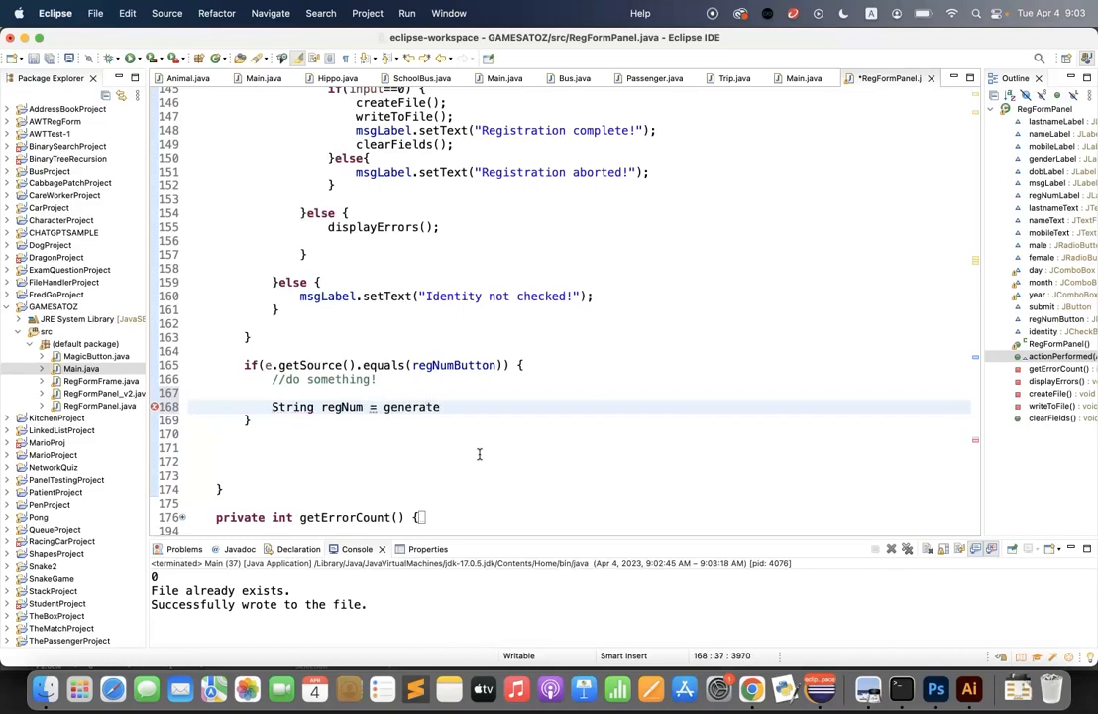
text(RegNum)
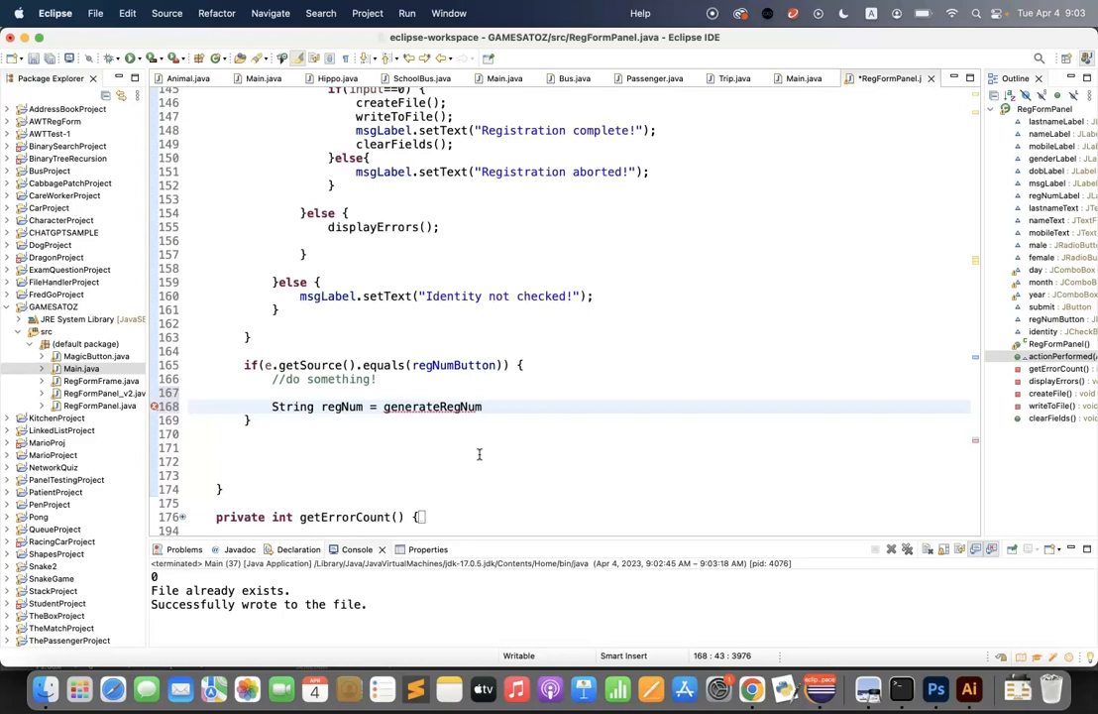
text(();)
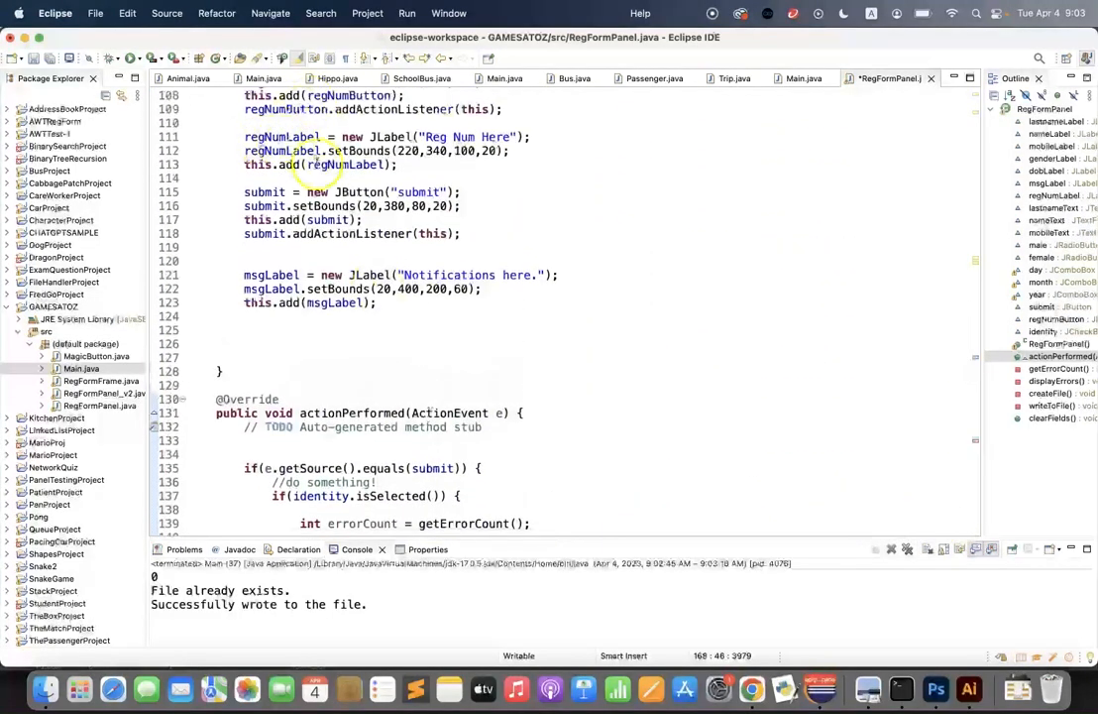
Step: Add regNumLabel.setText(regNum) to show the generated number
scroll(down, 3)
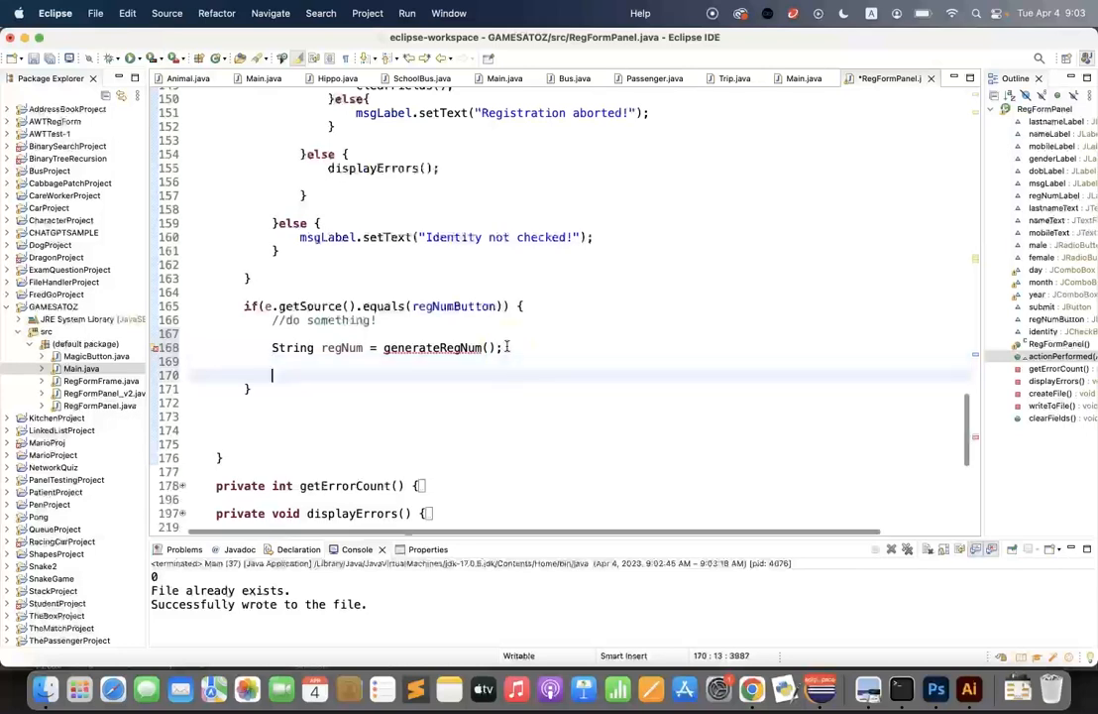
text(regNum)
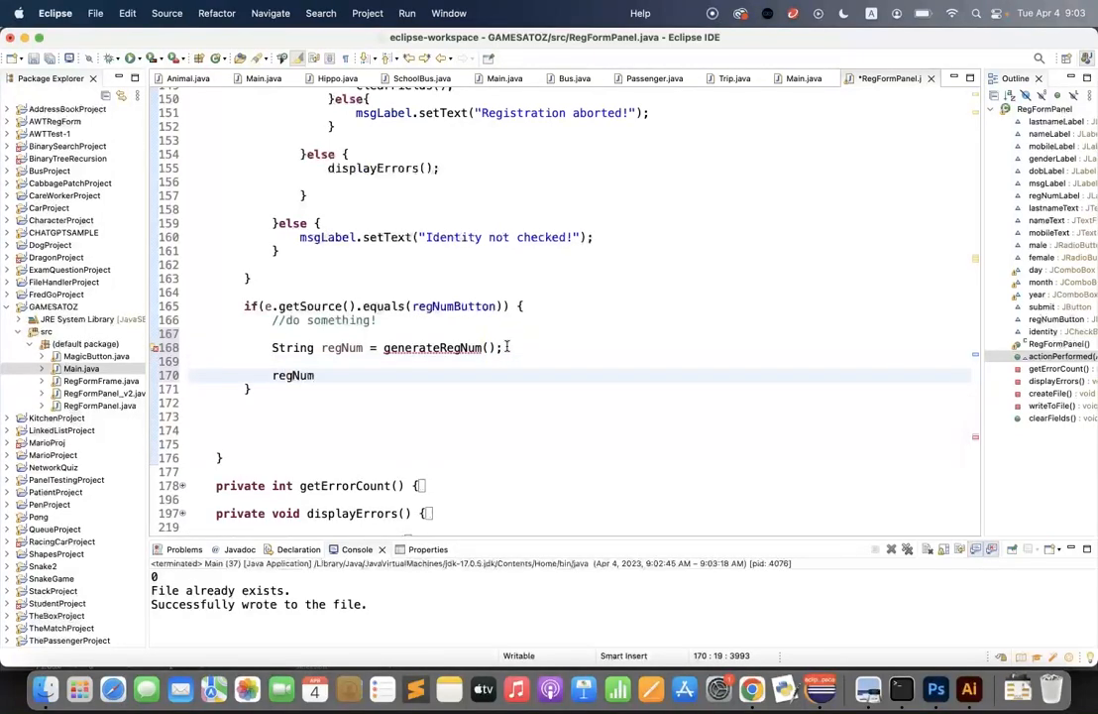
text(Label.)
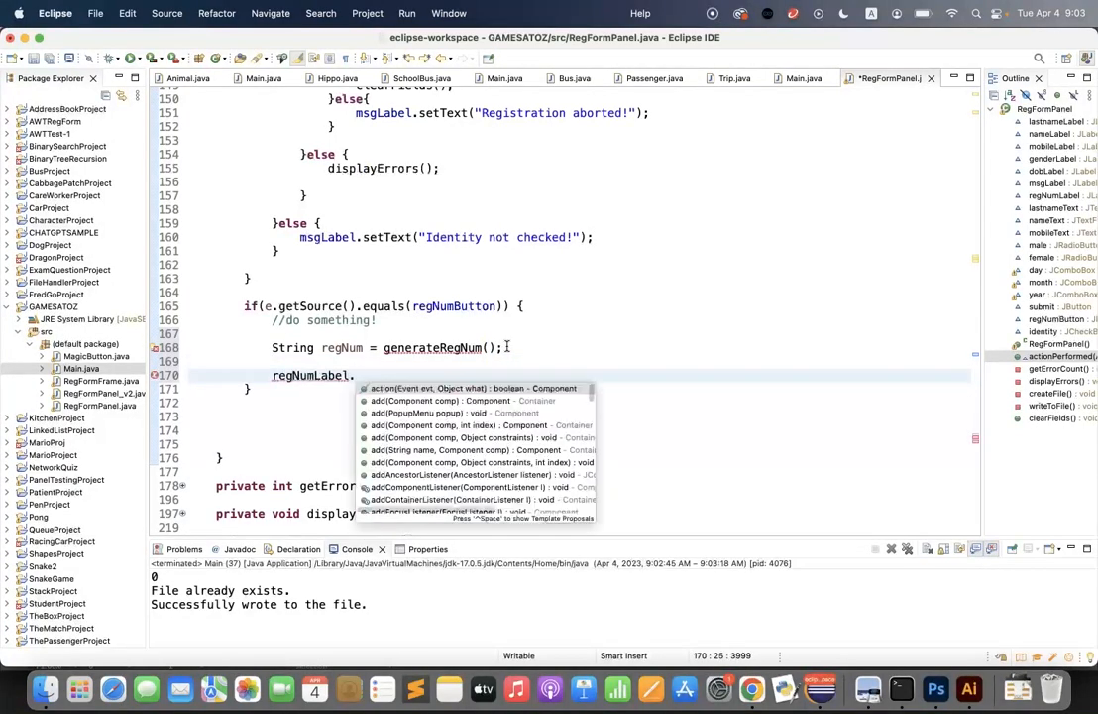
text(setText(regNum);)
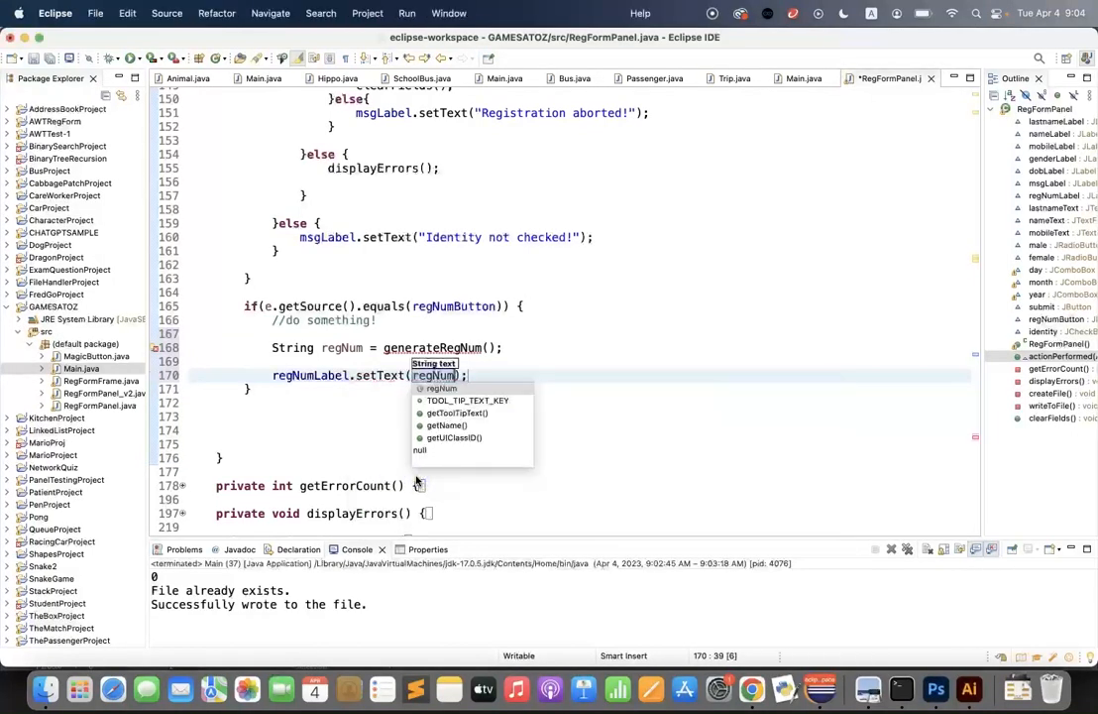
key(Escape)
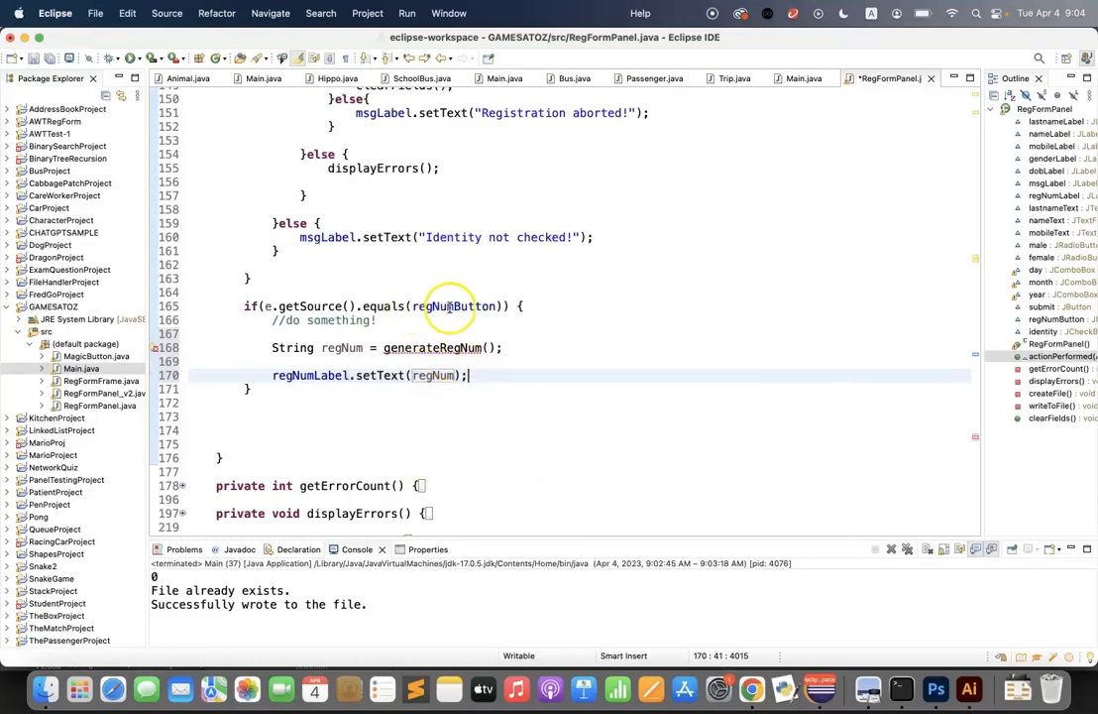
mouse_move(389, 347)
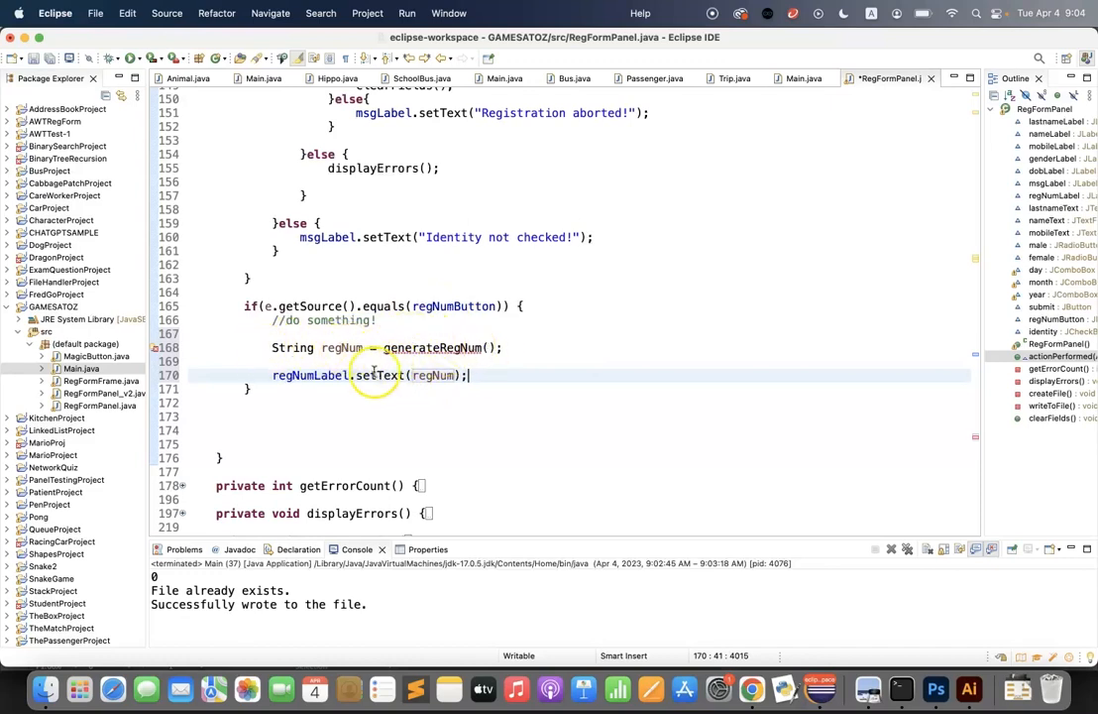
mouse_move(435, 375)
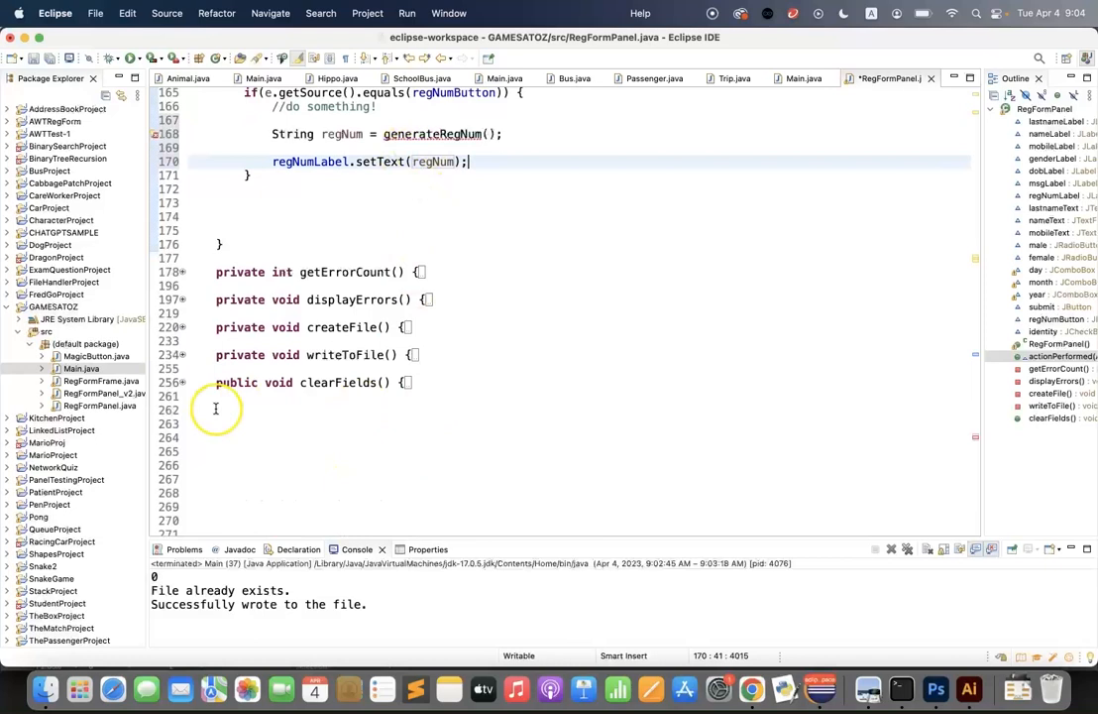
Step: Below clearFields(), type private String generateRegNum() { return "reg-num-1"; }
text(pub)
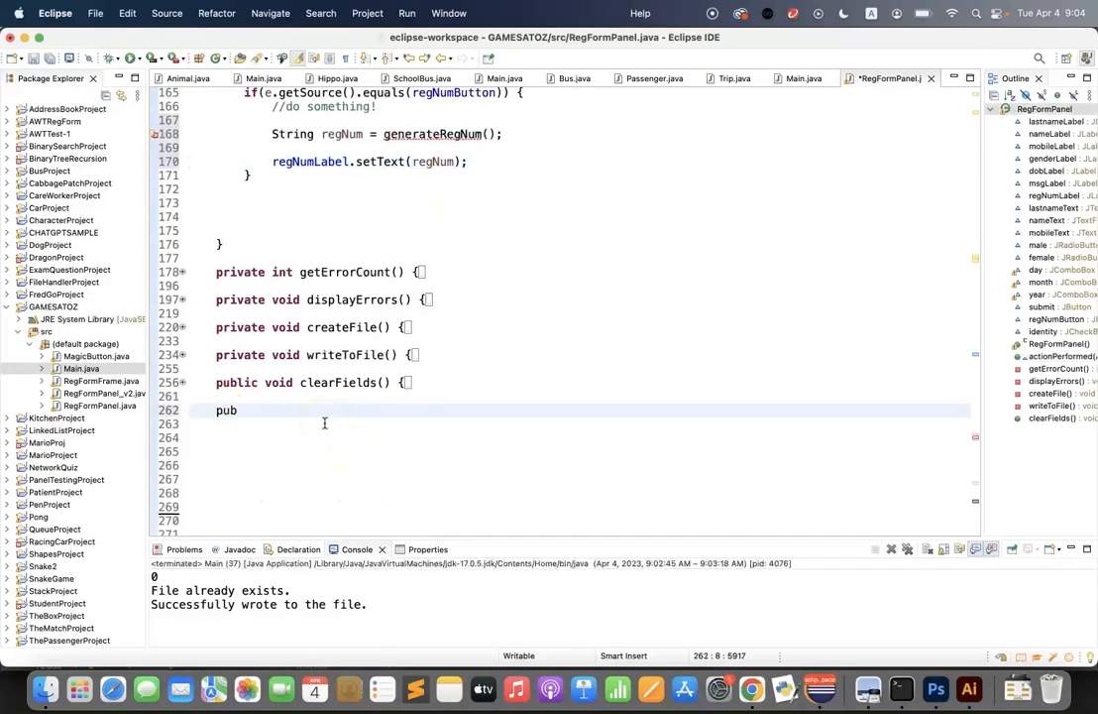
text(lic String)
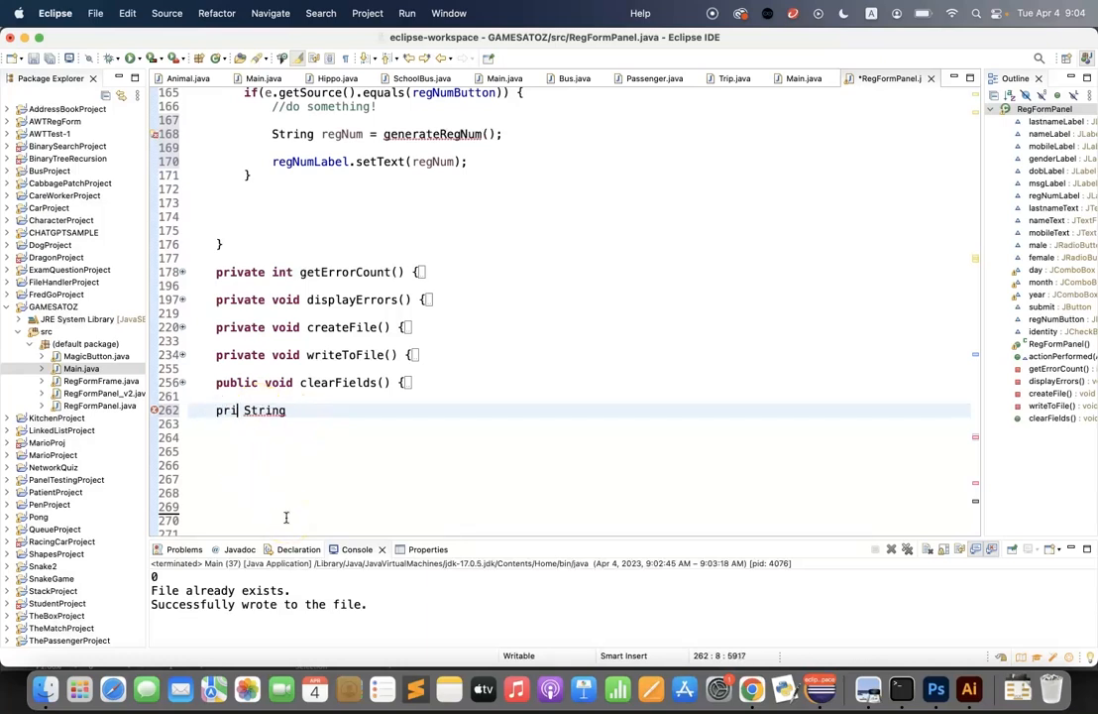
text(vate)
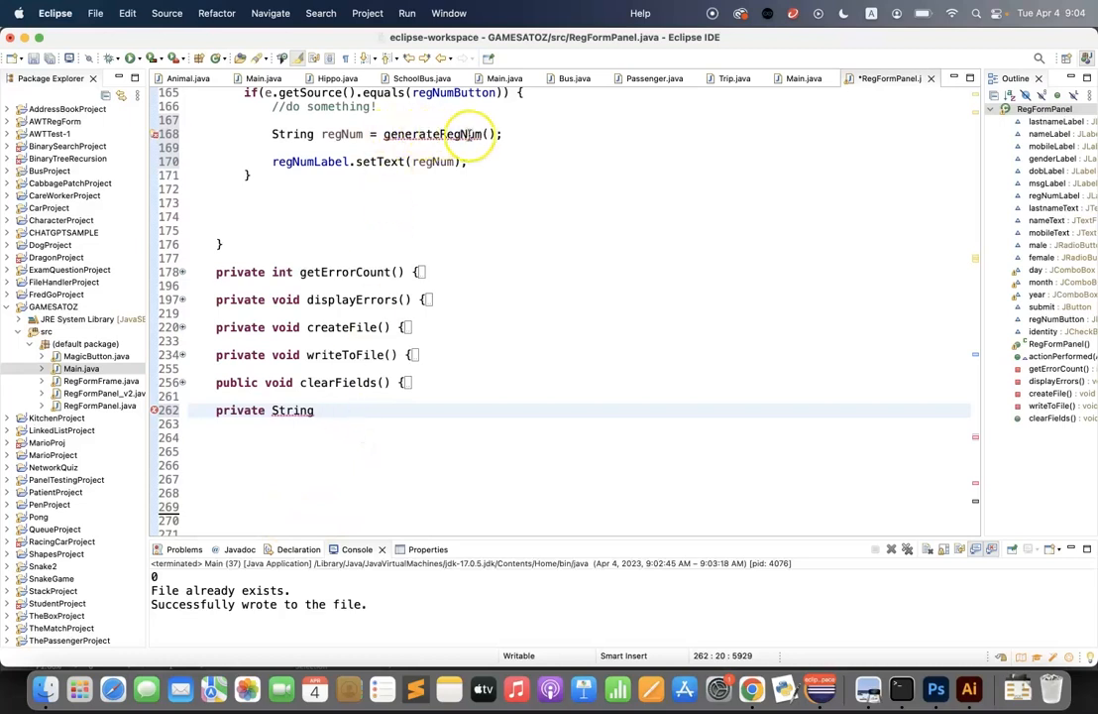
text(generateR)
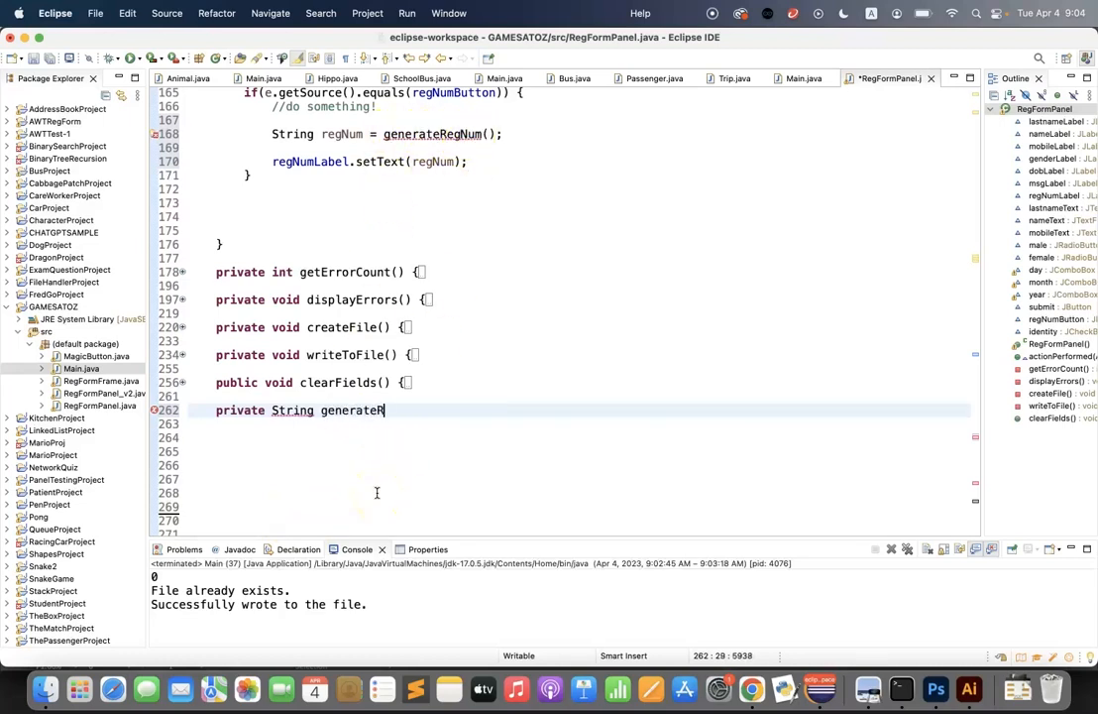
text(egNum() {)
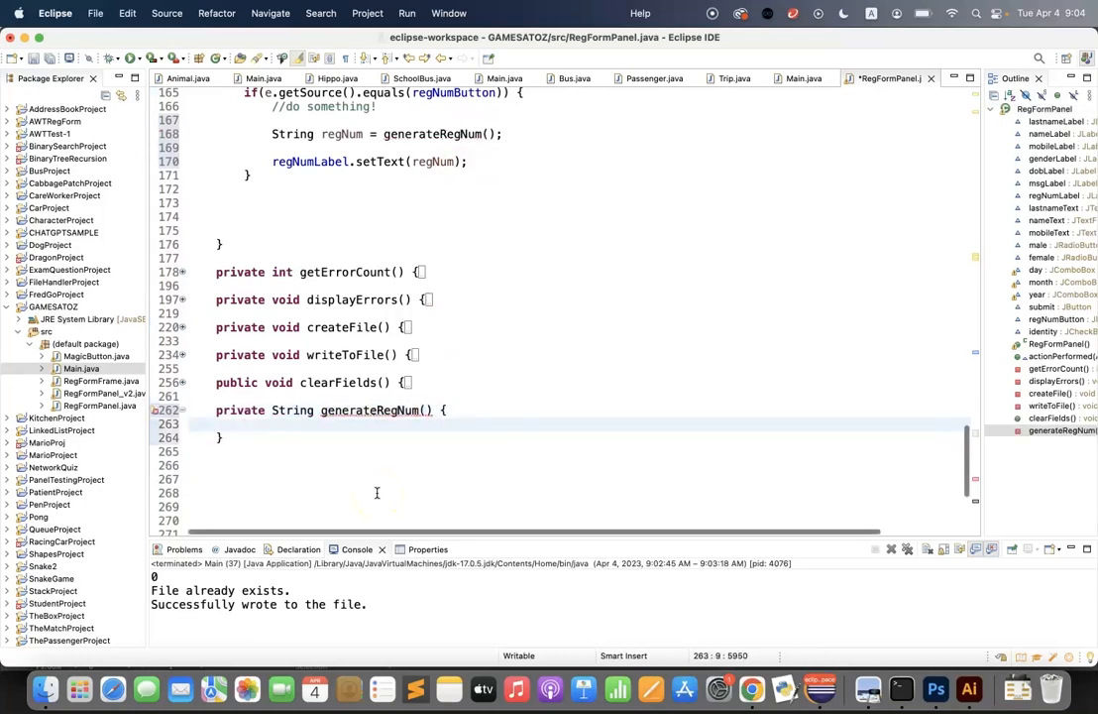
text(return)
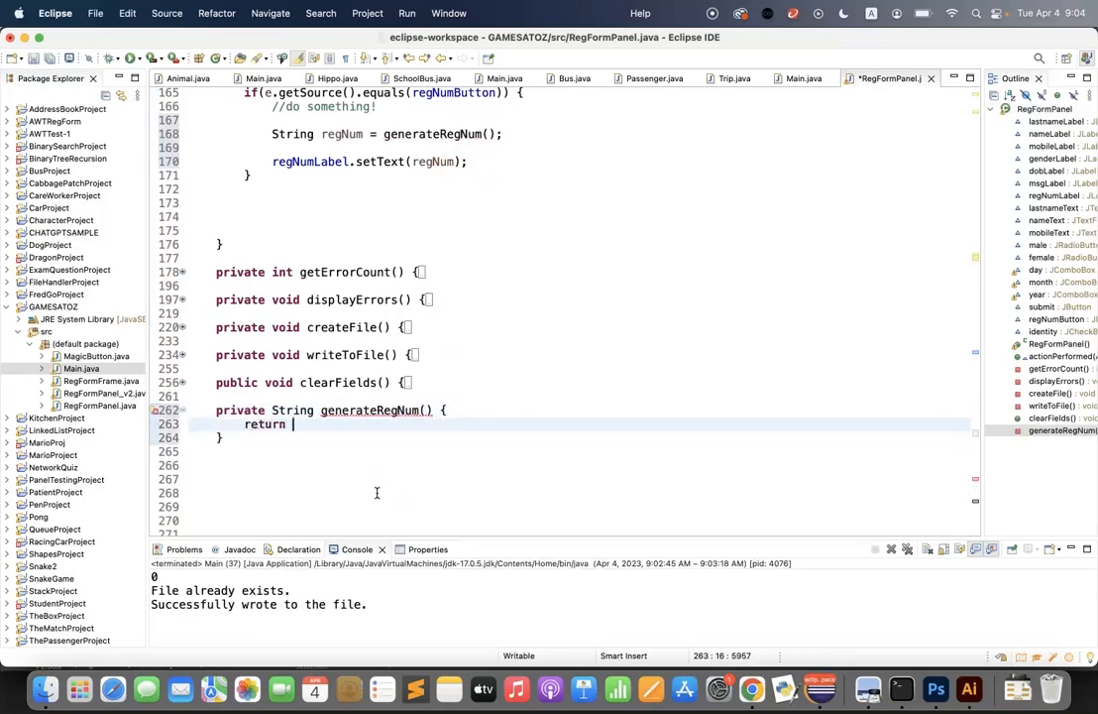
text("")
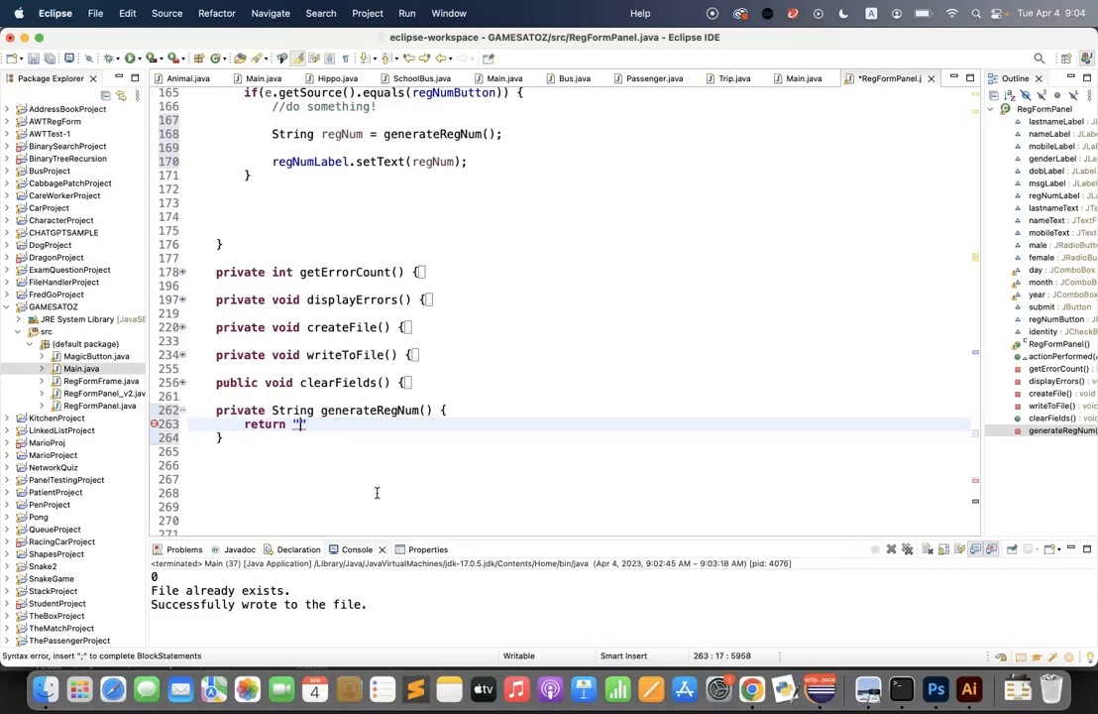
text(r)
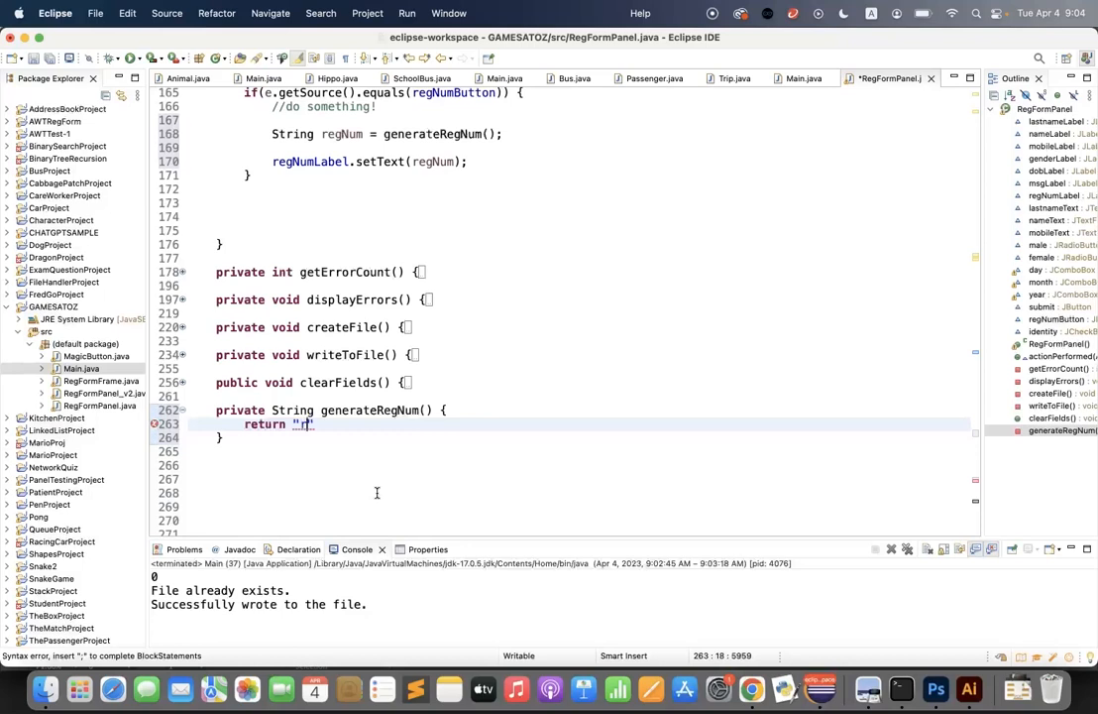
text(eg)
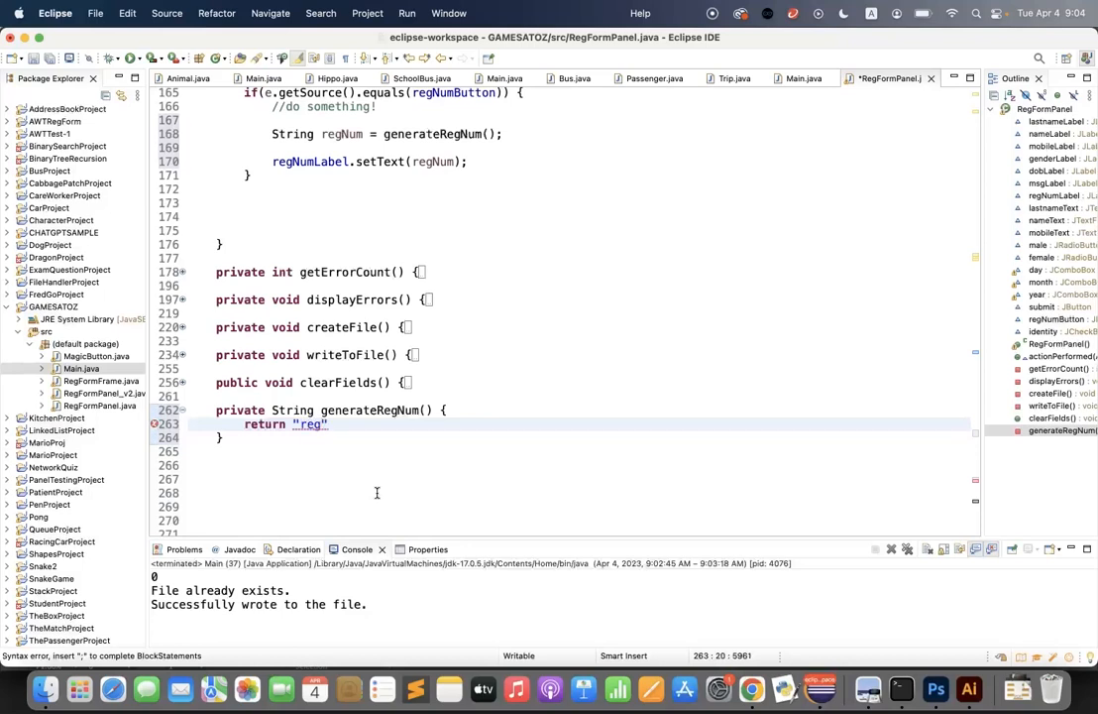
text(-num-1)
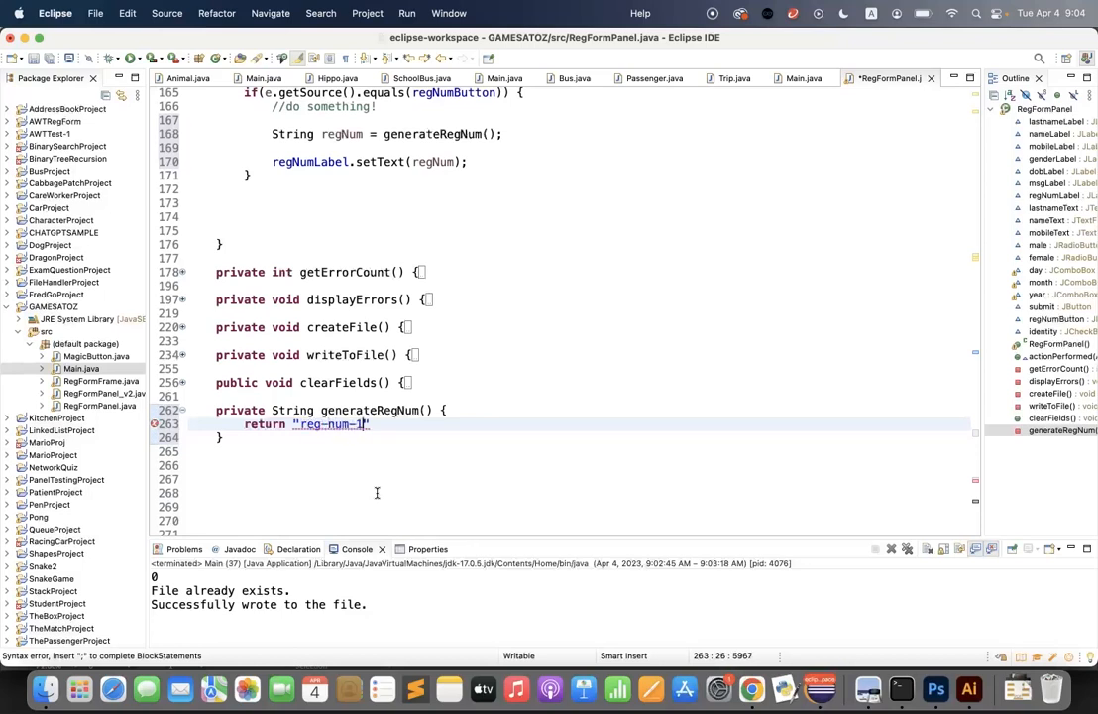
text(;)
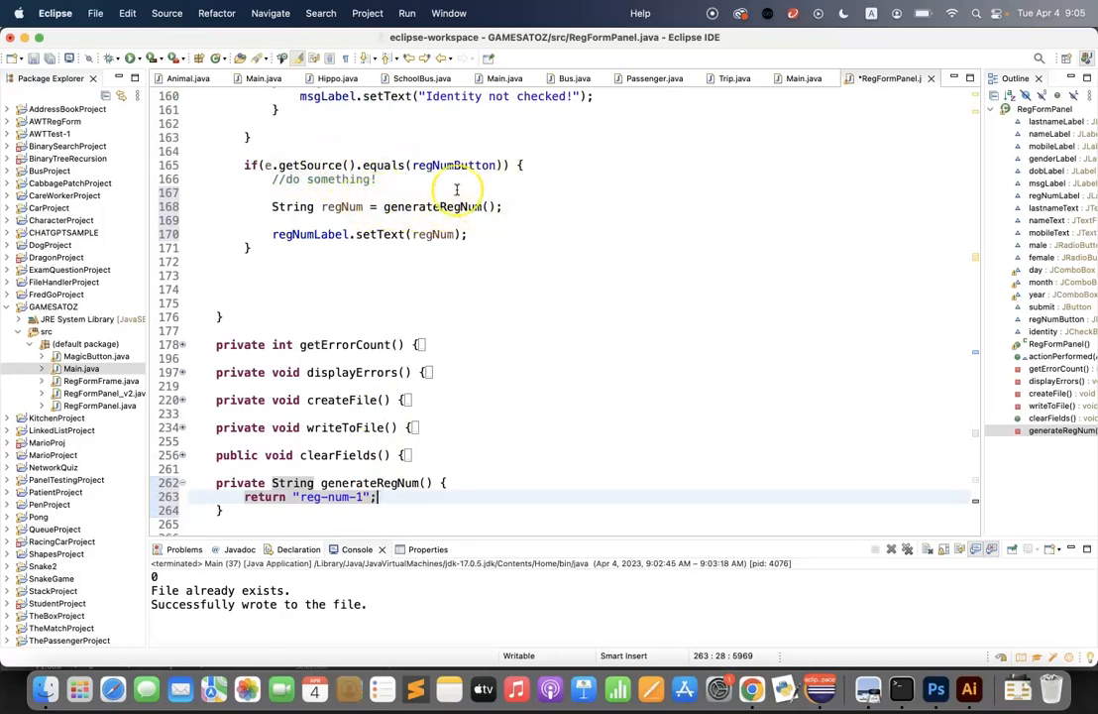
mouse_move(316, 249)
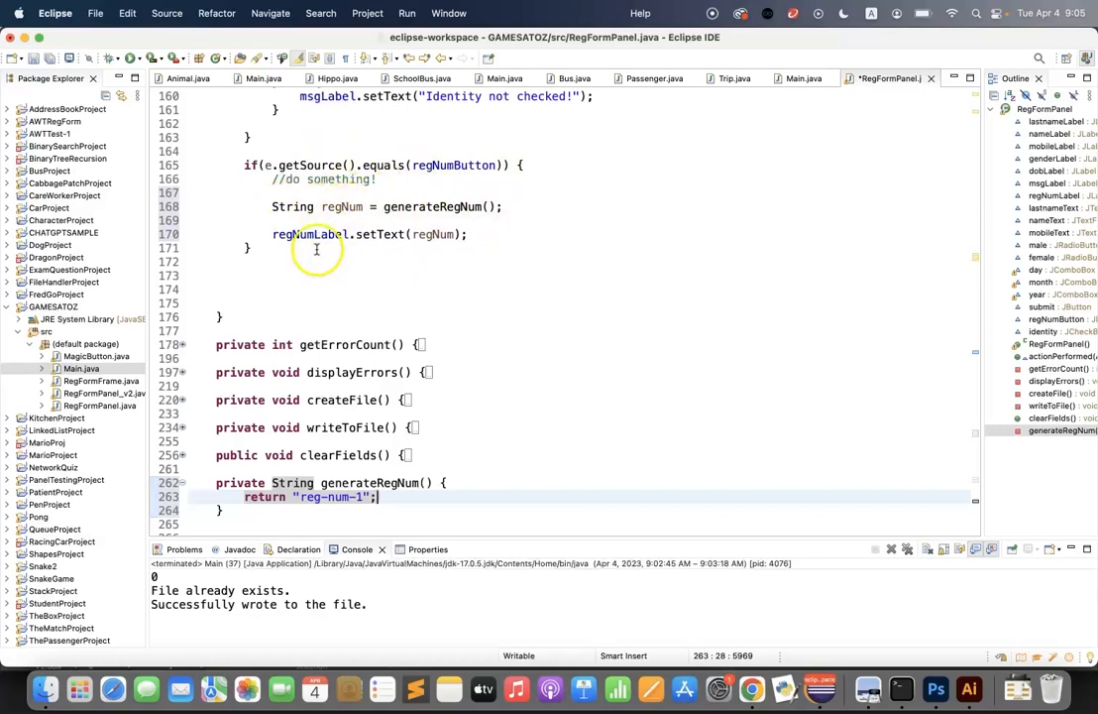
mouse_move(434, 234)
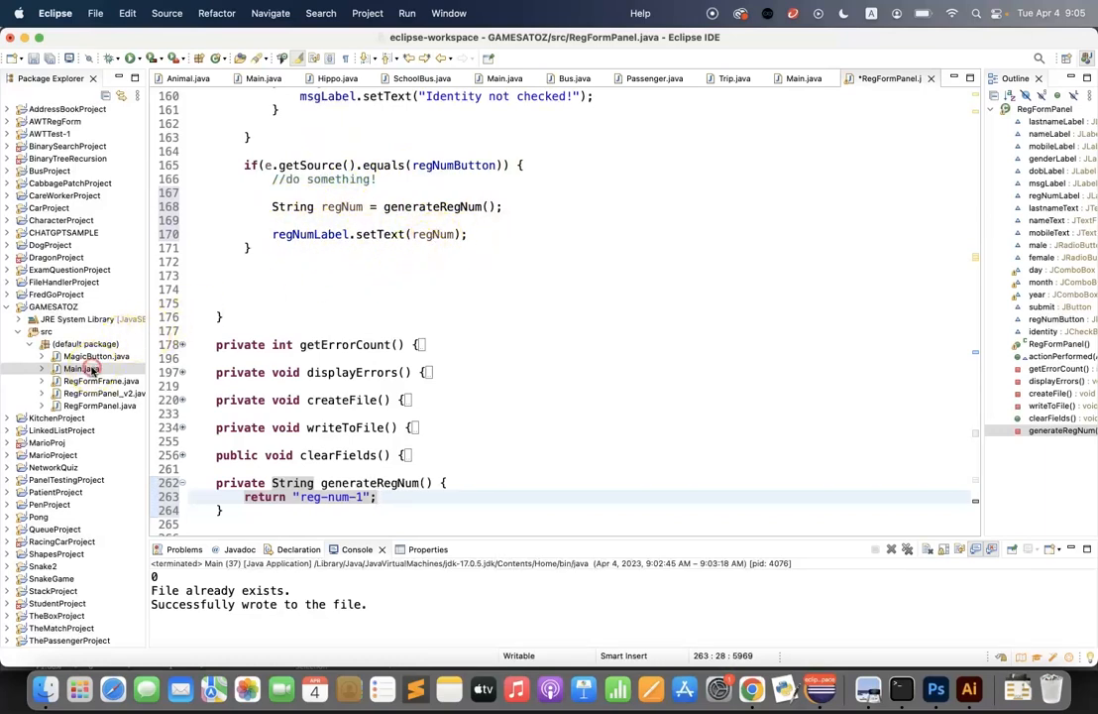
Step: Save and relaunch Main.java, then click Generate Reg Num to display reg-num-1
right_click(79, 368)
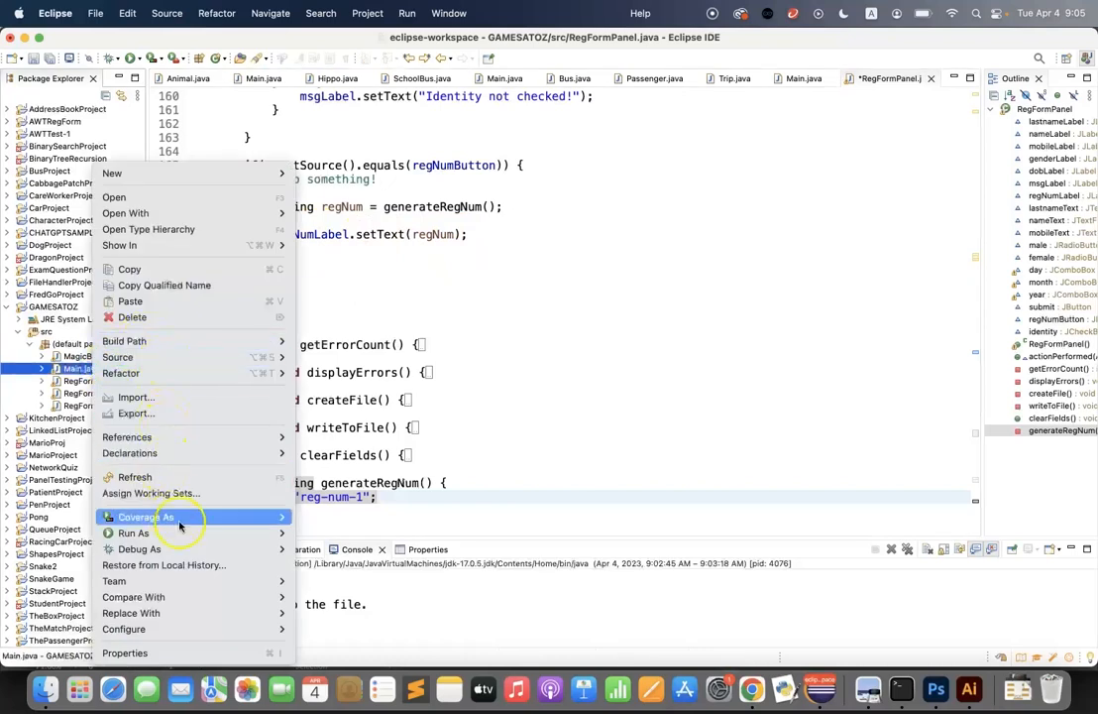
click(133, 532)
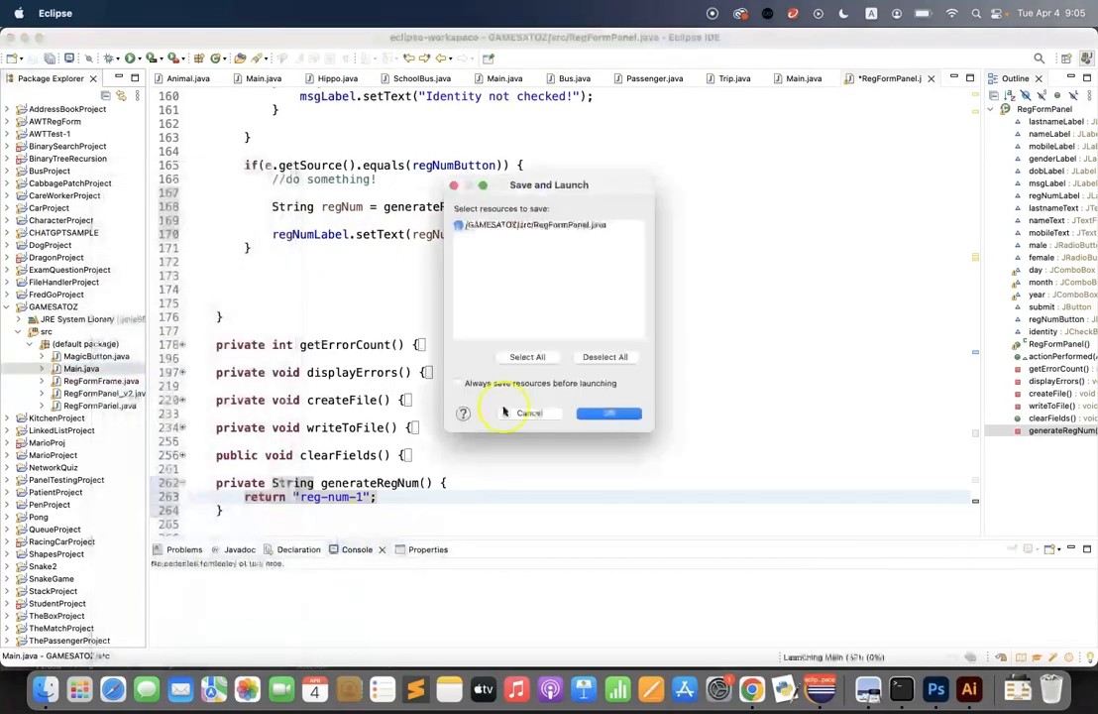
click(608, 413)
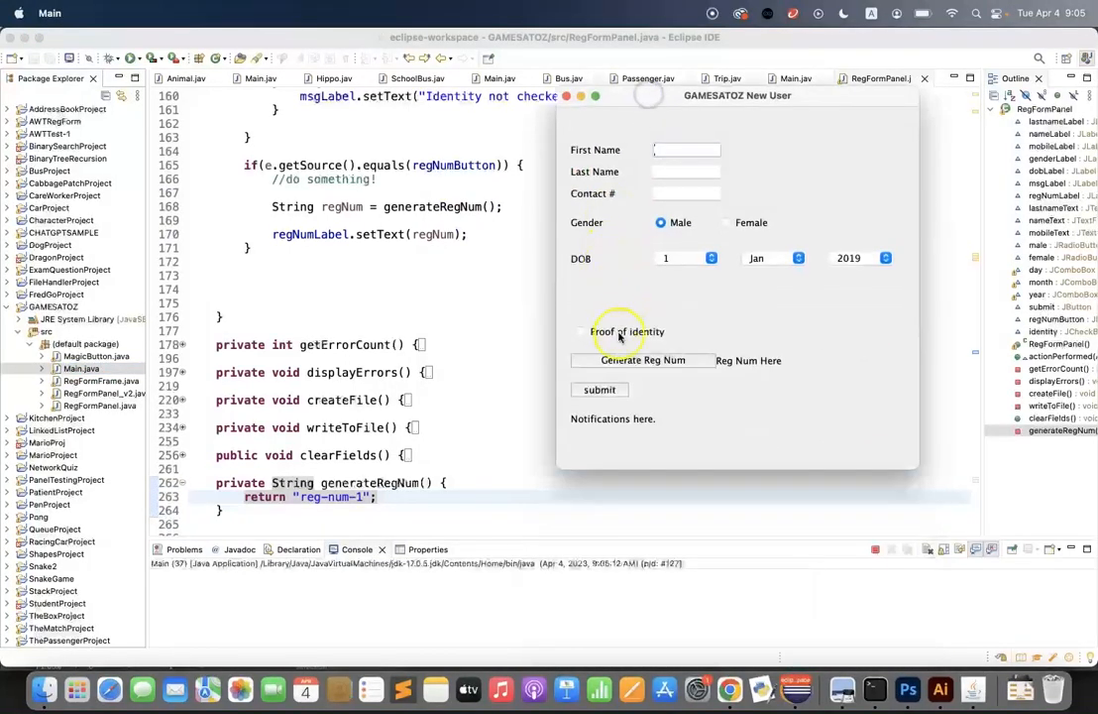
click(642, 360)
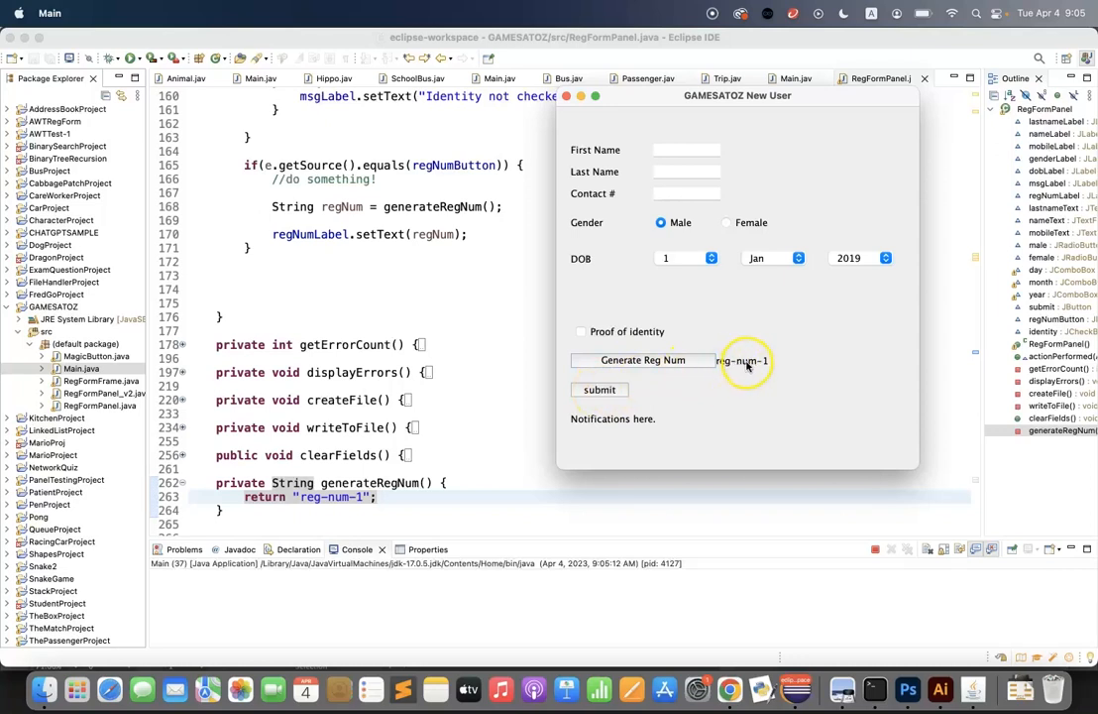
mouse_move(738, 415)
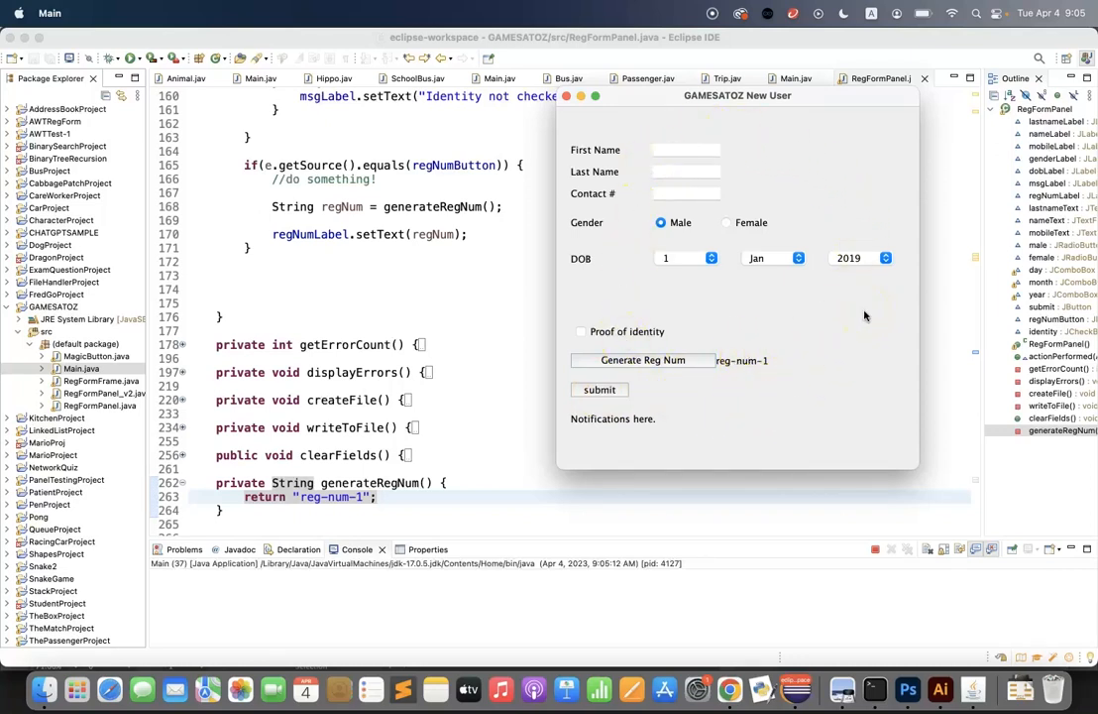
mouse_move(832, 203)
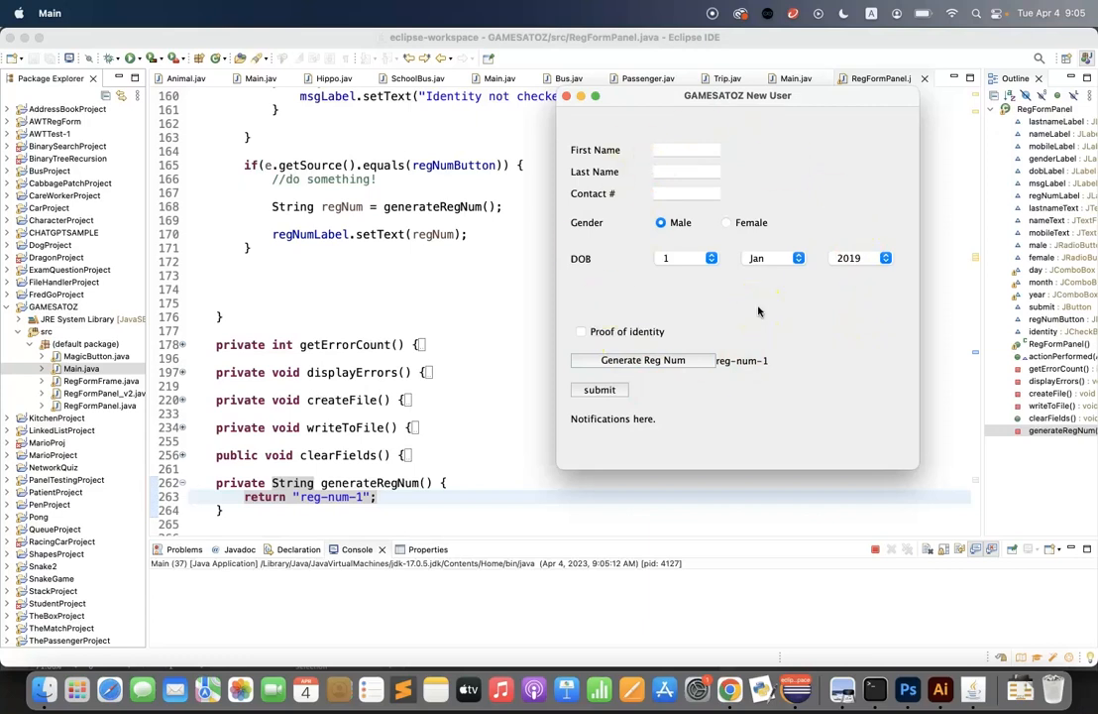
mouse_move(719, 292)
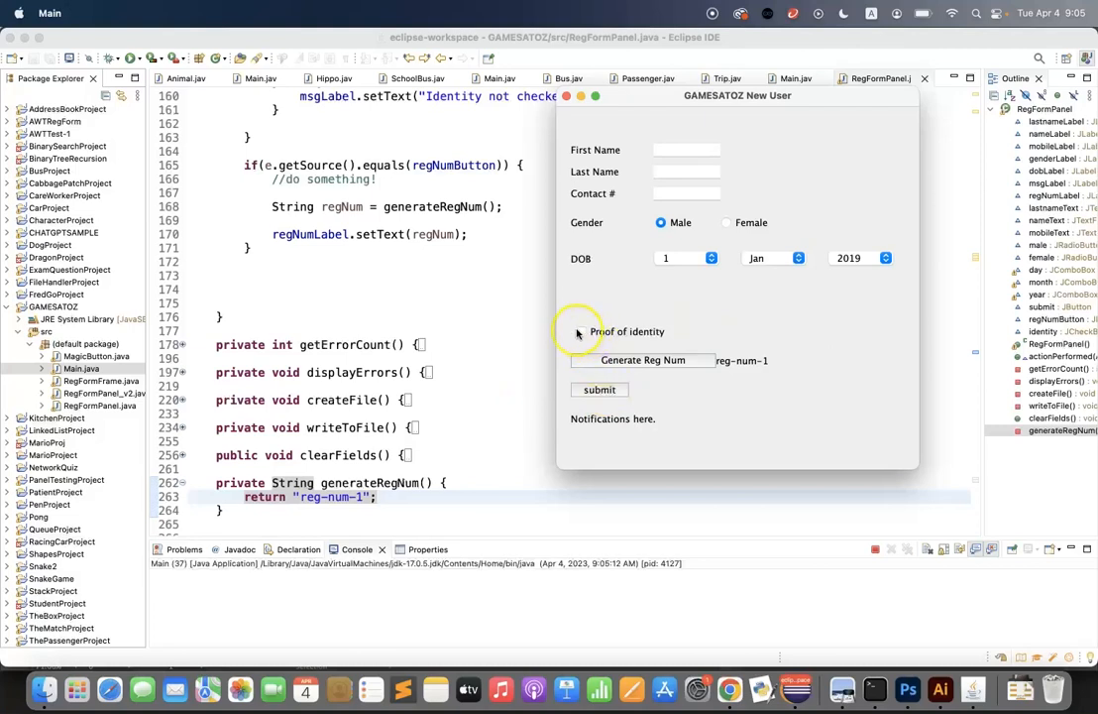
Step: Tick Proof of identity and enter sdc into First Name, Last Name and Contact #
click(580, 331)
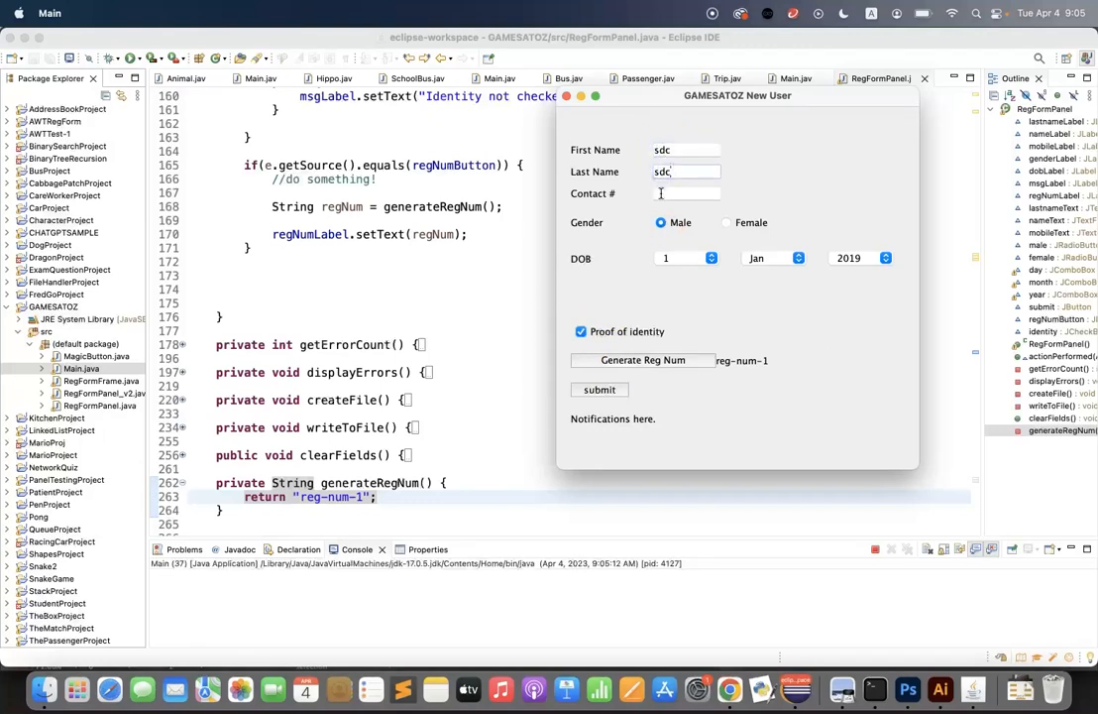
text(sdc)
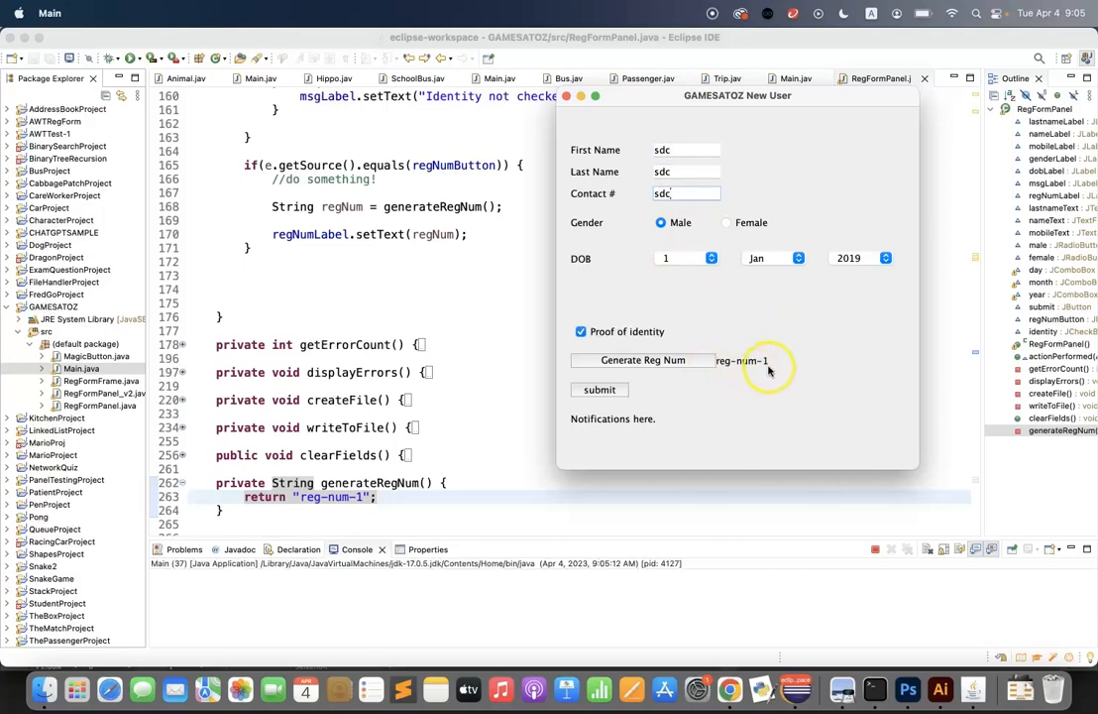
mouse_move(731, 361)
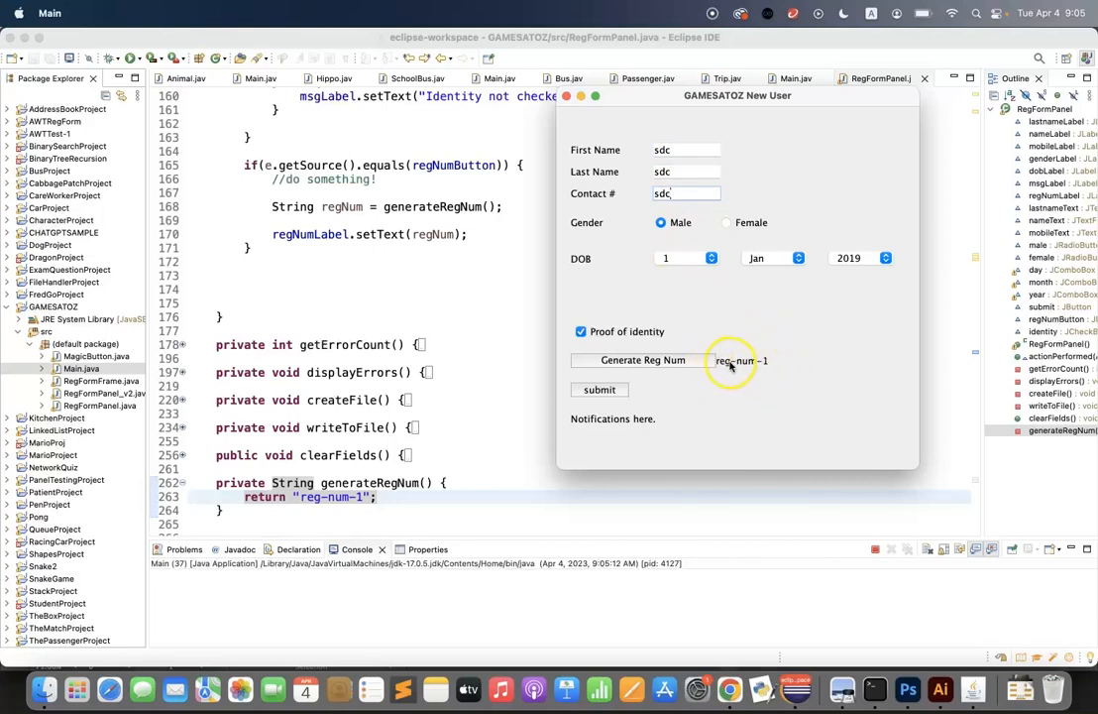
mouse_move(618, 389)
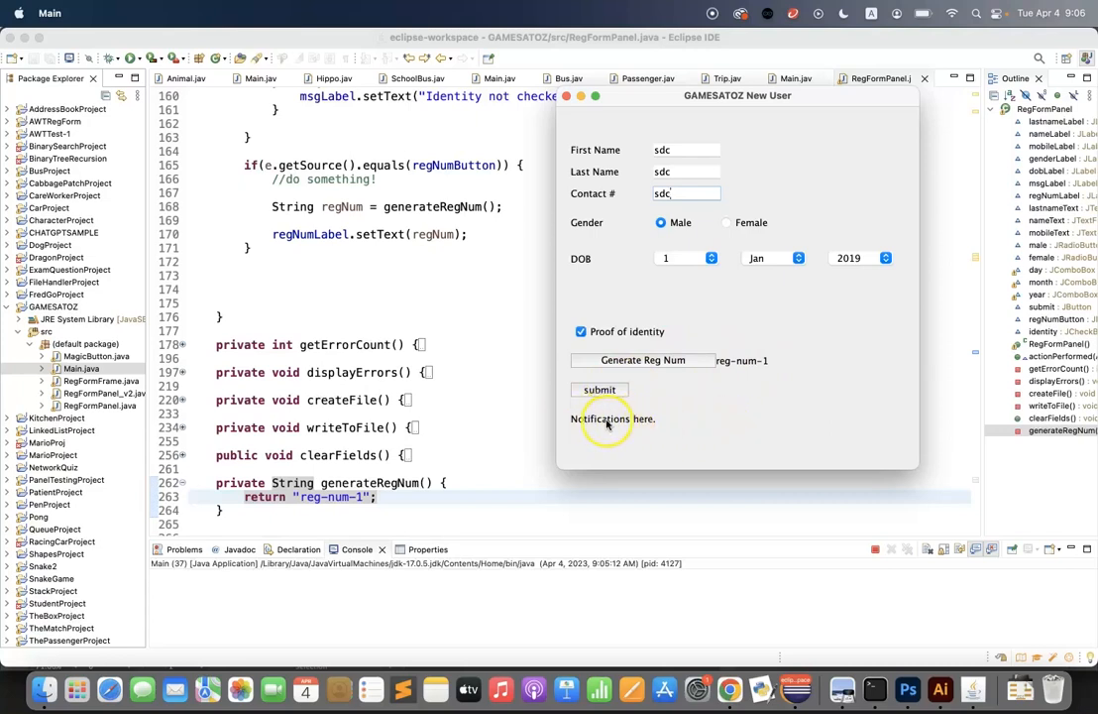
mouse_move(694, 421)
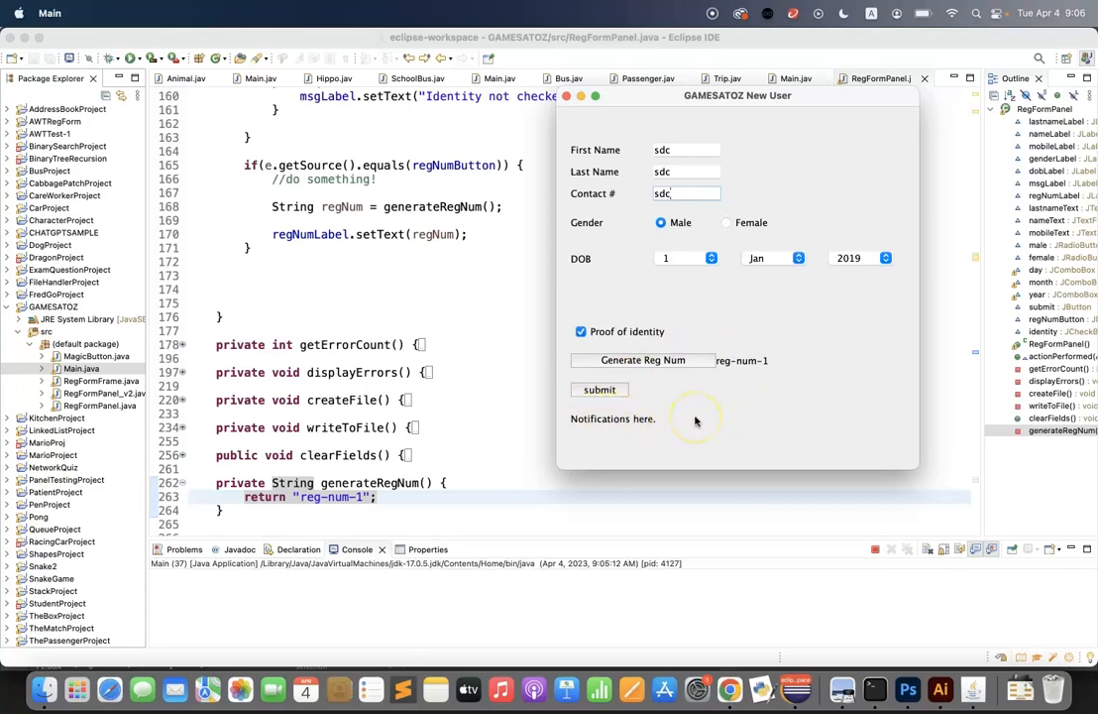